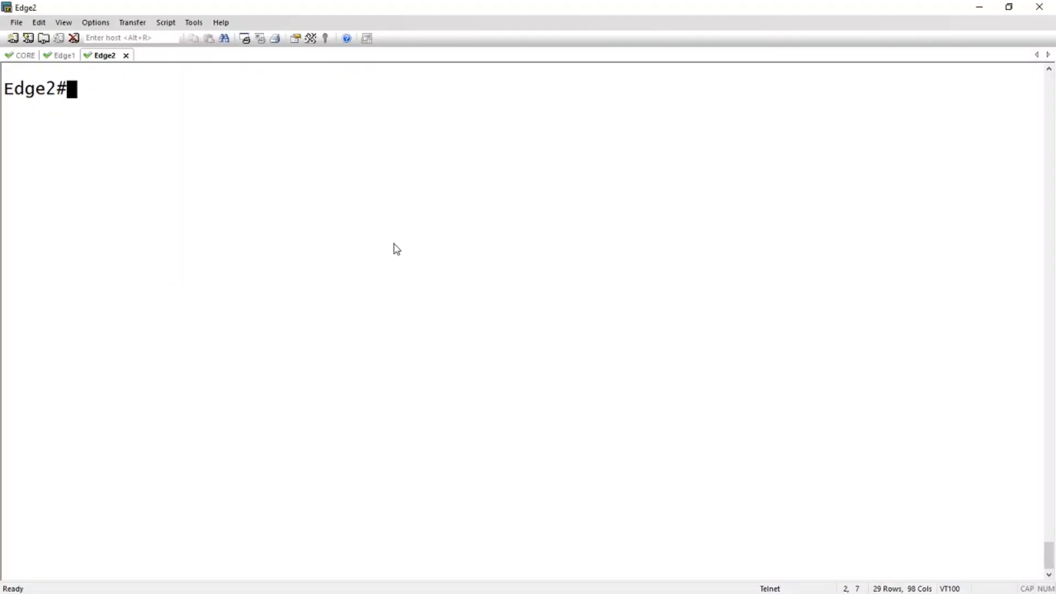
Step: Check the Core, Edge1 and Edge2 consoles in turn, finishing on Core
{"action": "left_click", "coordinate": [25, 54]}
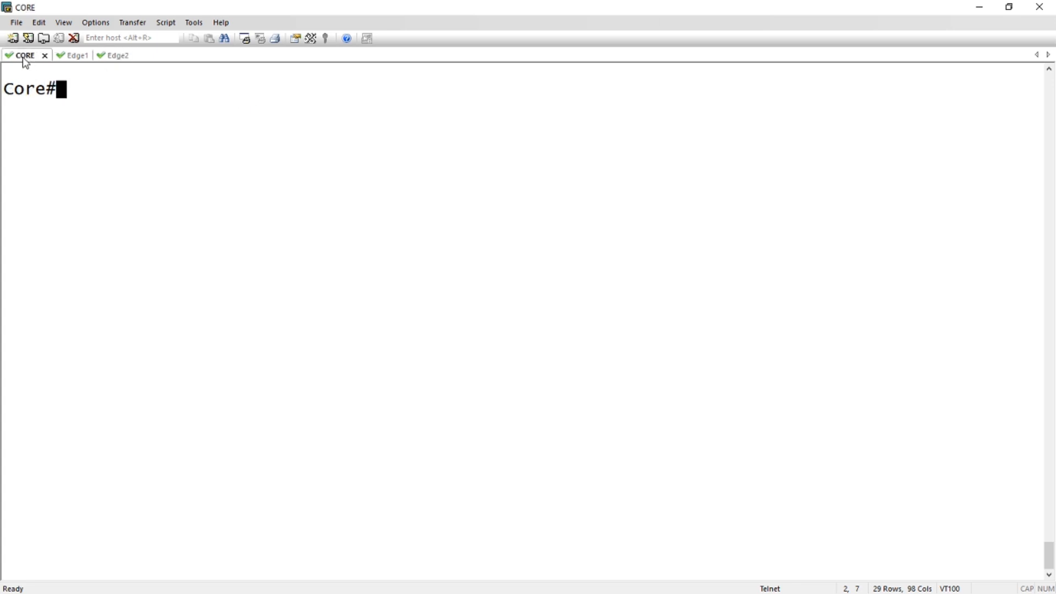
{"action": "left_click", "coordinate": [72, 55]}
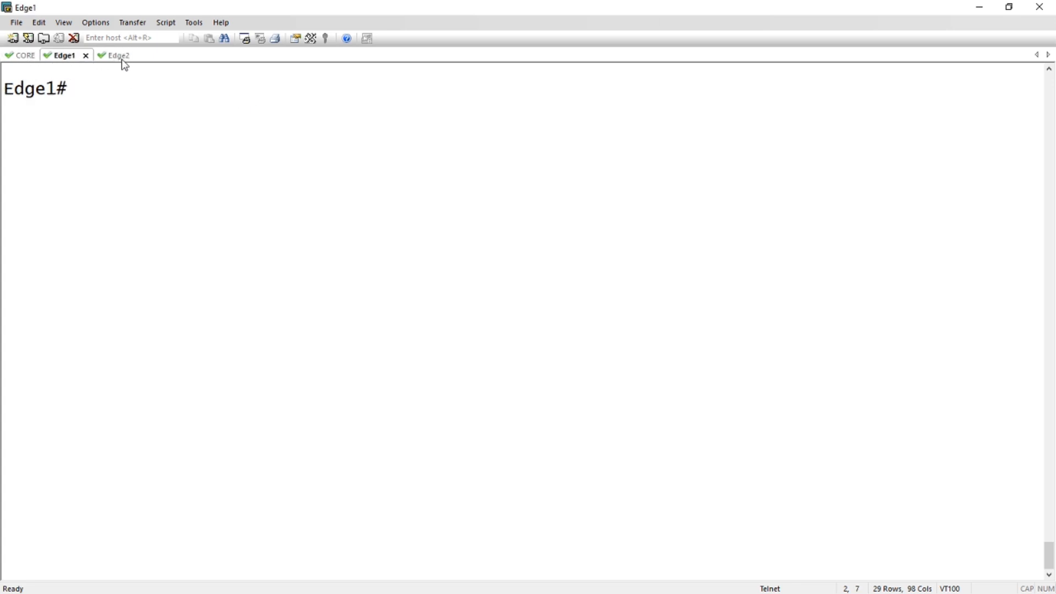
{"action": "left_click", "coordinate": [117, 55]}
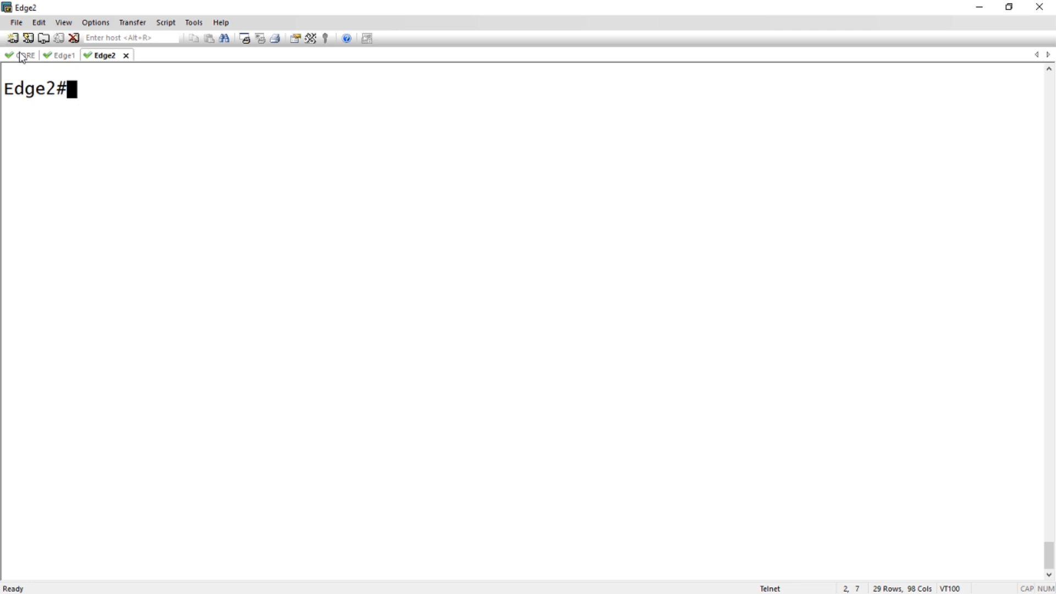
{"action": "left_click", "coordinate": [23, 55]}
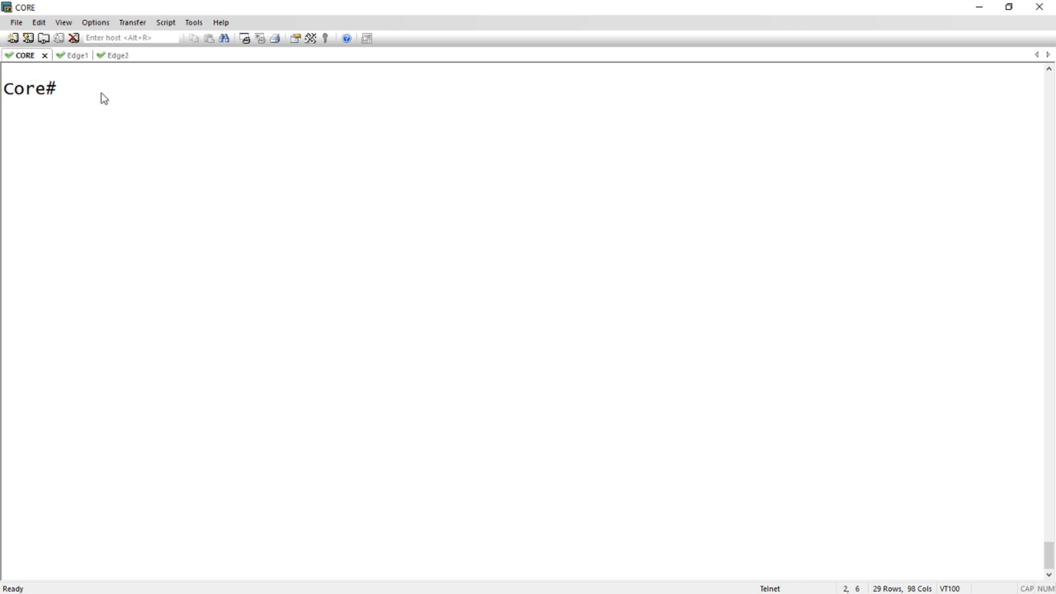
Step: On Core, enable MVRP globally and on interface ethernet 1/3/1
{"action": "type", "text": "config t"}
{"action": "type", "text": "mvrp"}
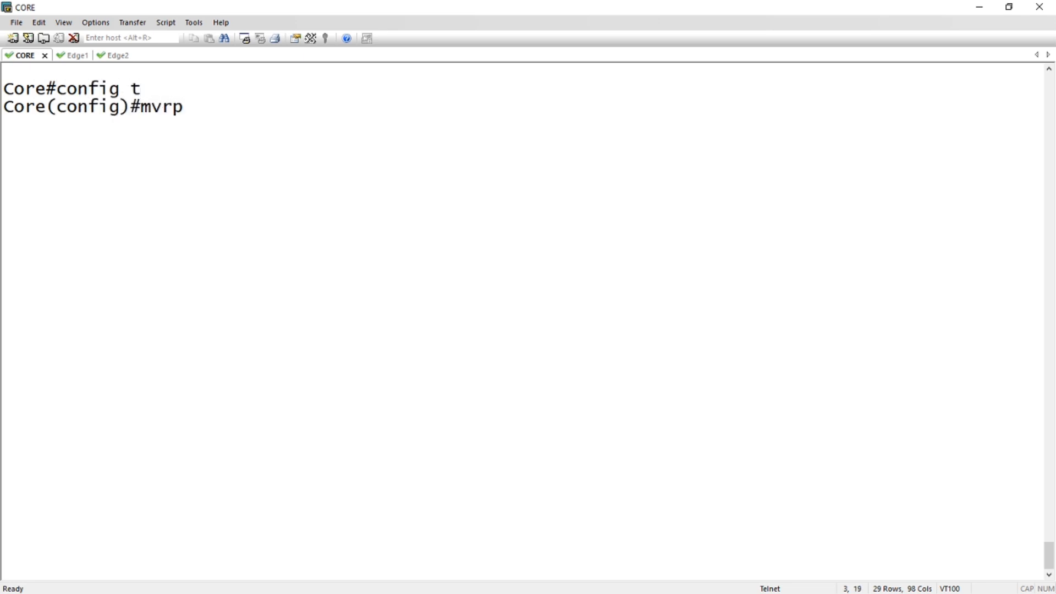
{"action": "type", "text": "enable"}
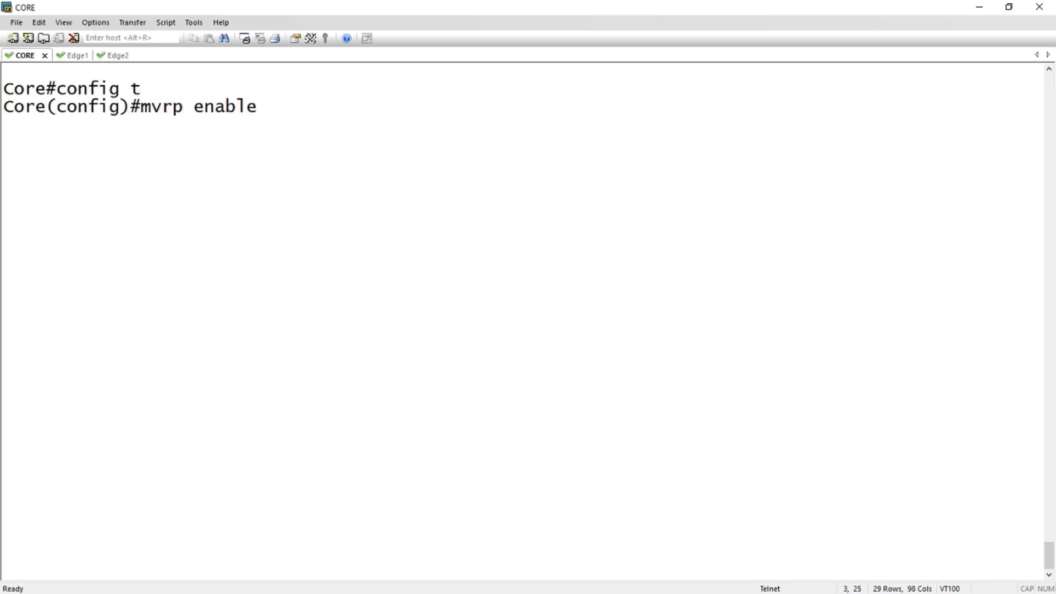
{"action": "key", "text": "Return"}
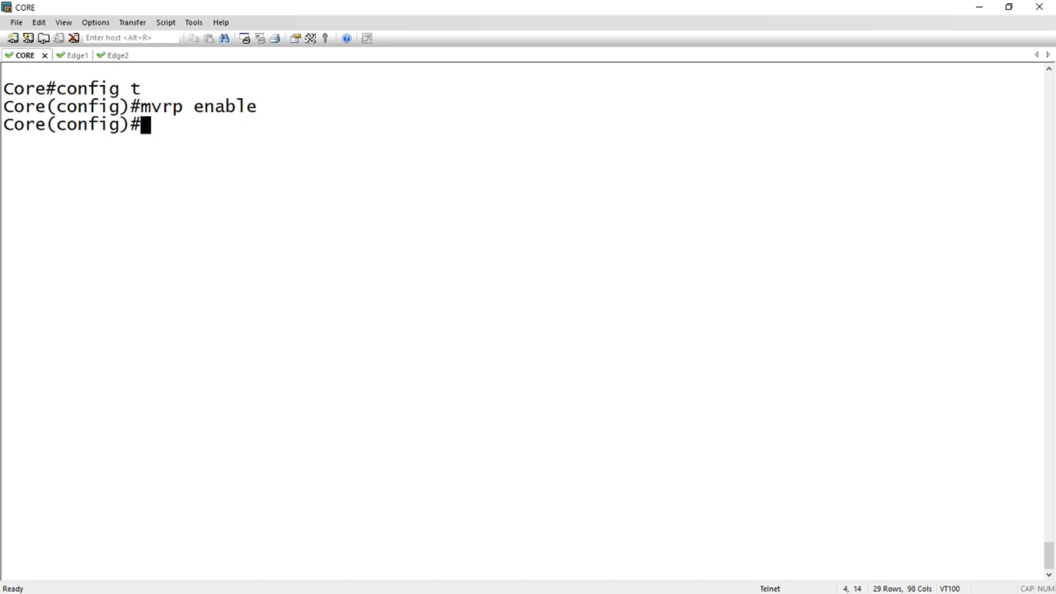
{"action": "type", "text": "int e"}
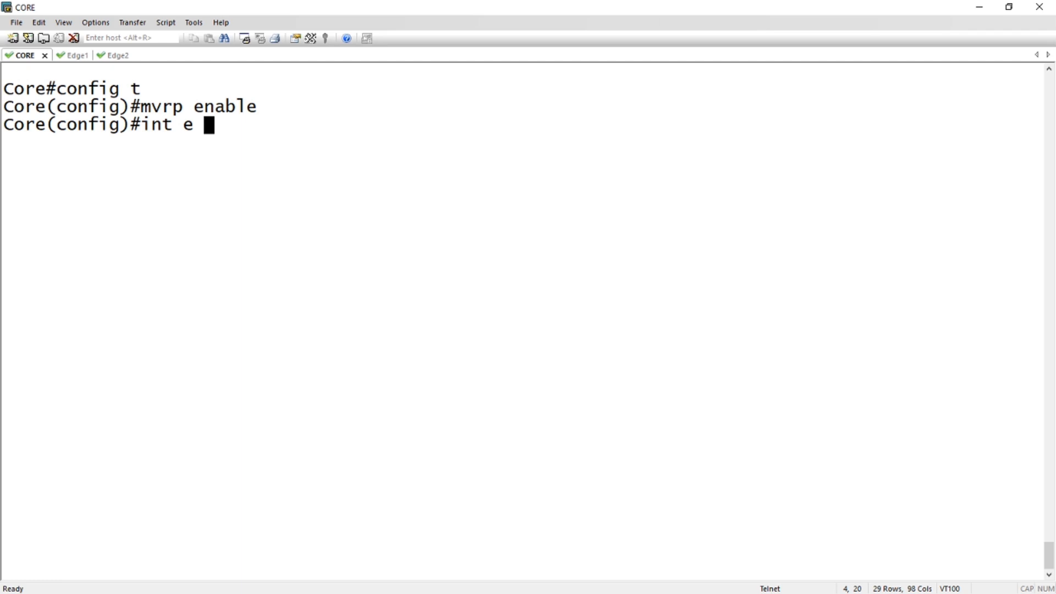
{"action": "type", "text": "1/3/1"}
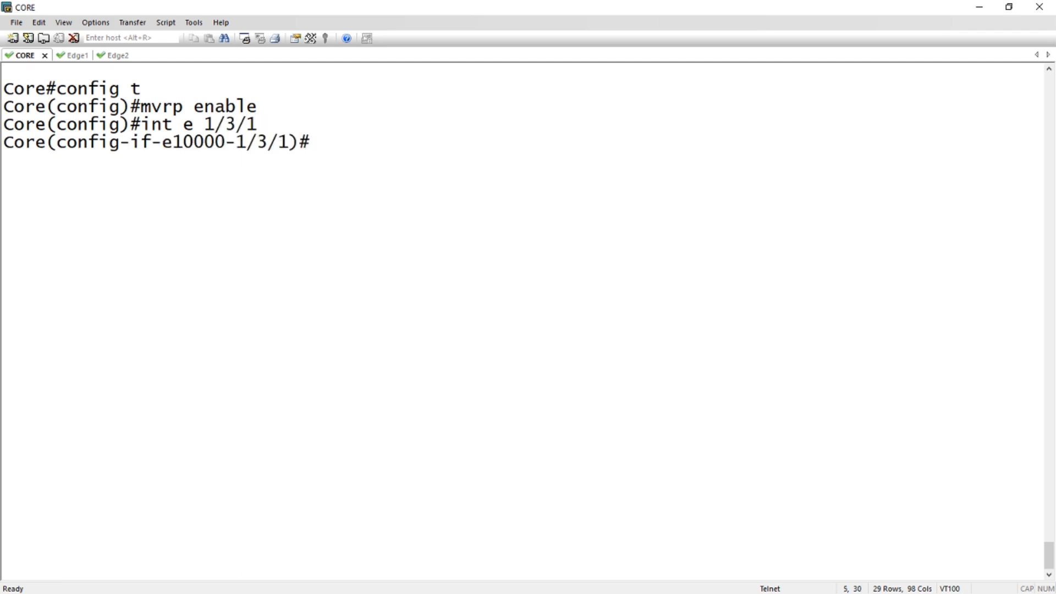
{"action": "type", "text": "mvrp enable"}
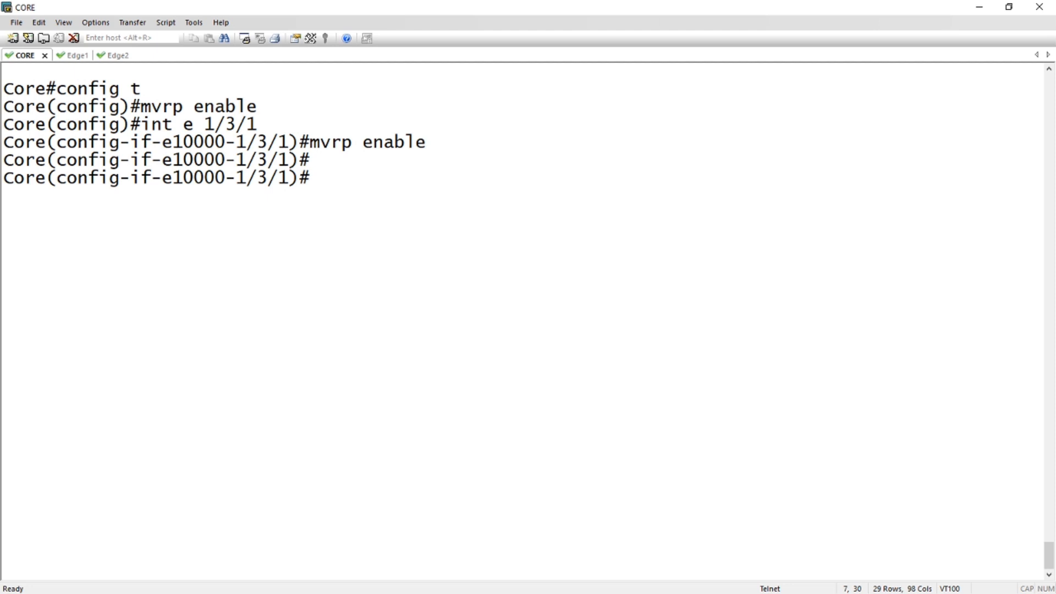
Step: Leave interface config and tag port ethernet 1/1/2 in VLAN 30
{"action": "type", "text": "exit"}
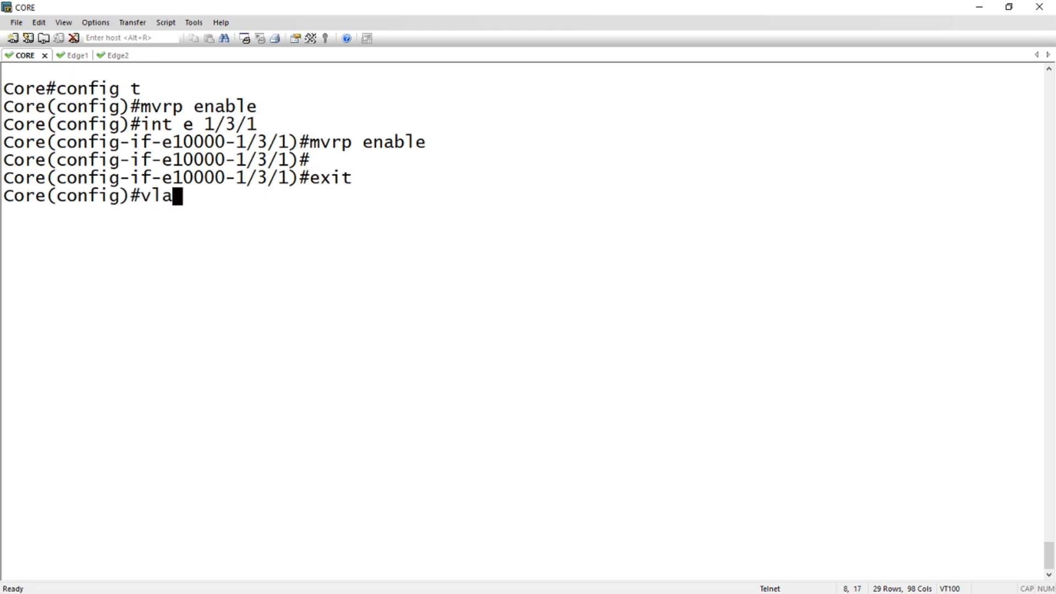
{"action": "type", "text": "n 30"}
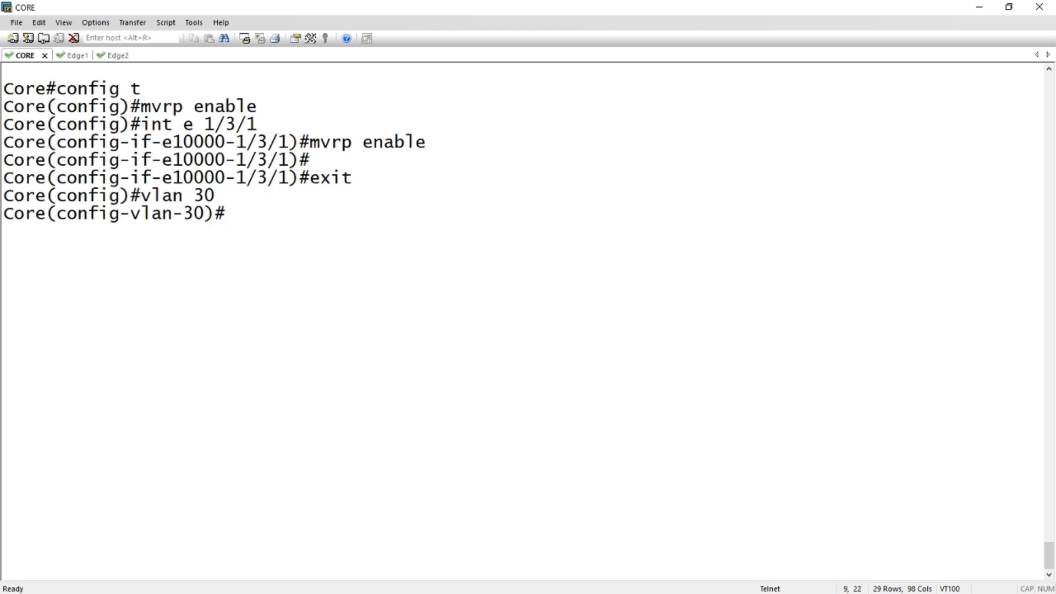
{"action": "type", "text": "tag"}
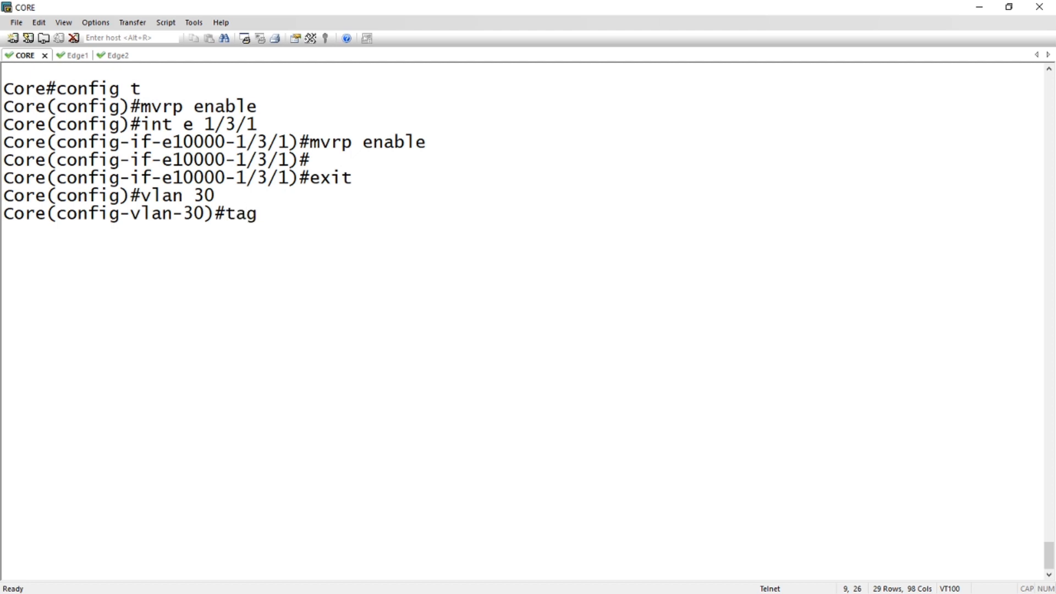
{"action": "type", "text": "e 1/3/"}
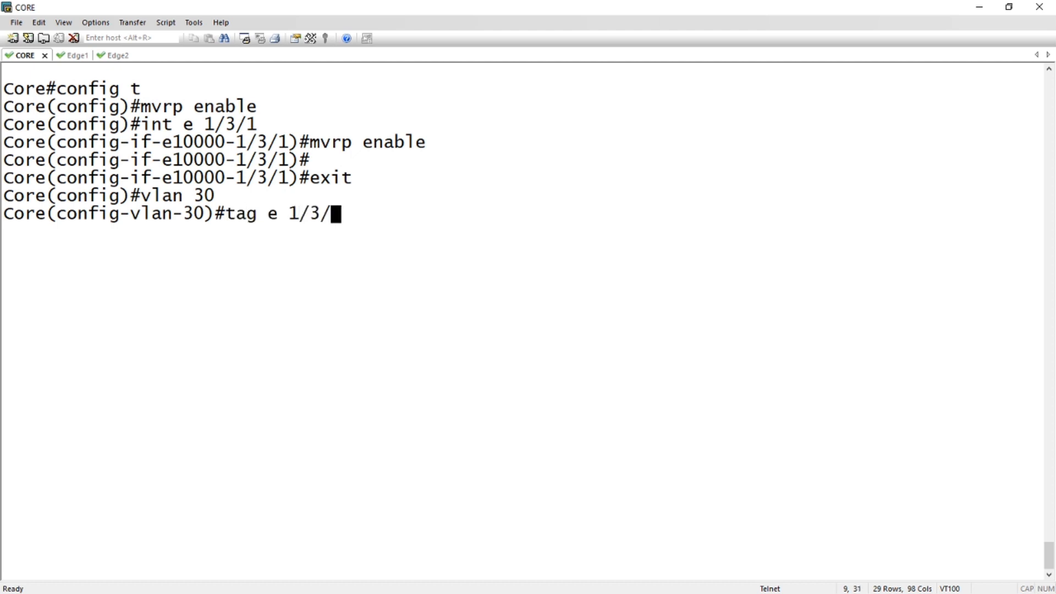
{"action": "key", "text": "BackSpace"}
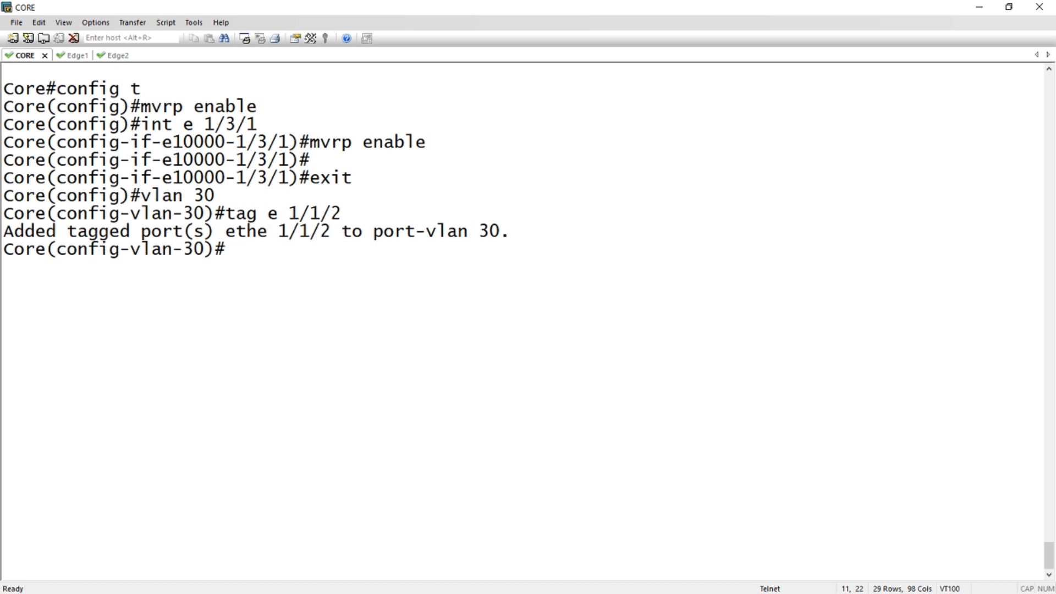
Step: Add port ethernet 1/1/2 untagged to VLAN 10
{"action": "type", "text": "vlan 10"}
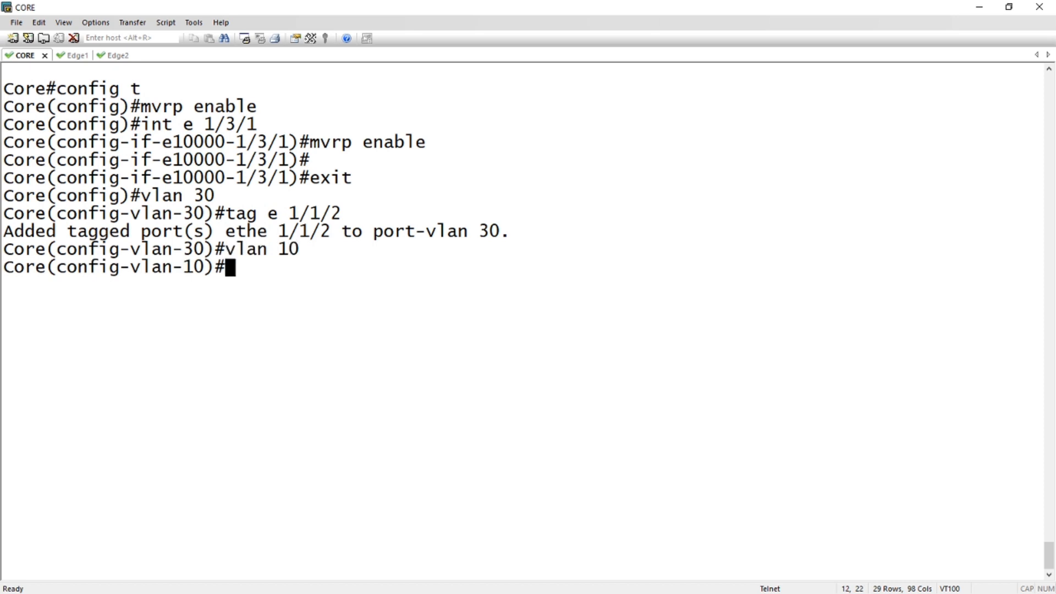
{"action": "type", "text": "unt"}
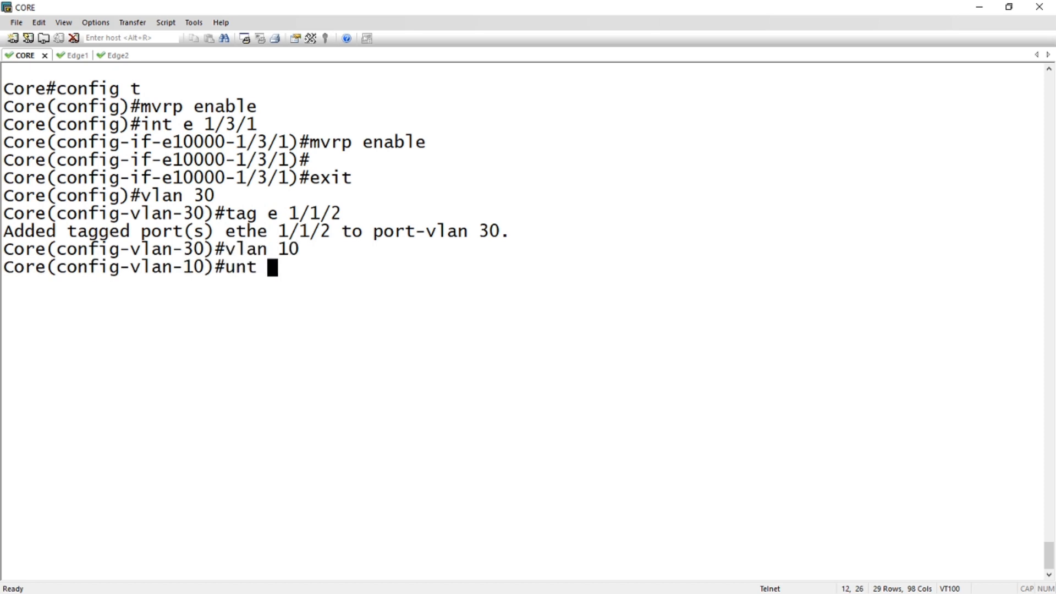
{"action": "type", "text": "e"}
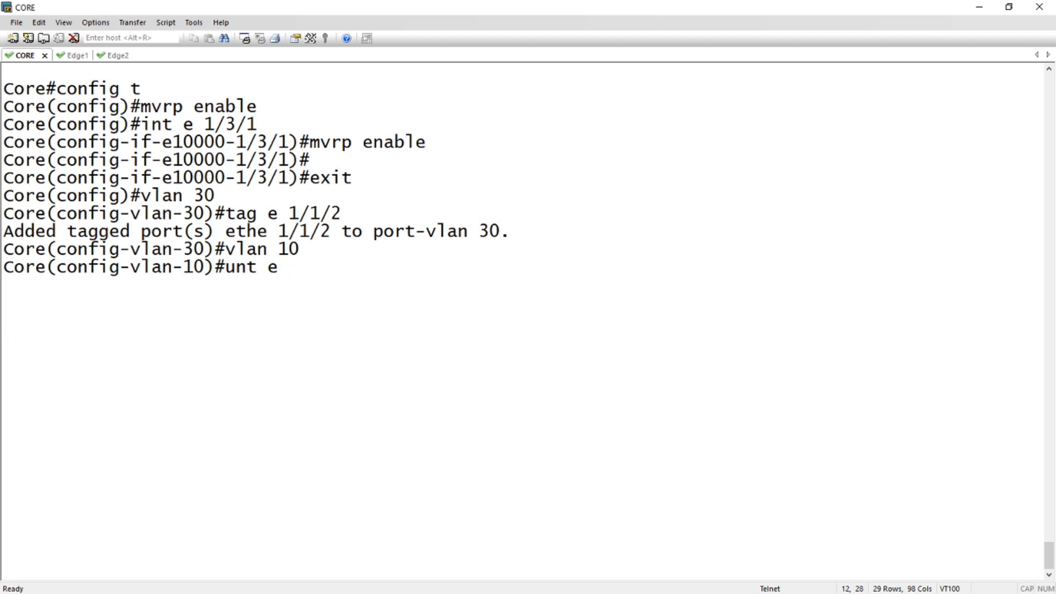
{"action": "type", "text": "1/1/2"}
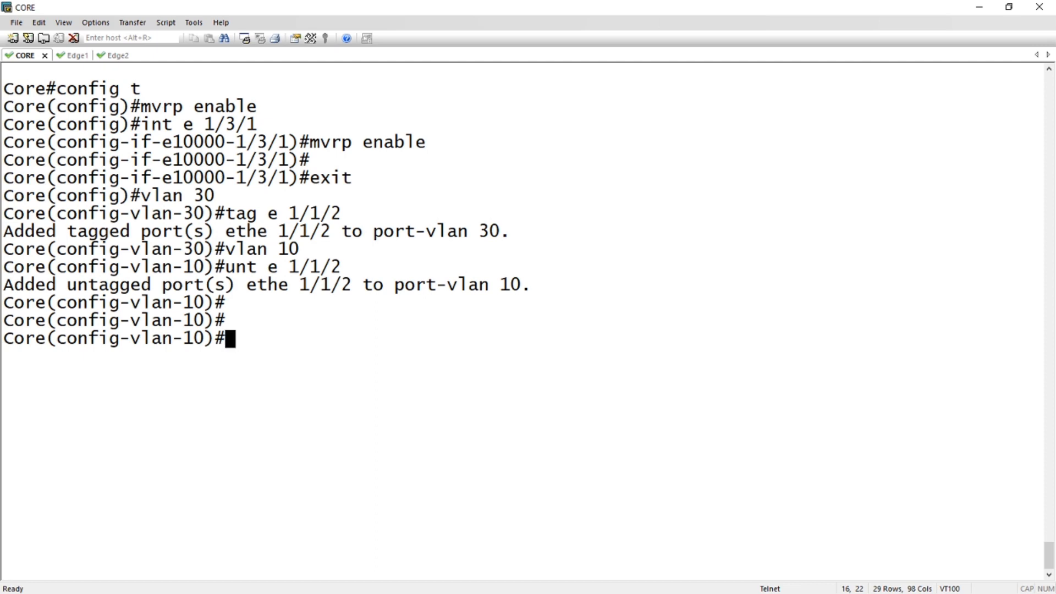
Step: Review Core's running config with sh run, then exit twice to the Core# prompt
{"action": "type", "text": "sh run"}
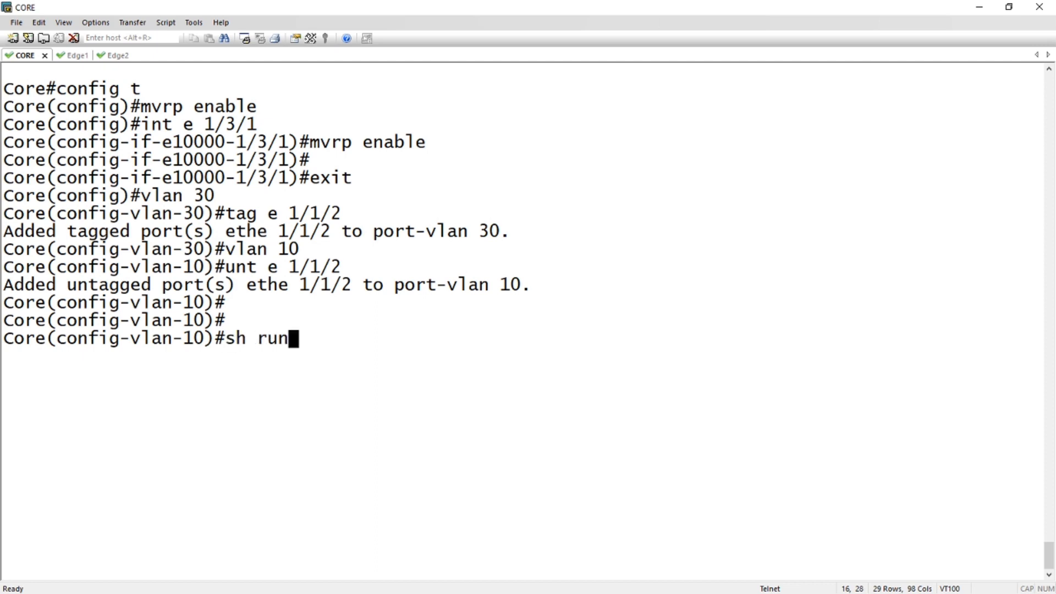
{"action": "key", "text": "Return"}
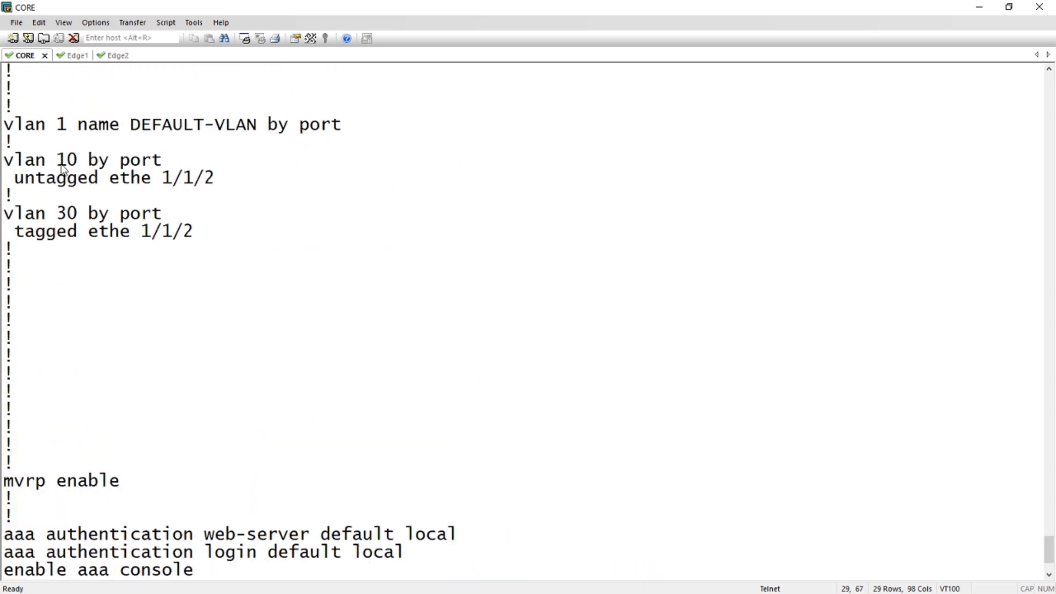
{"action": "mouse_move", "coordinate": [81, 195]}
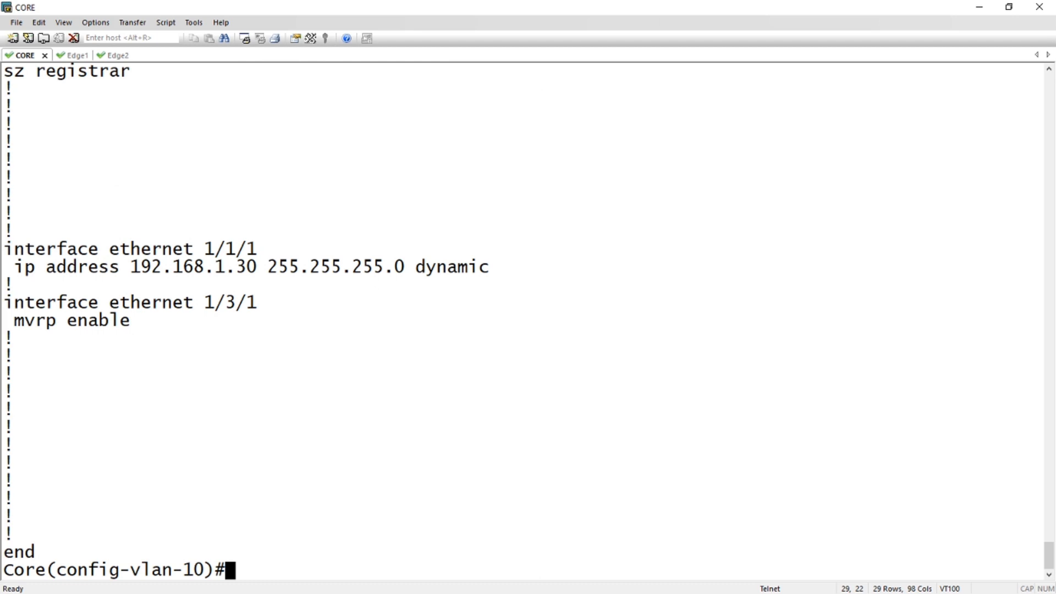
{"action": "key", "text": "enter"}
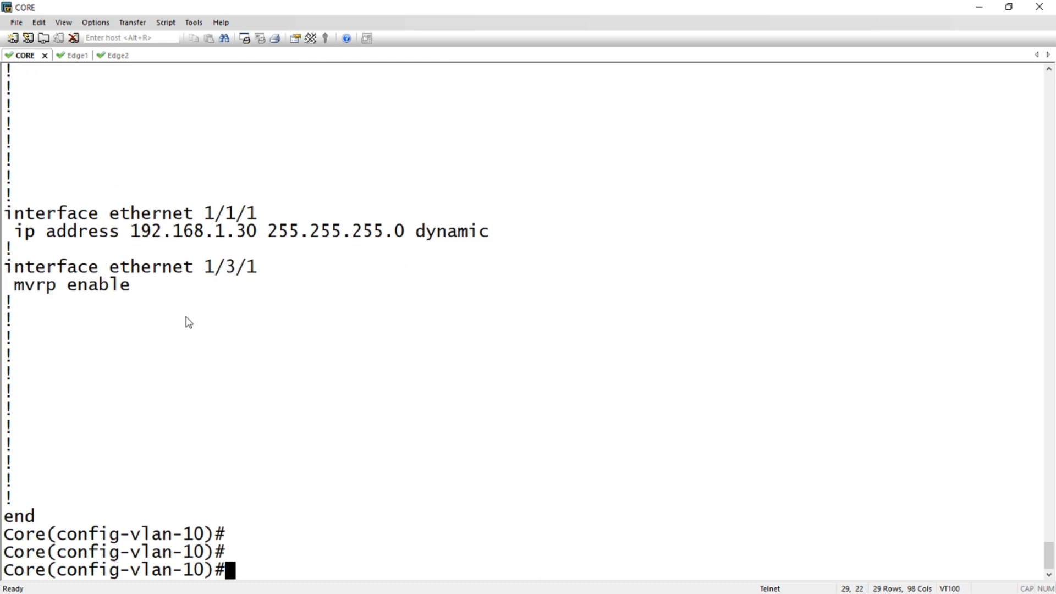
{"action": "type", "text": "exit"}
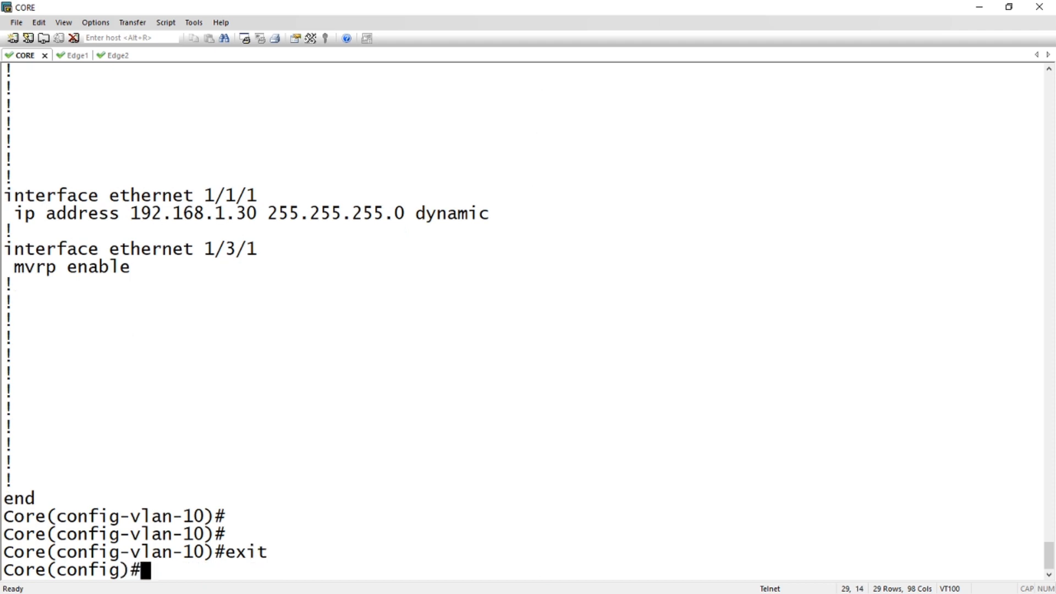
{"action": "type", "text": "exit"}
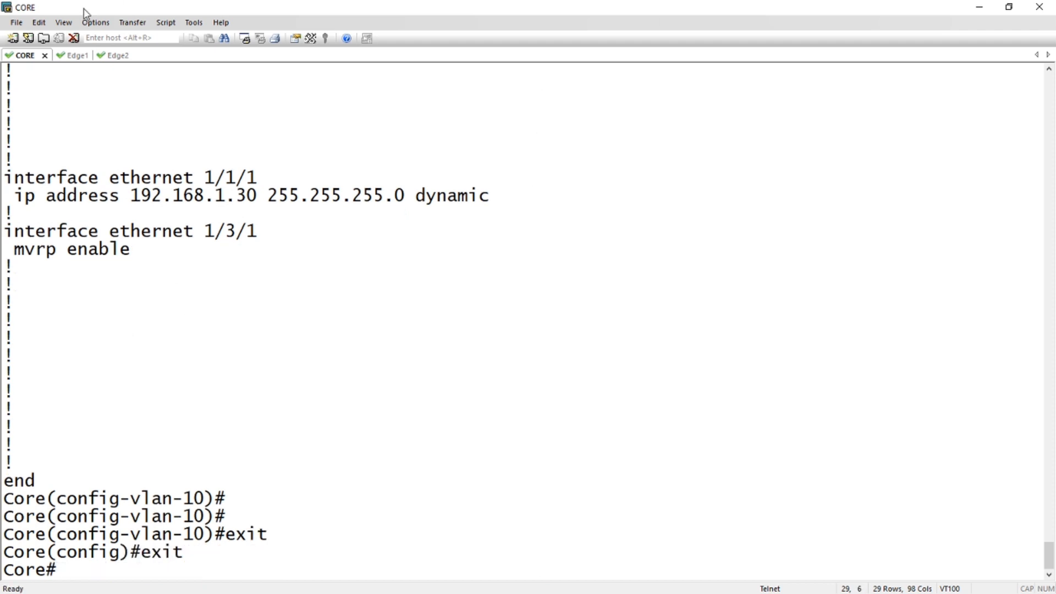
Step: On Edge1, enable MVRP globally and on interfaces ethernet 1/3/1 and 1/3/2
{"action": "left_click", "coordinate": [64, 55]}
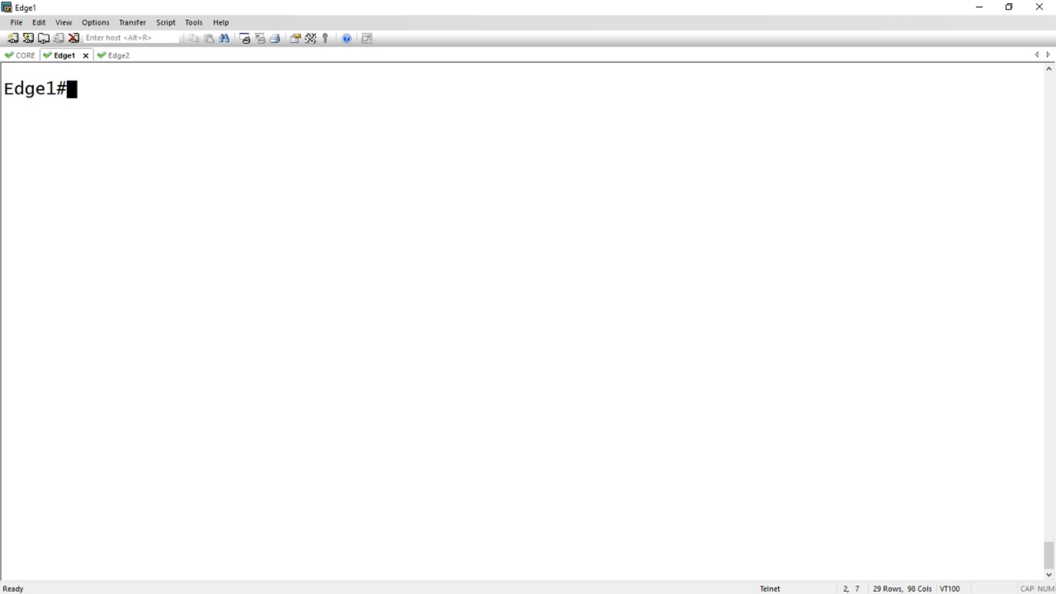
{"action": "type", "text": "config t"}
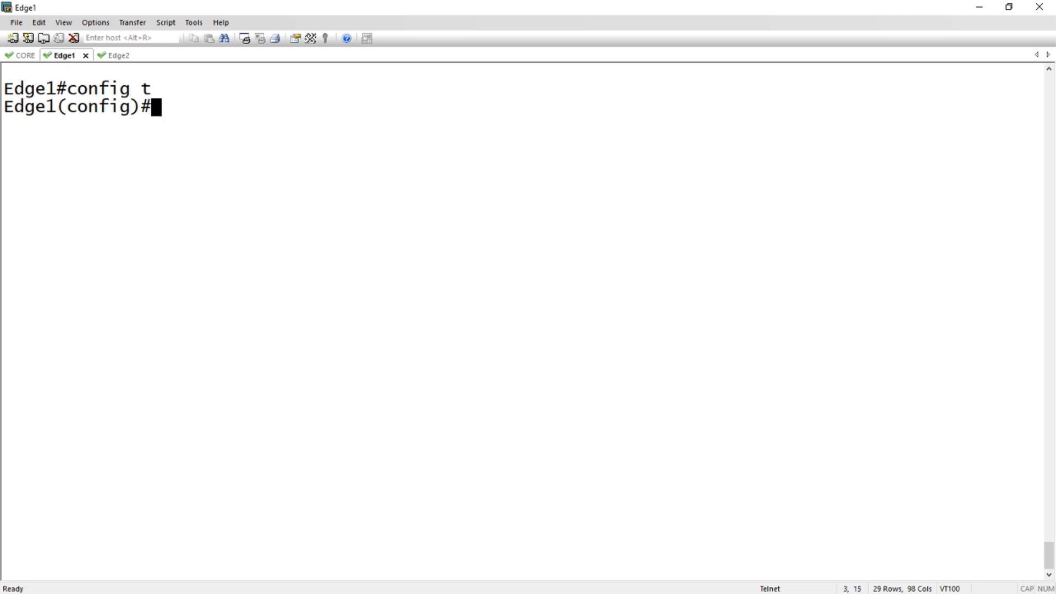
{"action": "type", "text": "mvrp enabl"}
{"action": "type", "text": "int"}
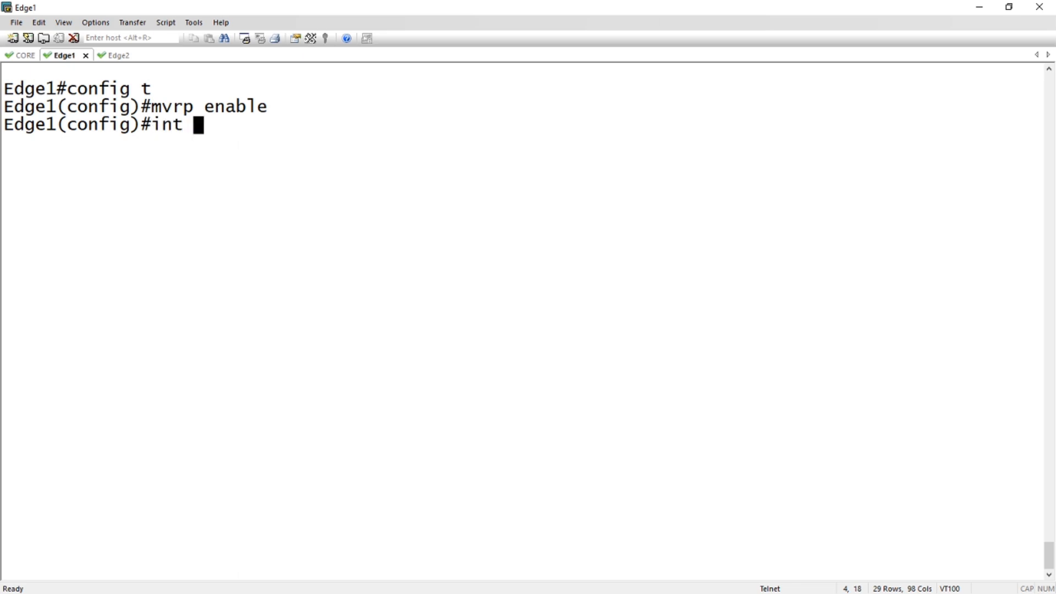
{"action": "type", "text": "e 1/"}
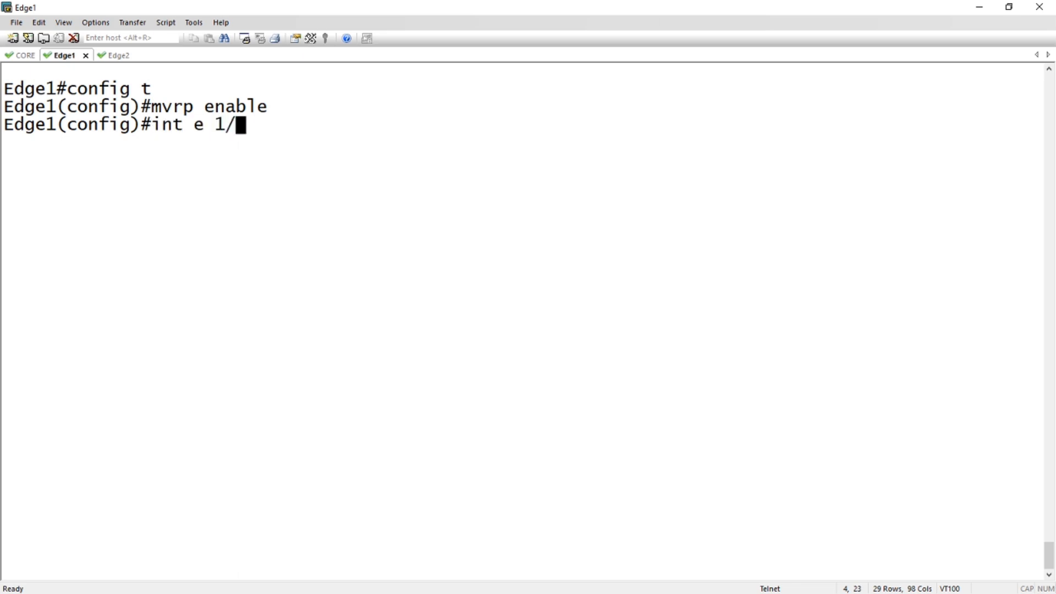
{"action": "type", "text": "3/1 e 1/3/2"}
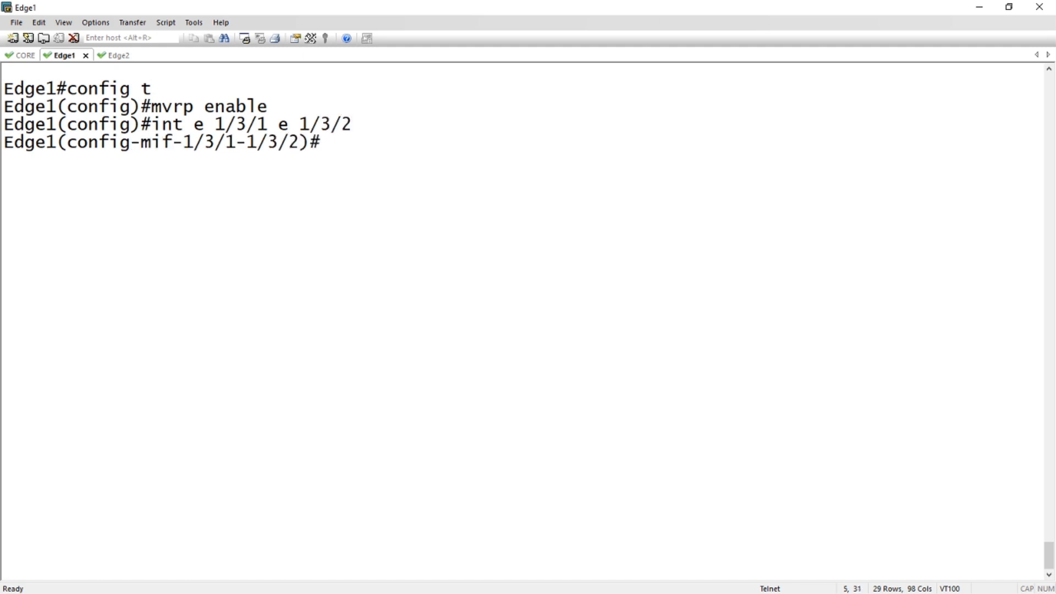
{"action": "type", "text": "mvrp"}
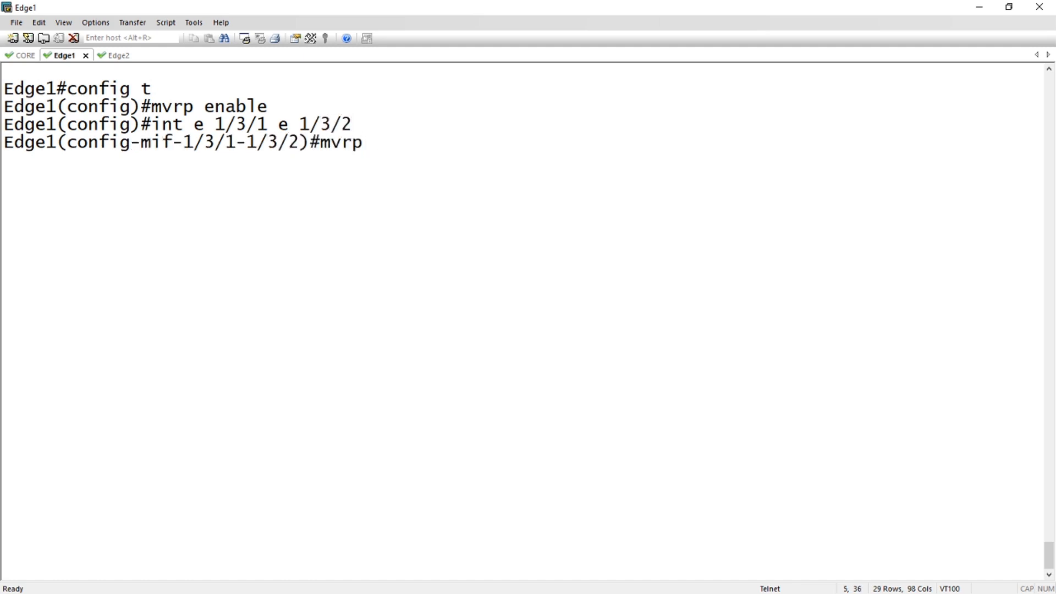
{"action": "type", "text": "enable"}
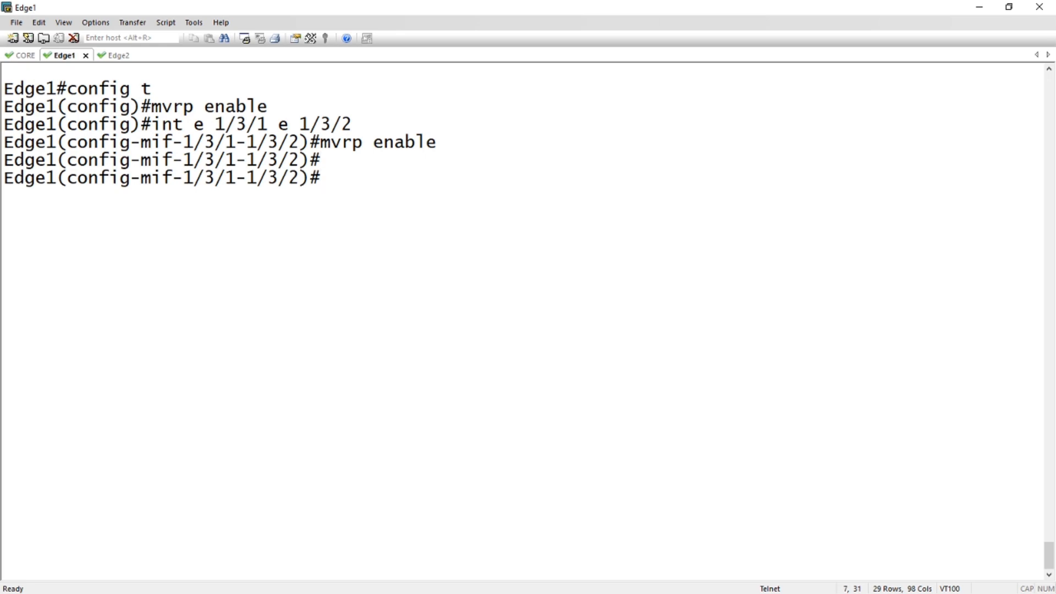
{"action": "type", "text": "exit"}
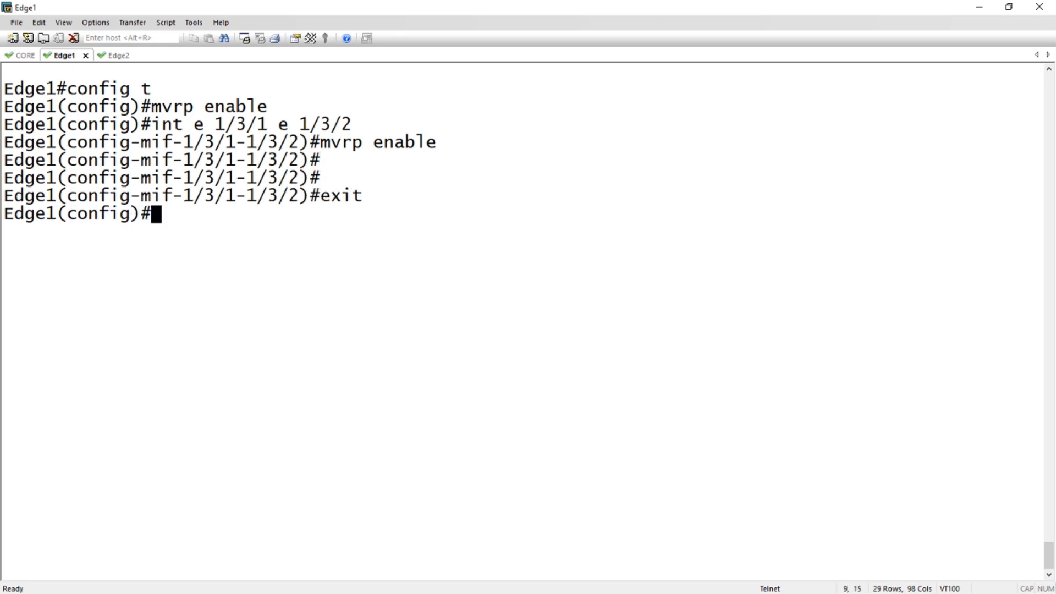
Step: Page through Edge1's running config to confirm MVRP, then exit configuration
{"action": "type", "text": "sh run"}
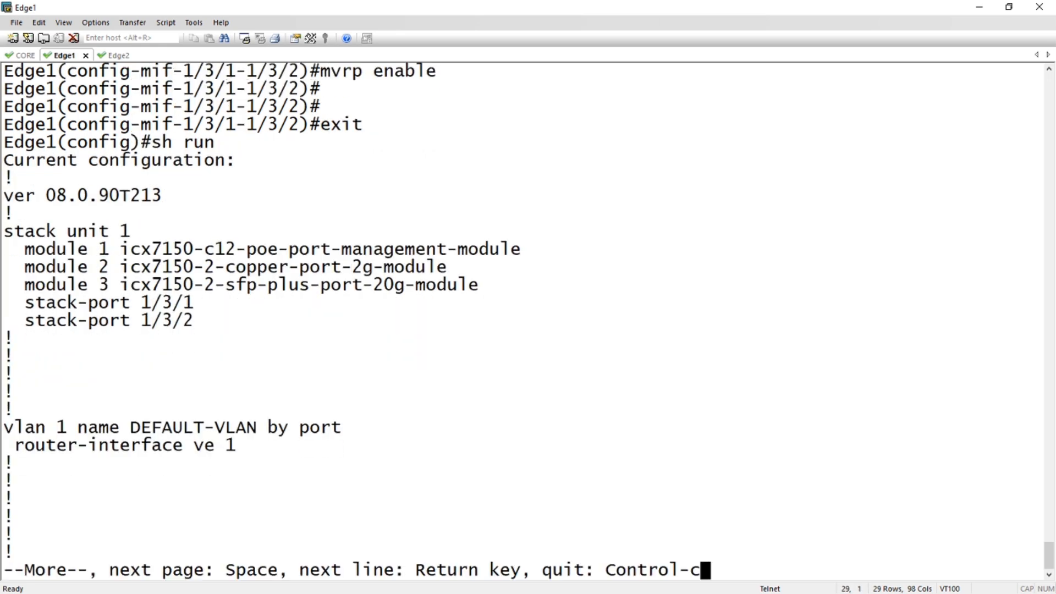
{"action": "key", "text": "space"}
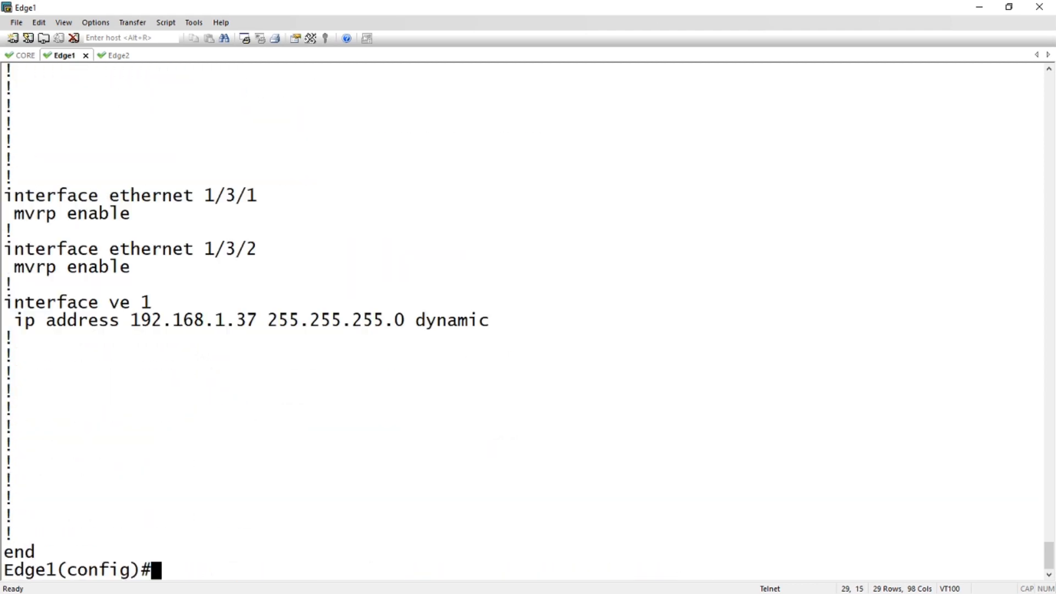
{"action": "type", "text": "exit"}
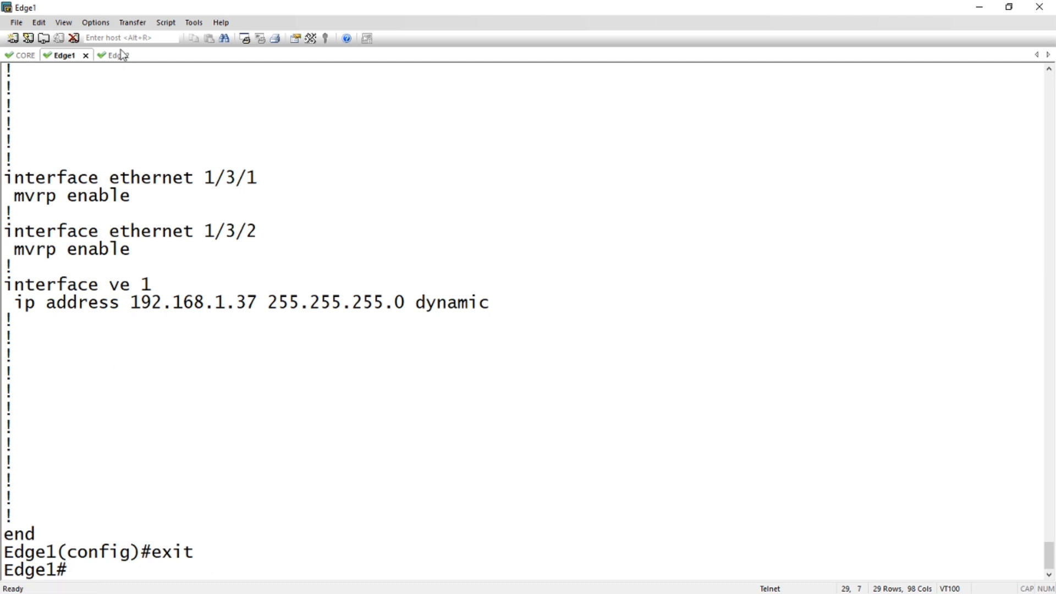
Step: On Edge2, enable MVRP globally and on interface ethernet 1/3/1, then exit interface config
{"action": "left_click", "coordinate": [103, 55]}
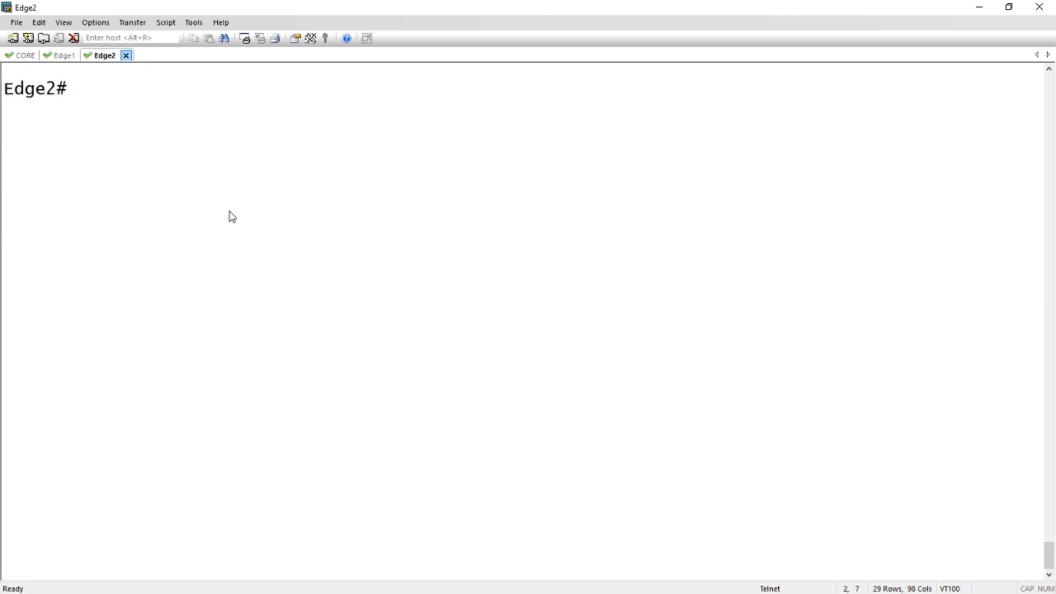
{"action": "type", "text": "config t"}
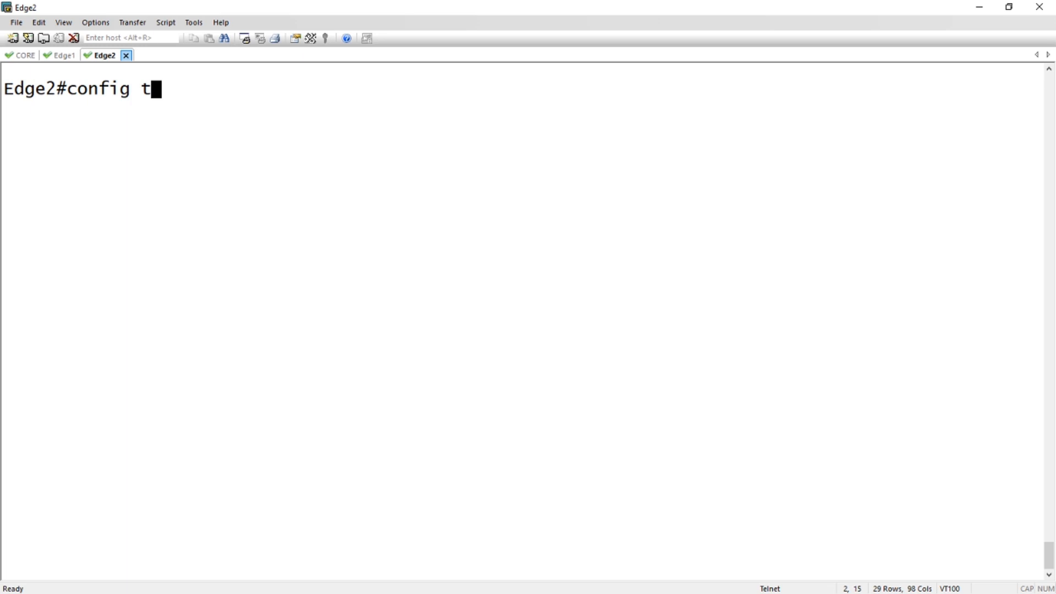
{"action": "type", "text": "mvr"}
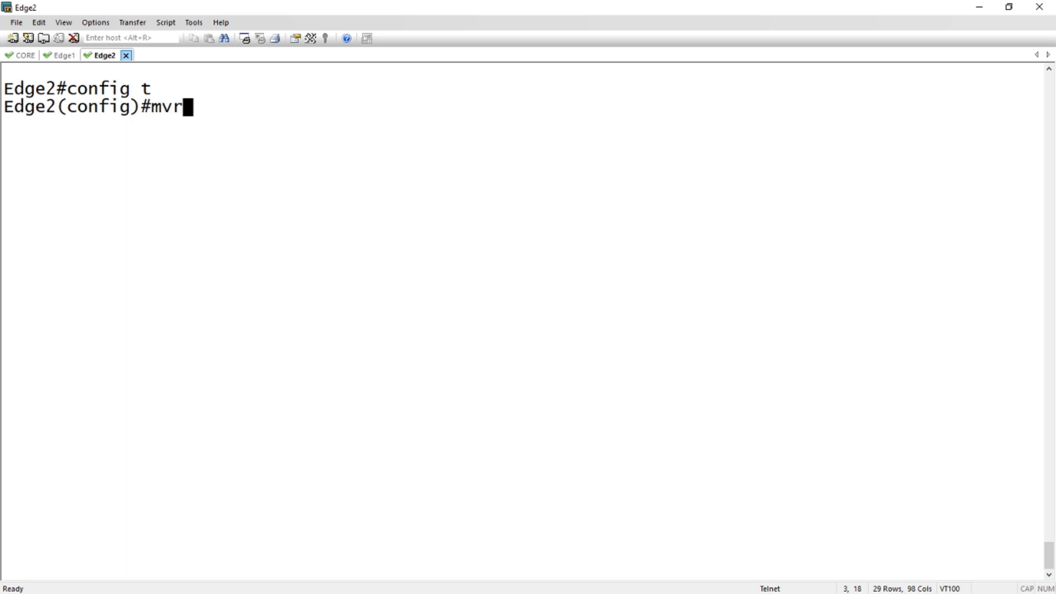
{"action": "type", "text": "p enable"}
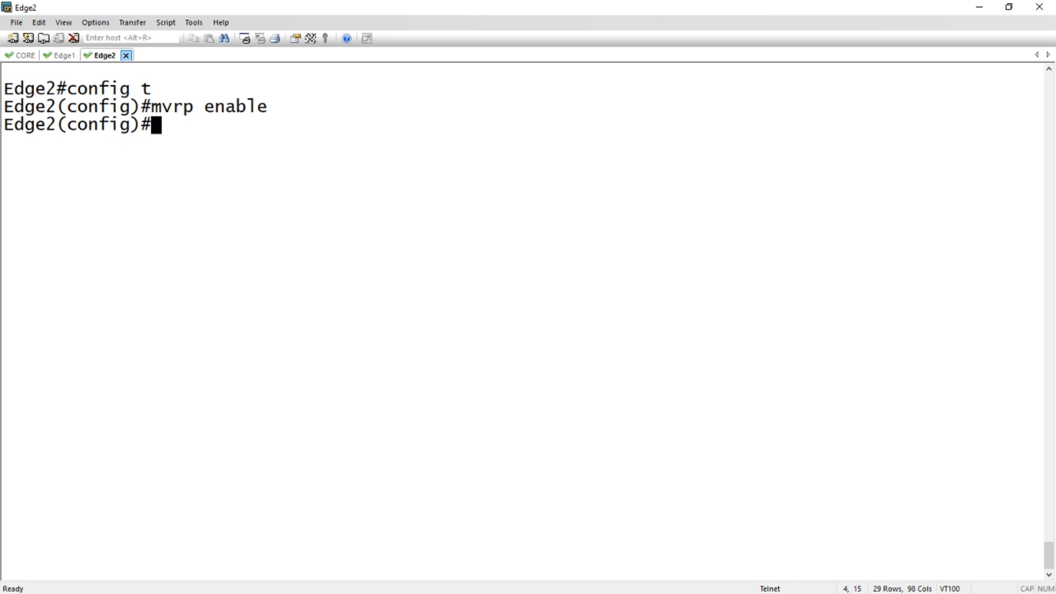
{"action": "type", "text": "int e"}
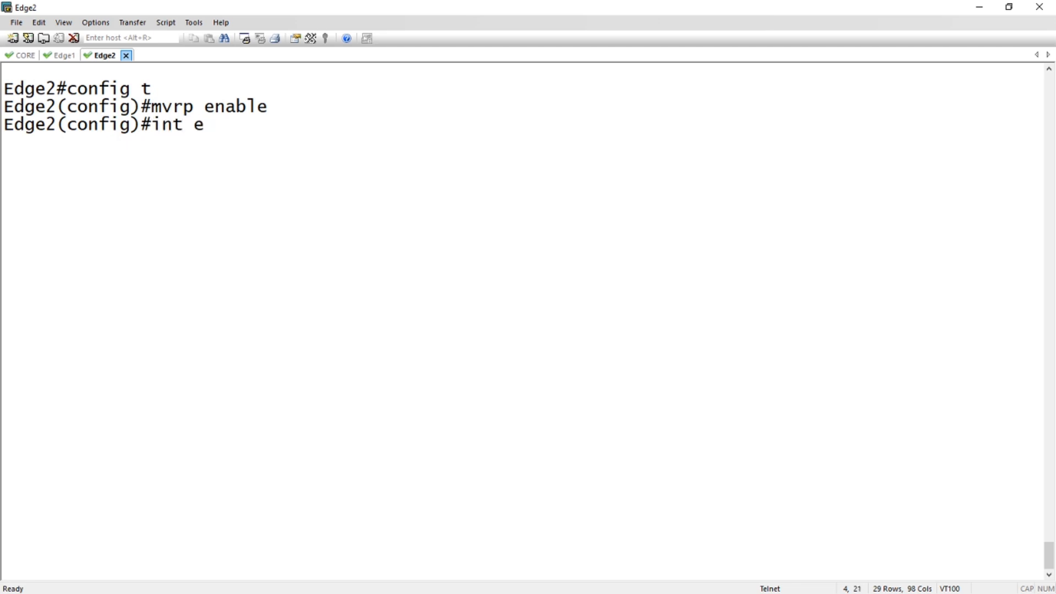
{"action": "type", "text": "1/3/1"}
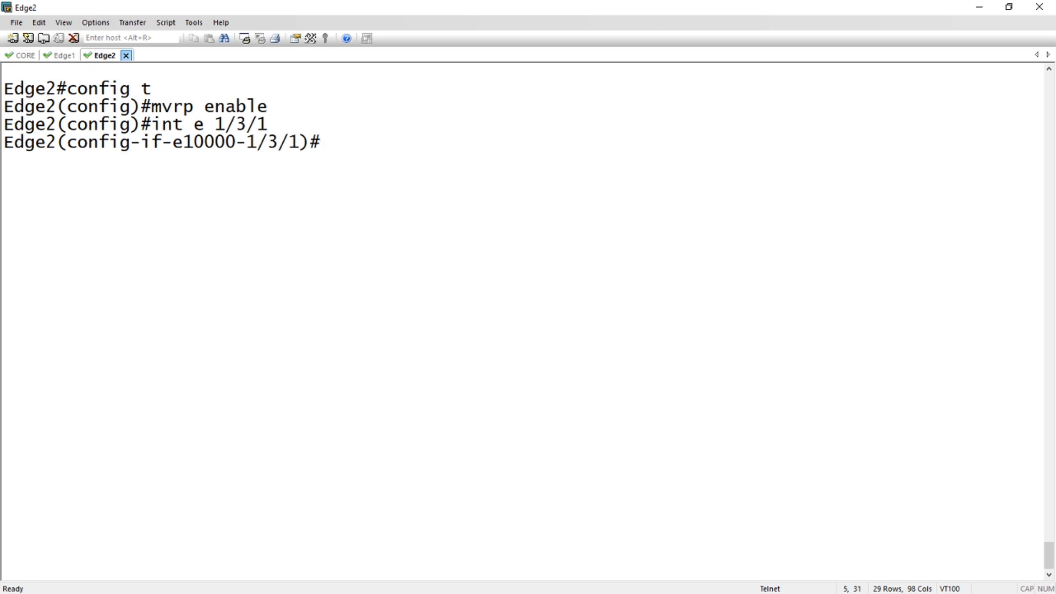
{"action": "type", "text": "mvrp enable"}
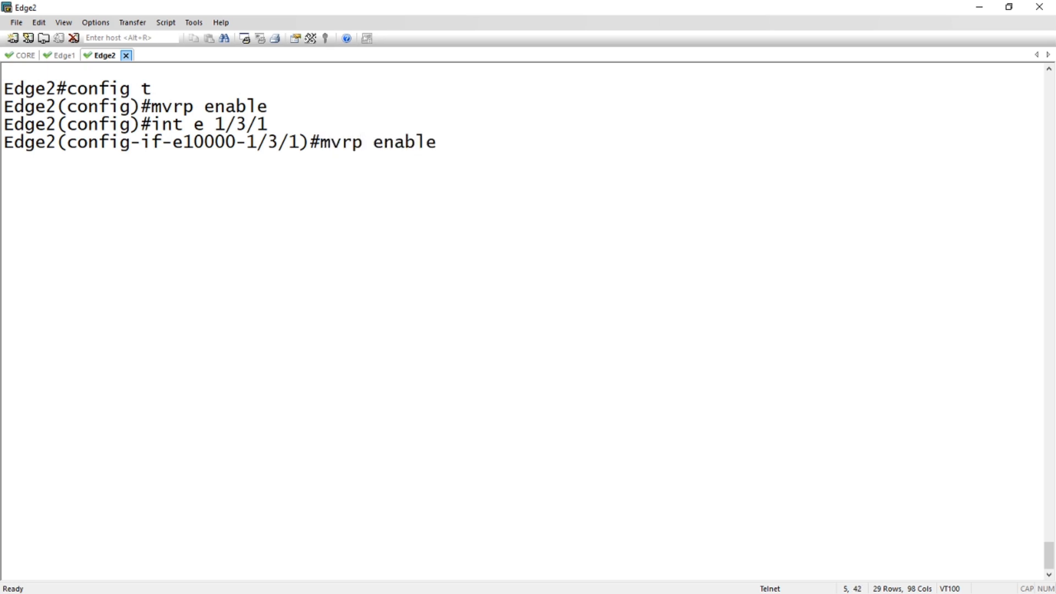
{"action": "type", "text": "exit"}
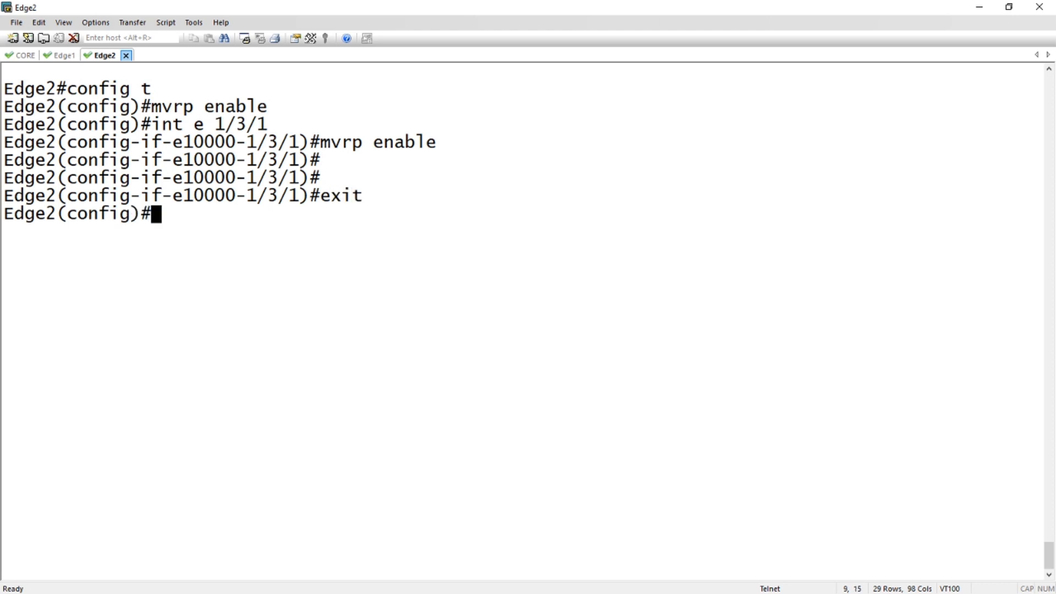
Step: Tag Edge2 port ethernet 1/1/1 in VLANs 10 and 20, then run sh run
{"action": "type", "text": "vlan 10"}
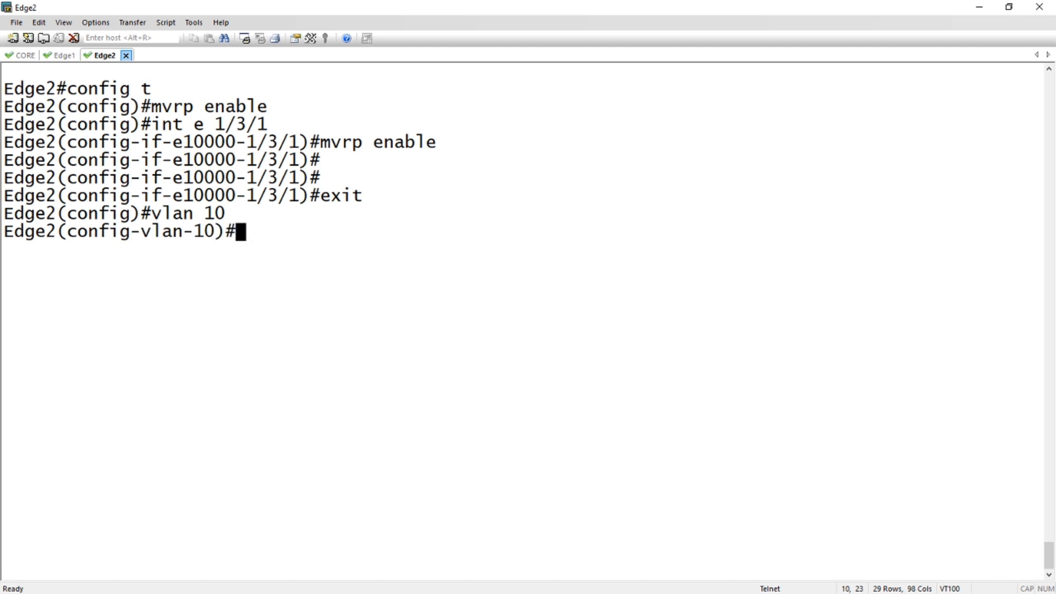
{"action": "type", "text": "tag e 1/1/1"}
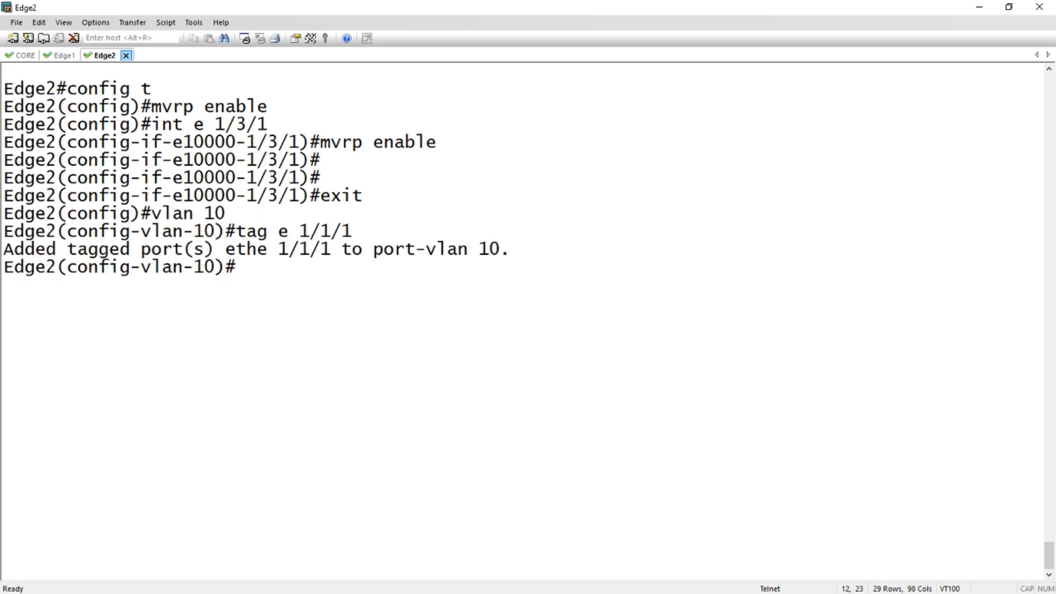
{"action": "type", "text": "vlan 2"}
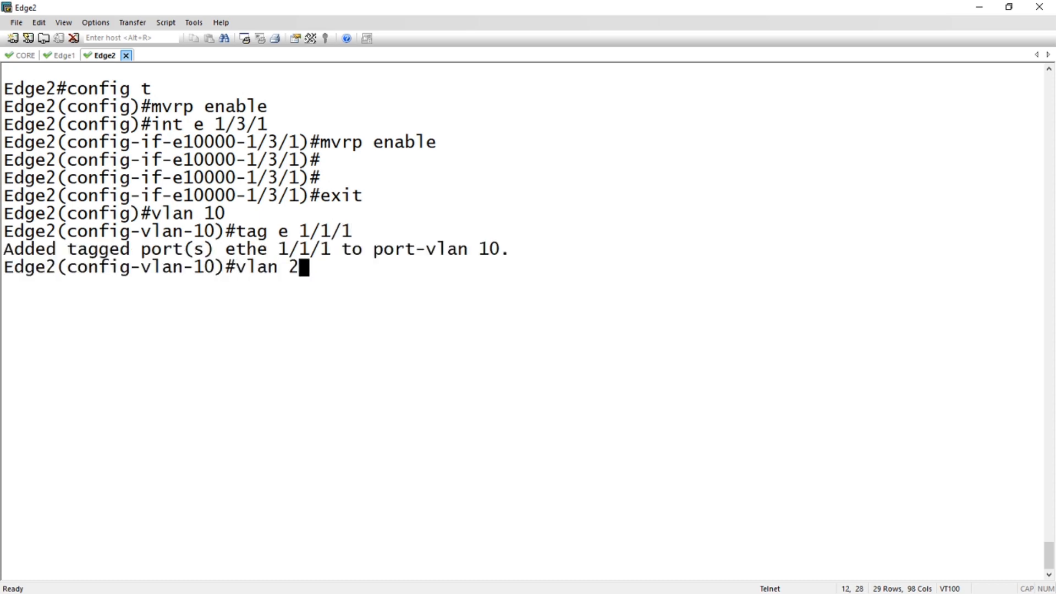
{"action": "type", "text": "0 tag e 1/1/1"}
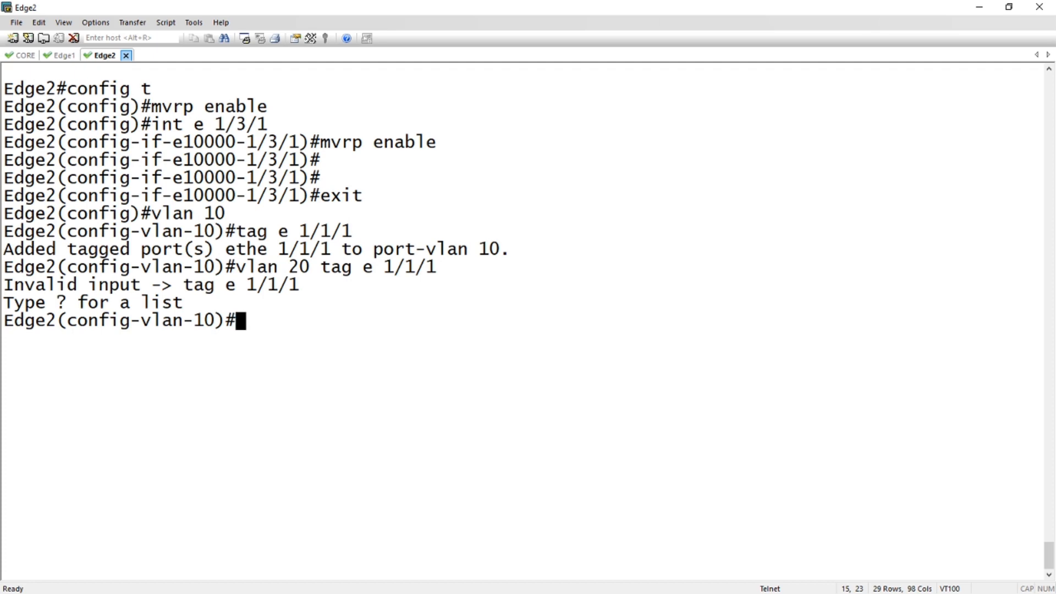
{"action": "type", "text": "vlan 20"}
{"action": "type", "text": "ta"}
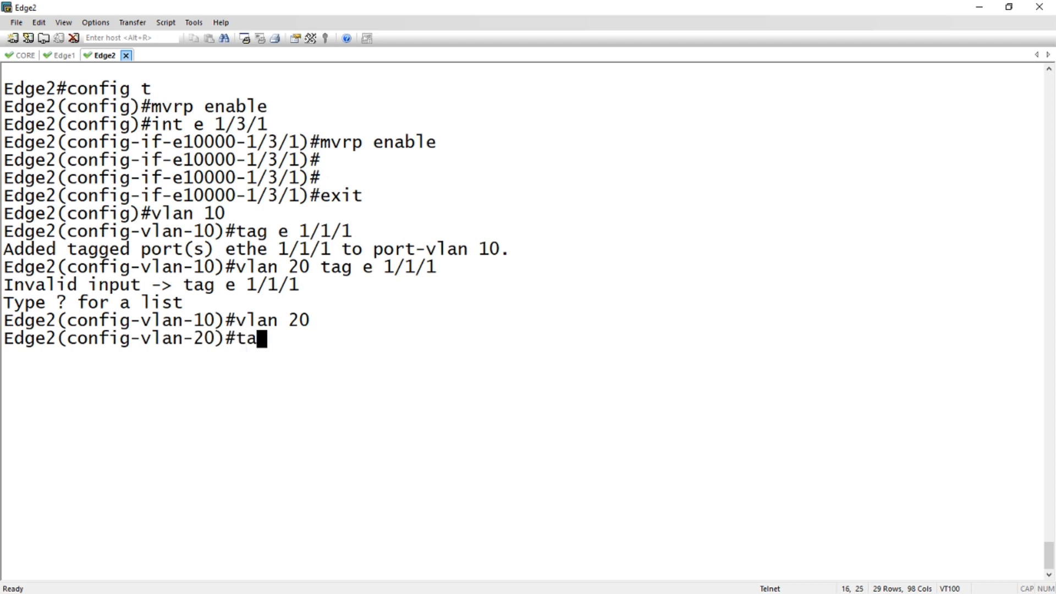
{"action": "type", "text": "g e 1/1/1"}
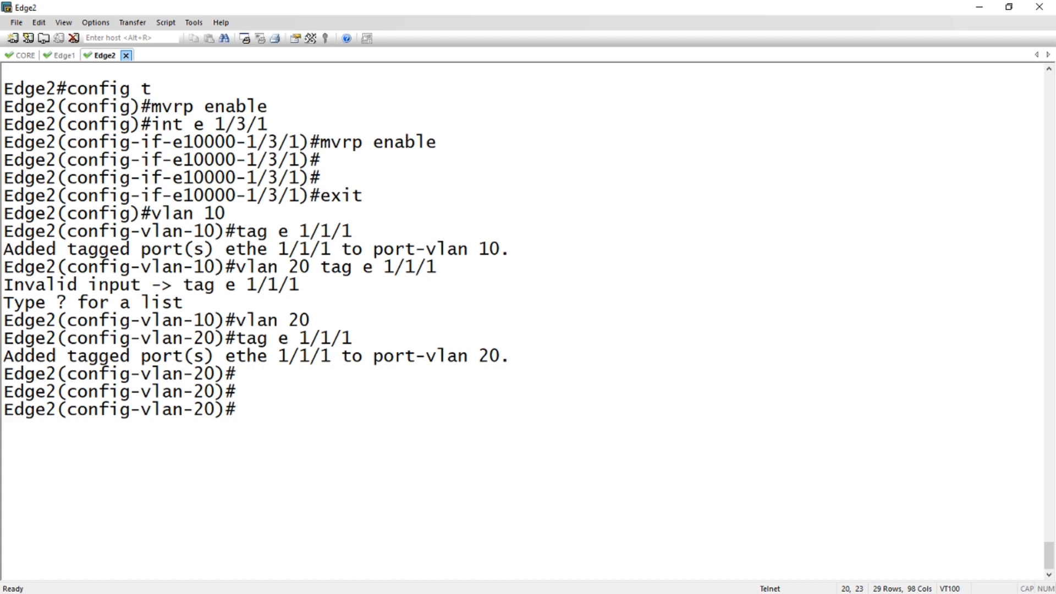
{"action": "type", "text": "sh run"}
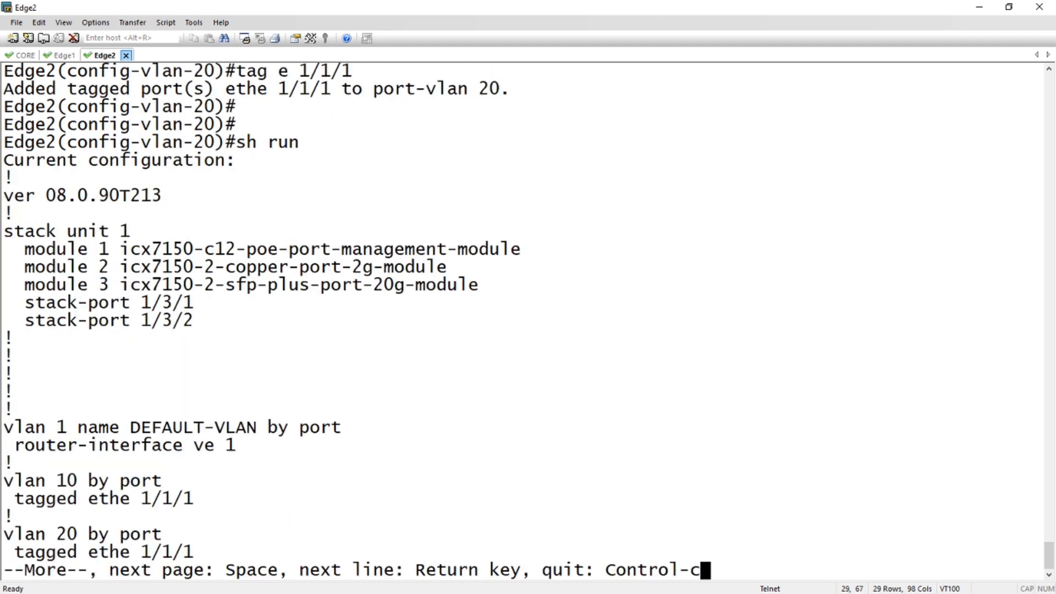
Step: Page through Edge2's full running config, then exit VLAN 20 configuration
{"action": "key", "text": "Return"}
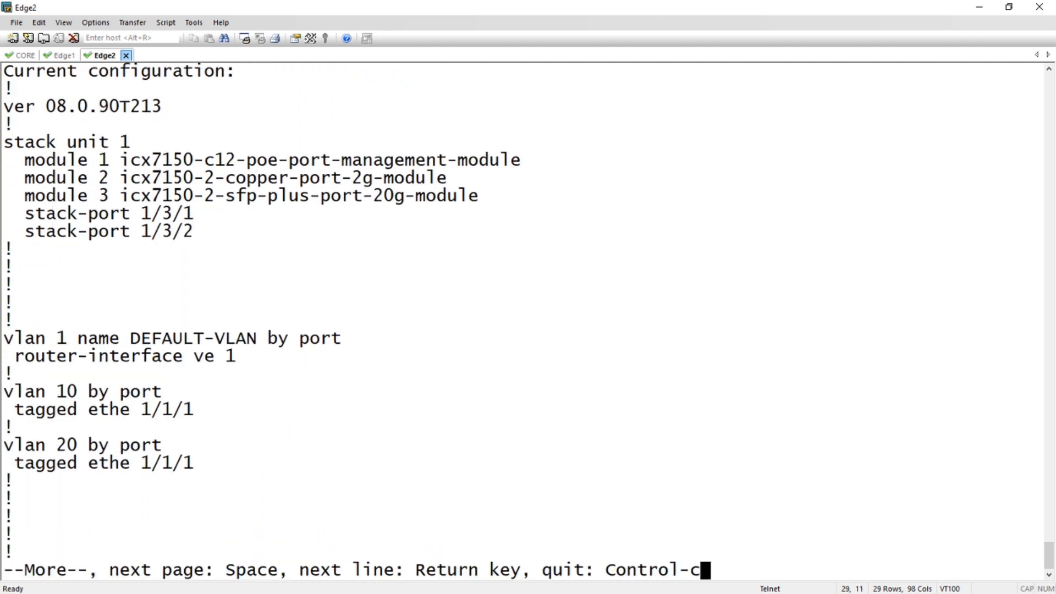
{"action": "key", "text": "space"}
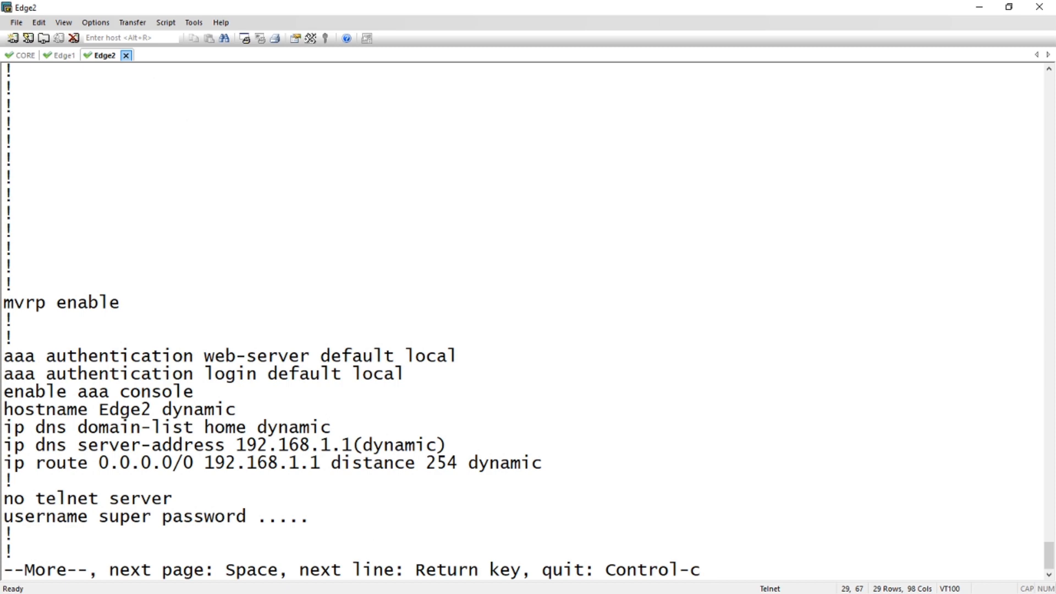
{"action": "key", "text": "space"}
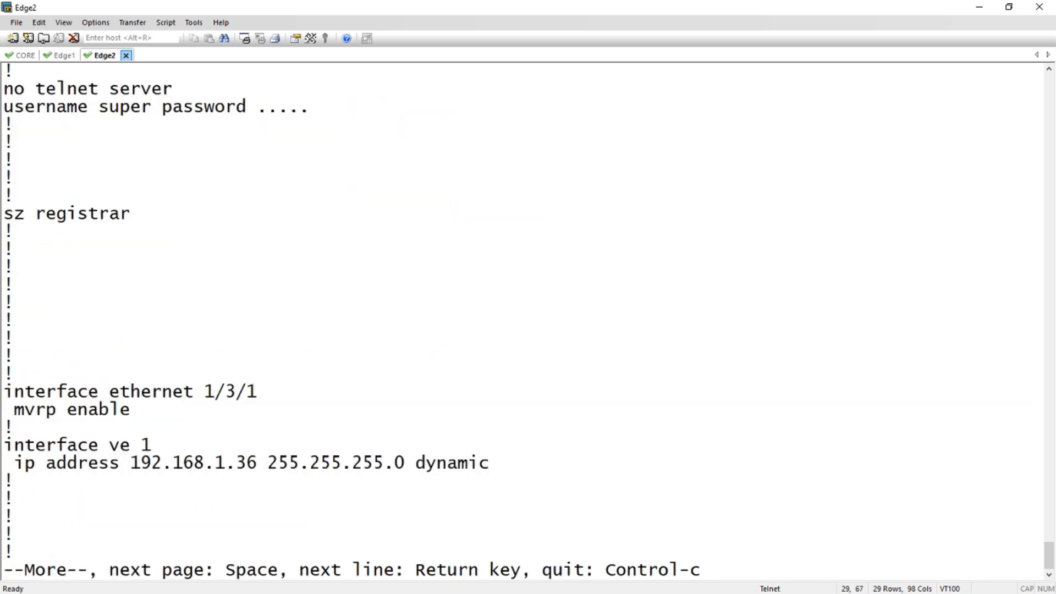
{"action": "key", "text": "space"}
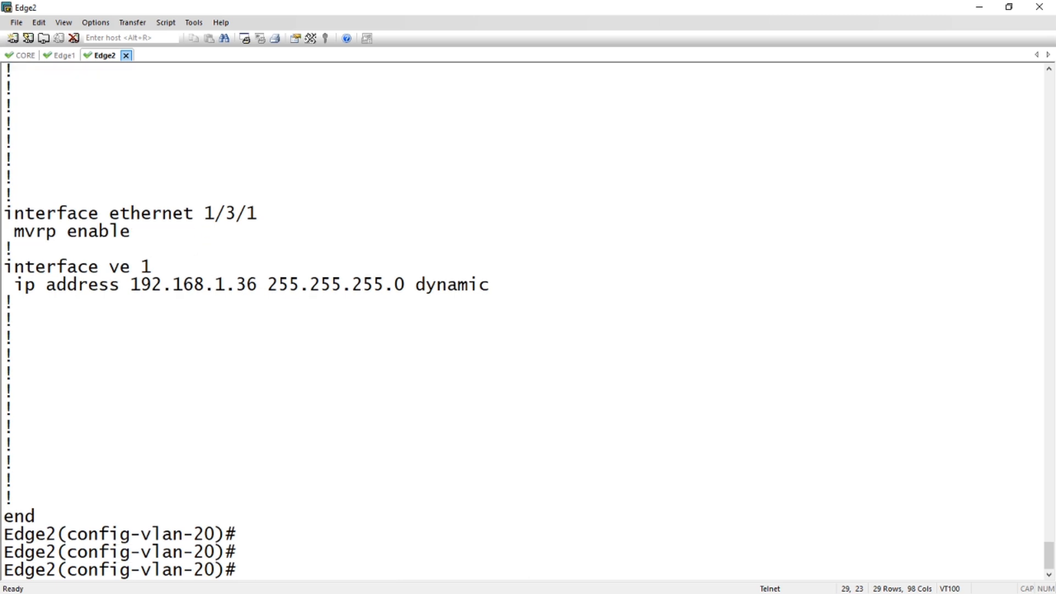
{"action": "type", "text": "exit"}
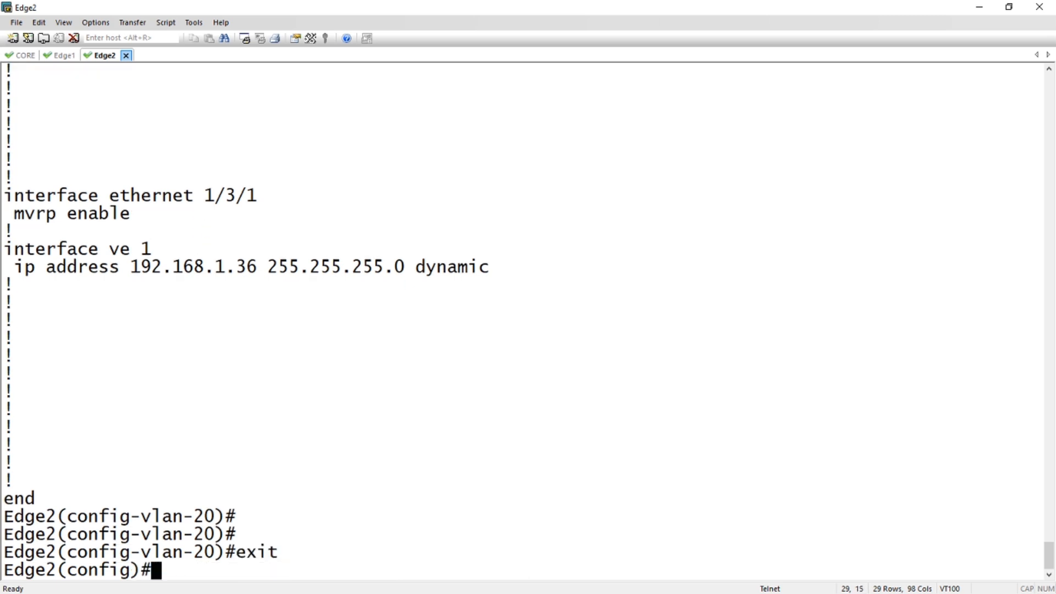
{"action": "type", "text": "ext"}
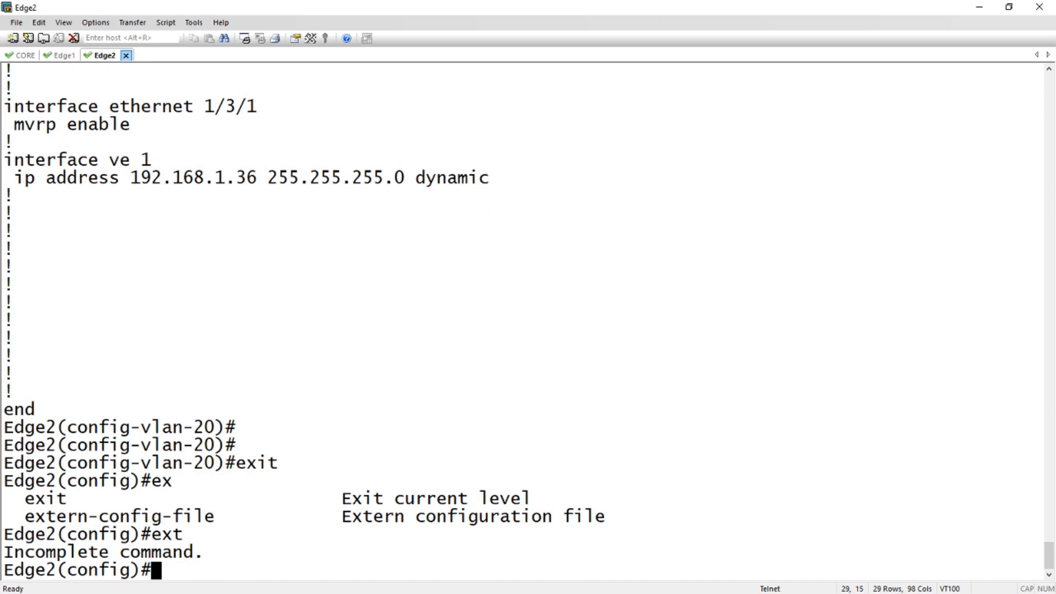
Step: Exit Edge2 configuration mode and display the show mvrp summary
{"action": "type", "text": "exit"}
{"action": "type", "text": "show mvrp"}
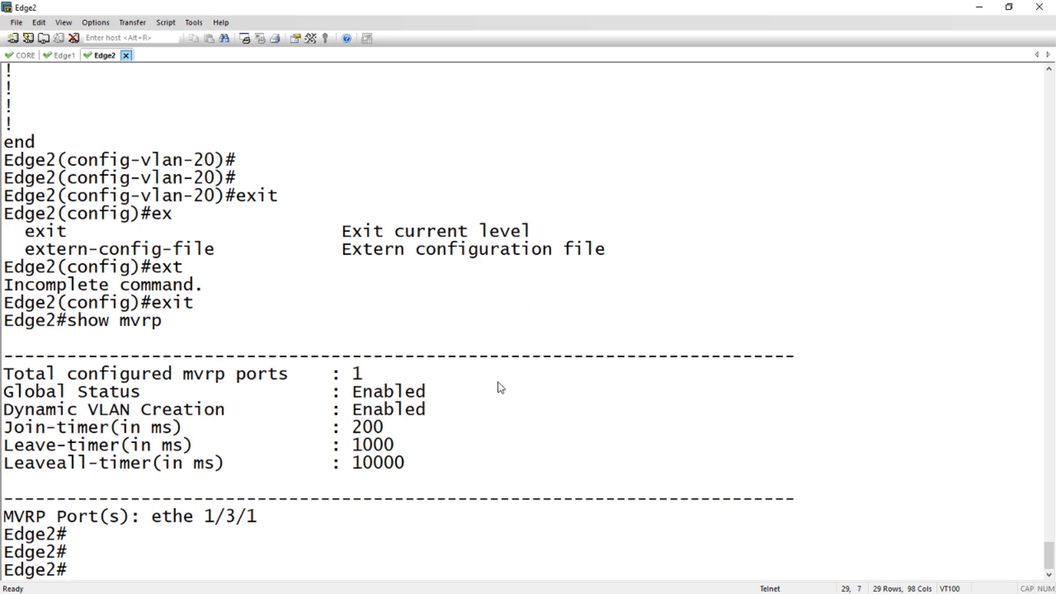
{"action": "mouse_move", "coordinate": [391, 402]}
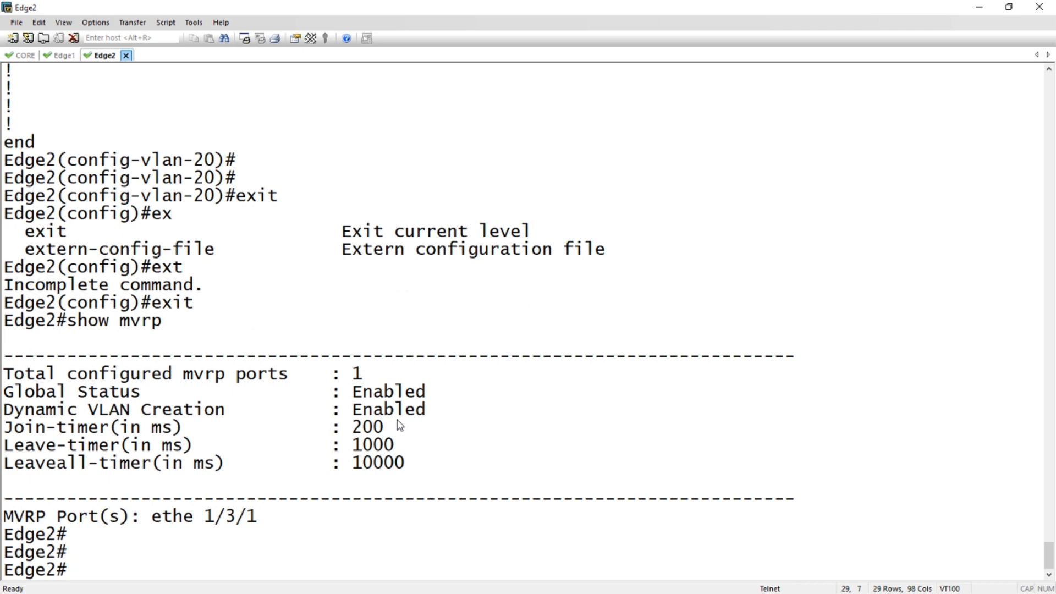
{"action": "mouse_move", "coordinate": [379, 475]}
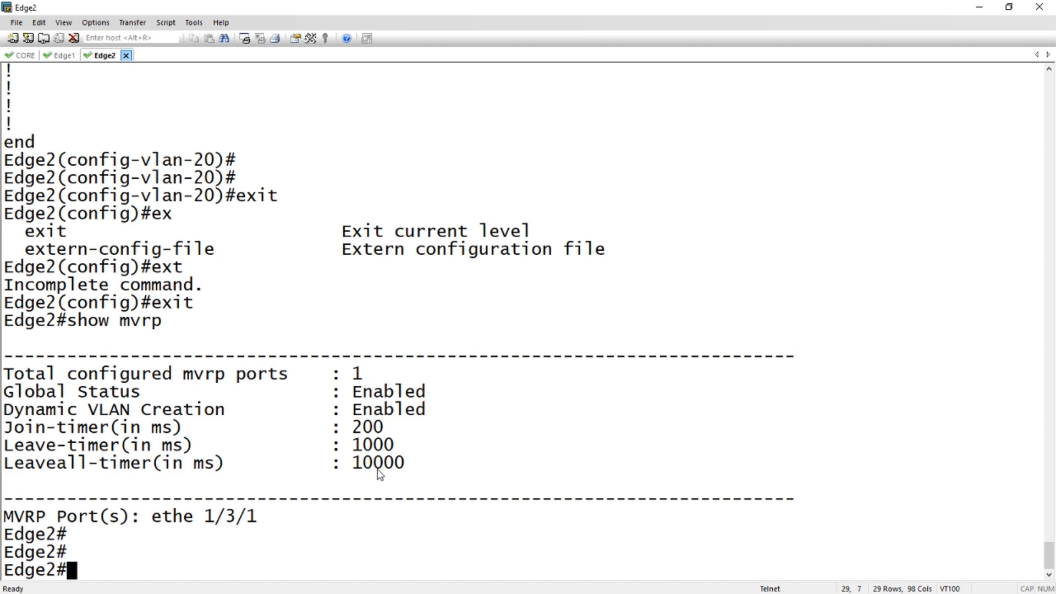
{"action": "mouse_move", "coordinate": [193, 528]}
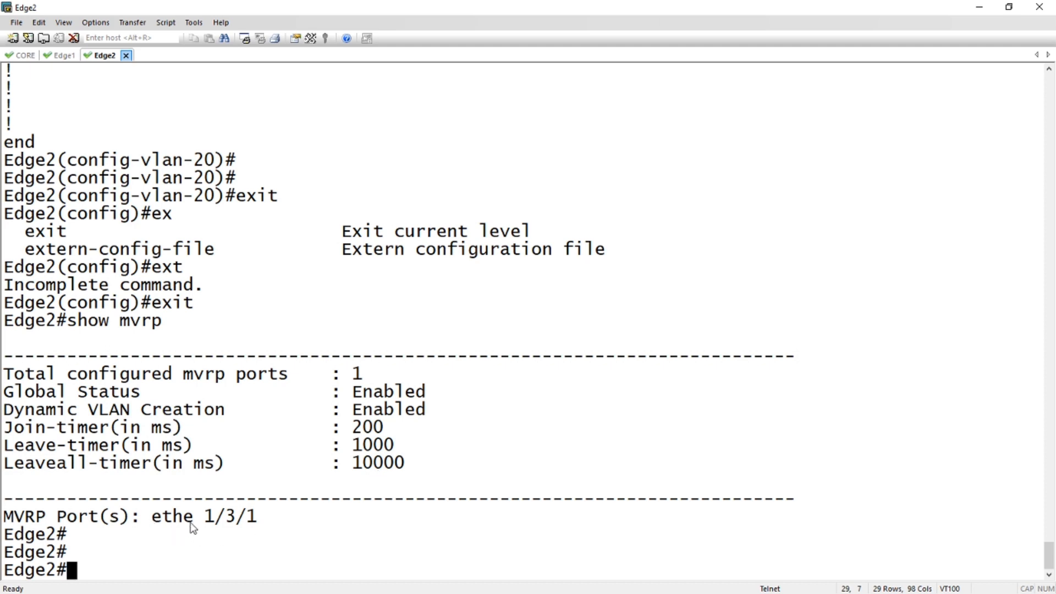
{"action": "mouse_move", "coordinate": [242, 516]}
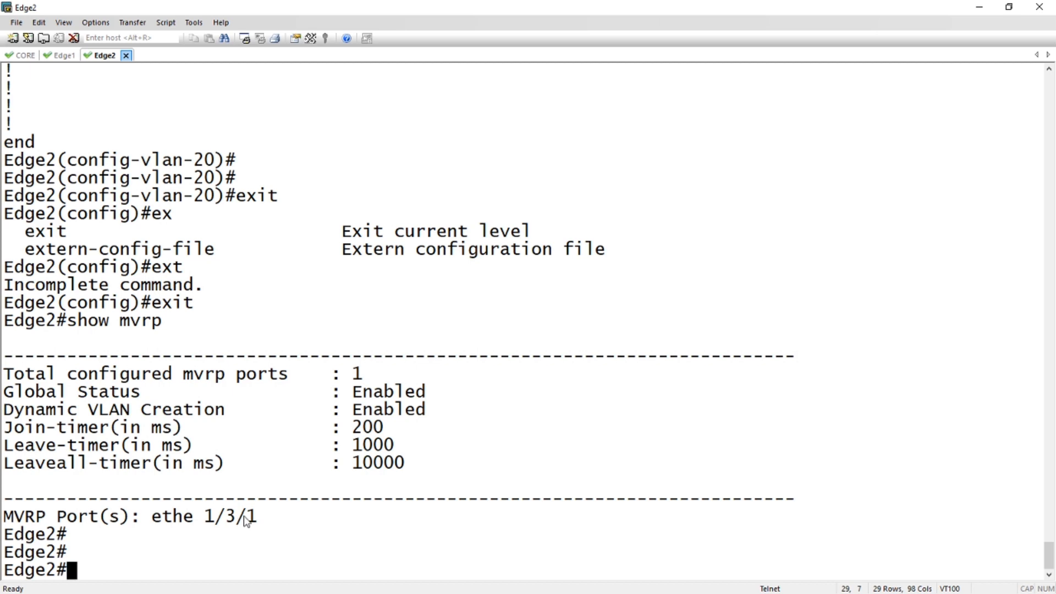
{"action": "type", "text": "show mvrp"}
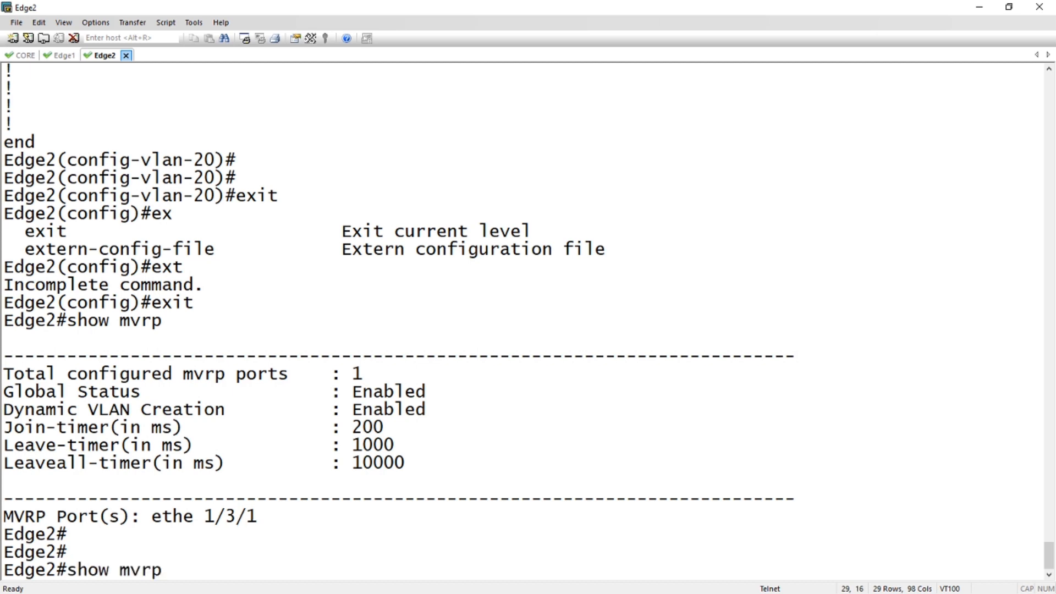
Step: Show MVRP details for Edge2 port ethernet 1/3/1 and scroll through the VLAN lists
{"action": "type", "text": "e 1/3/1"}
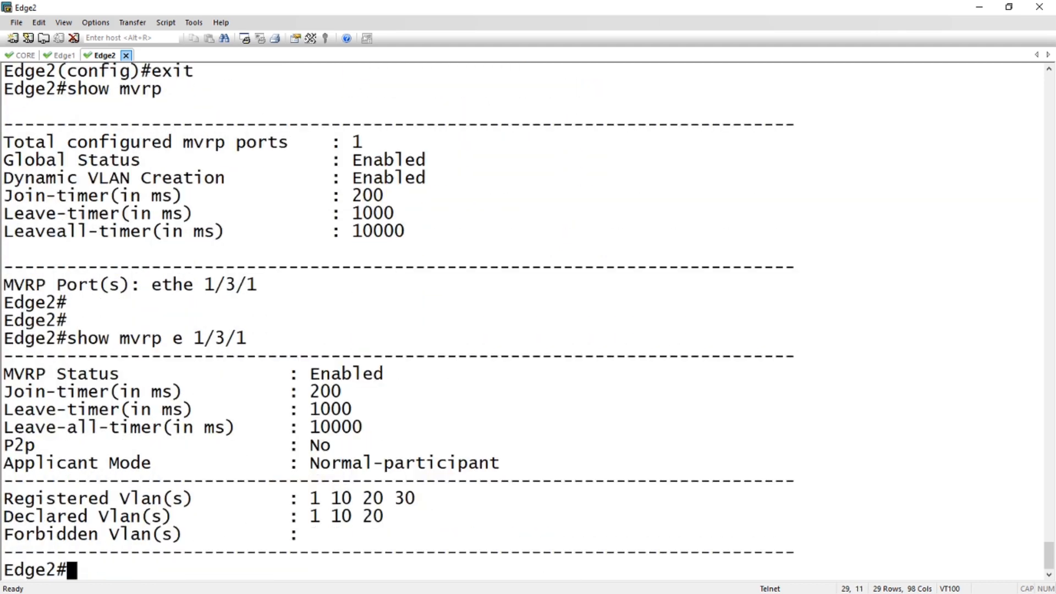
{"action": "scroll", "scroll_direction": "down", "scroll_amount": 3}
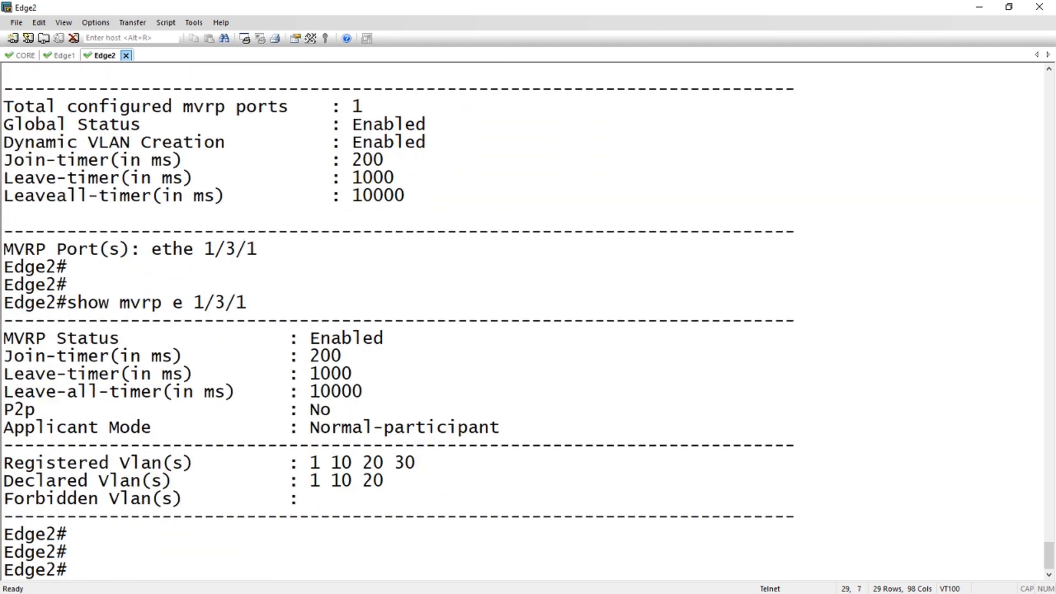
{"action": "mouse_move", "coordinate": [74, 570]}
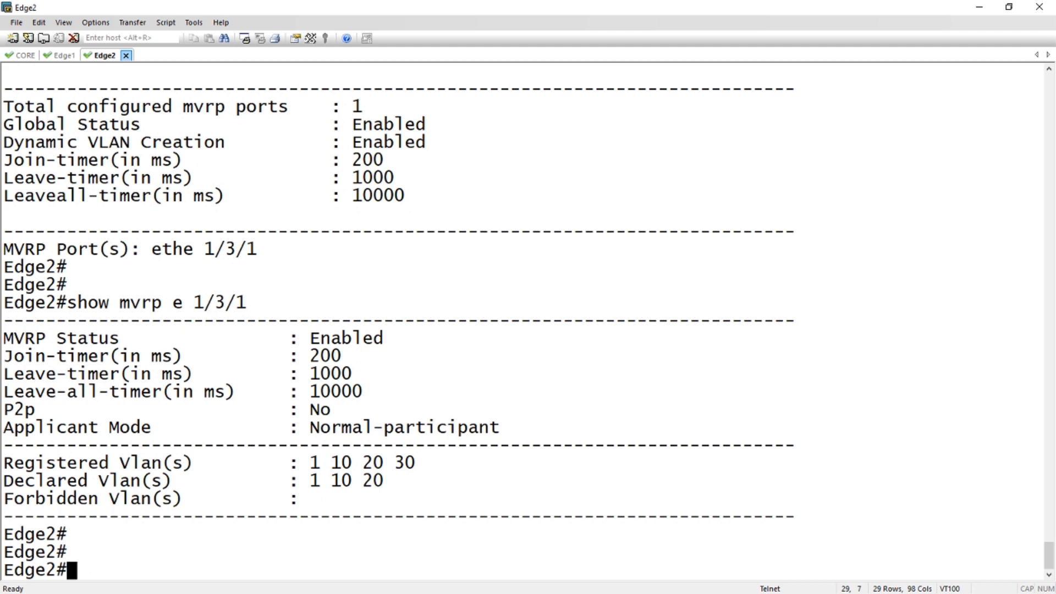
{"action": "mouse_move", "coordinate": [246, 521]}
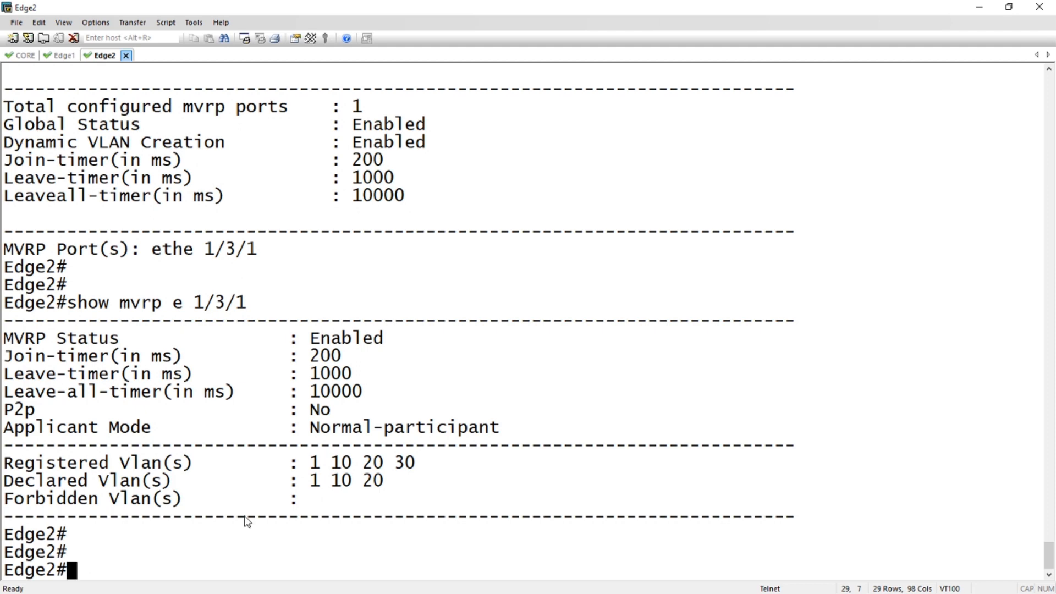
{"action": "mouse_move", "coordinate": [317, 414]}
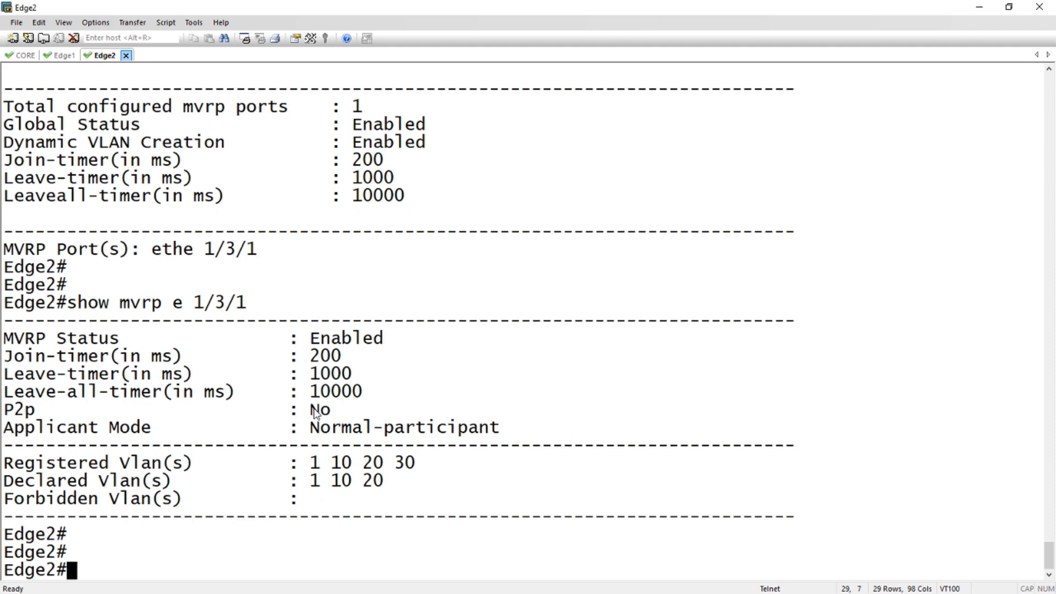
{"action": "mouse_move", "coordinate": [466, 442]}
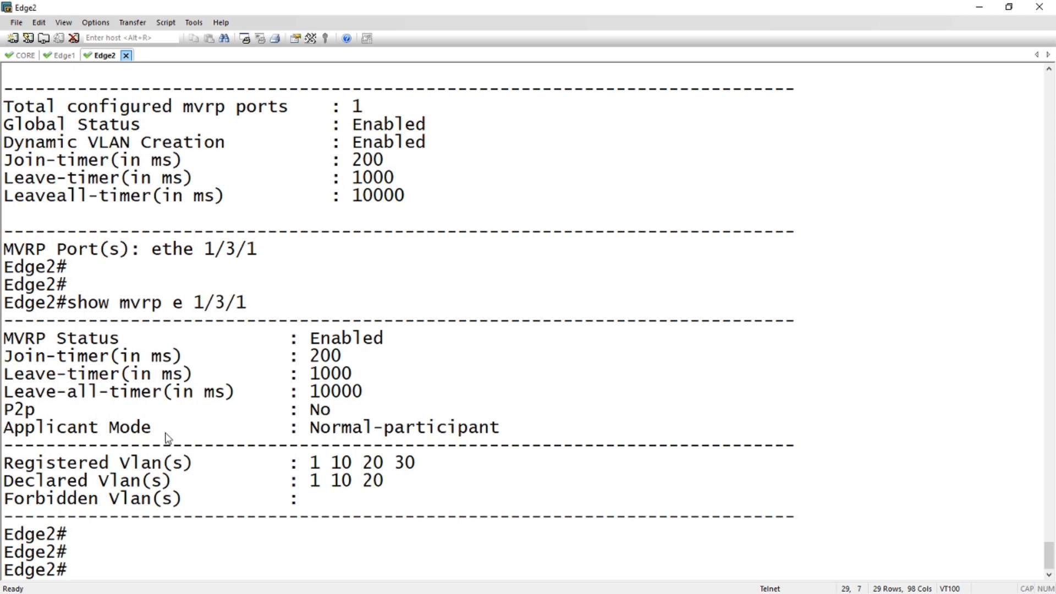
{"action": "mouse_move", "coordinate": [365, 438]}
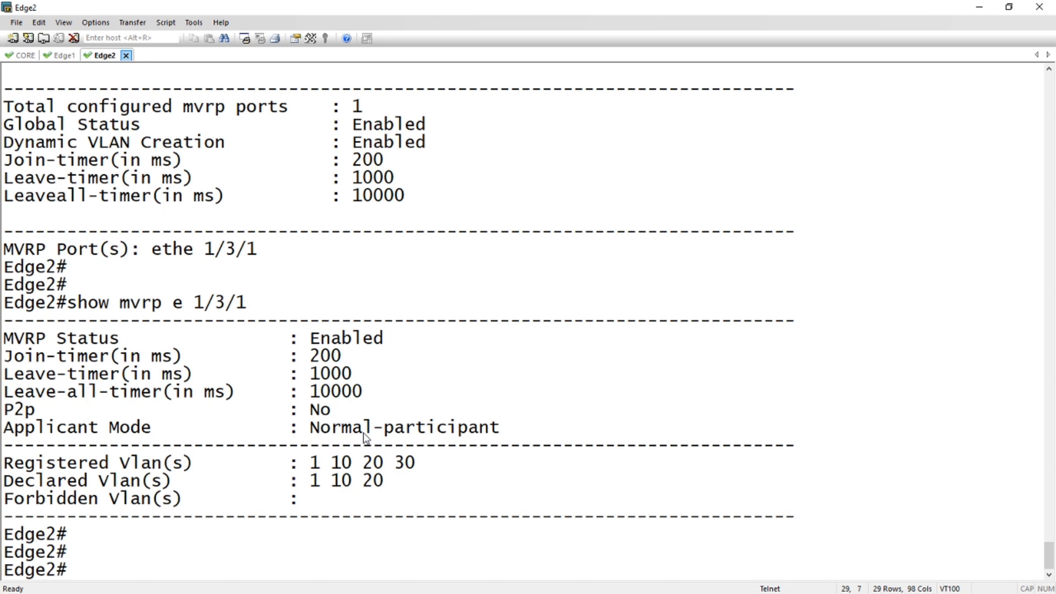
{"action": "mouse_move", "coordinate": [423, 479]}
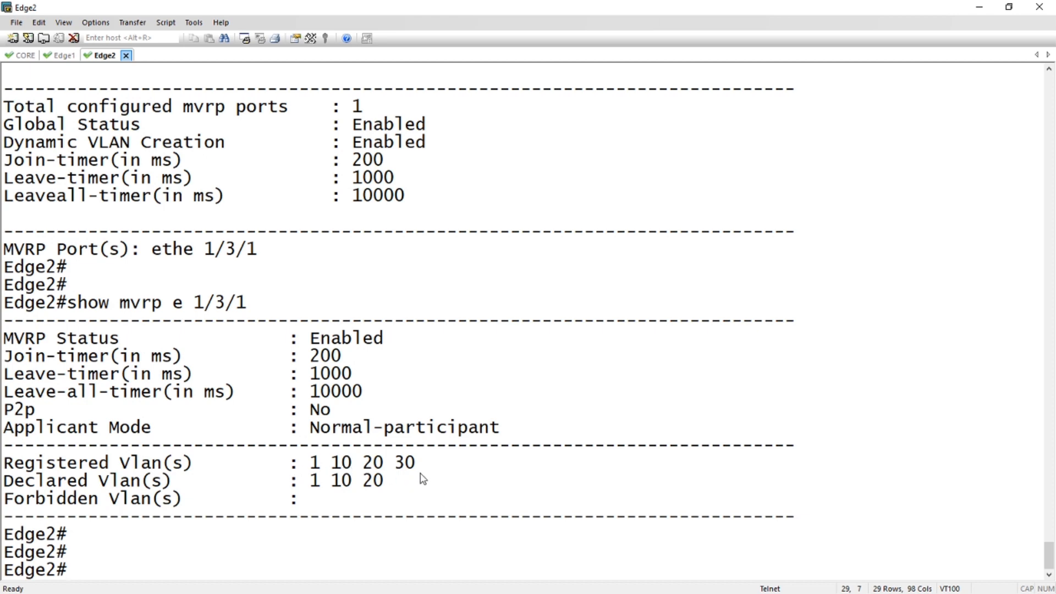
{"action": "mouse_move", "coordinate": [381, 495]}
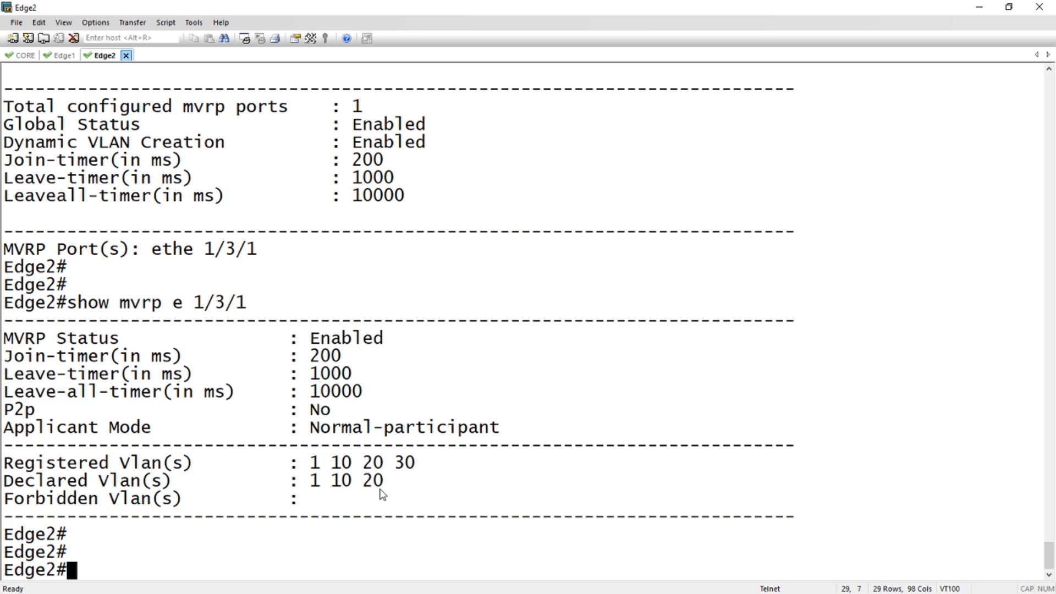
{"action": "mouse_move", "coordinate": [348, 489]}
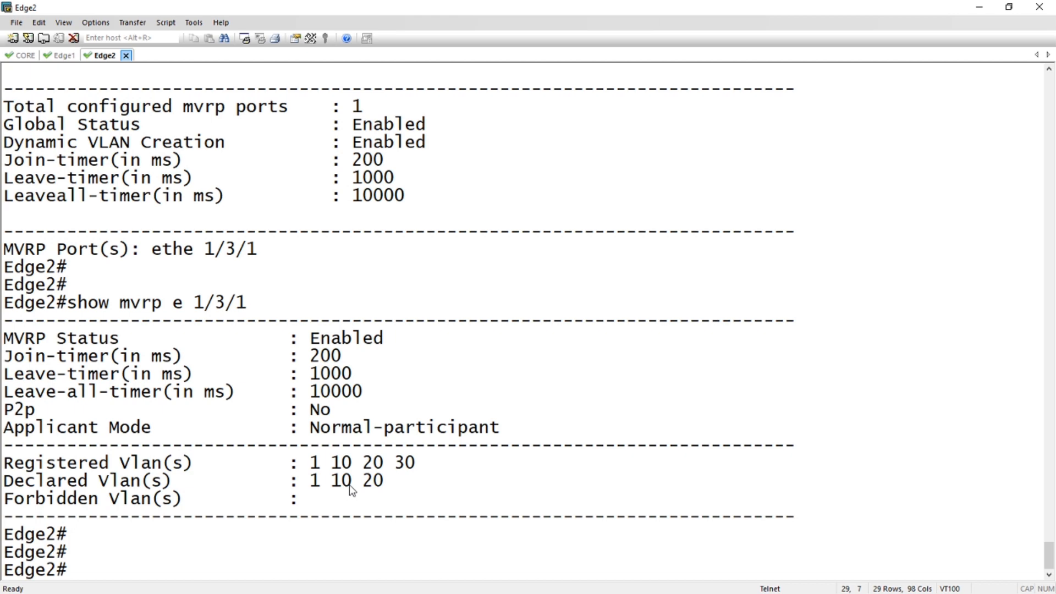
{"action": "mouse_move", "coordinate": [374, 490]}
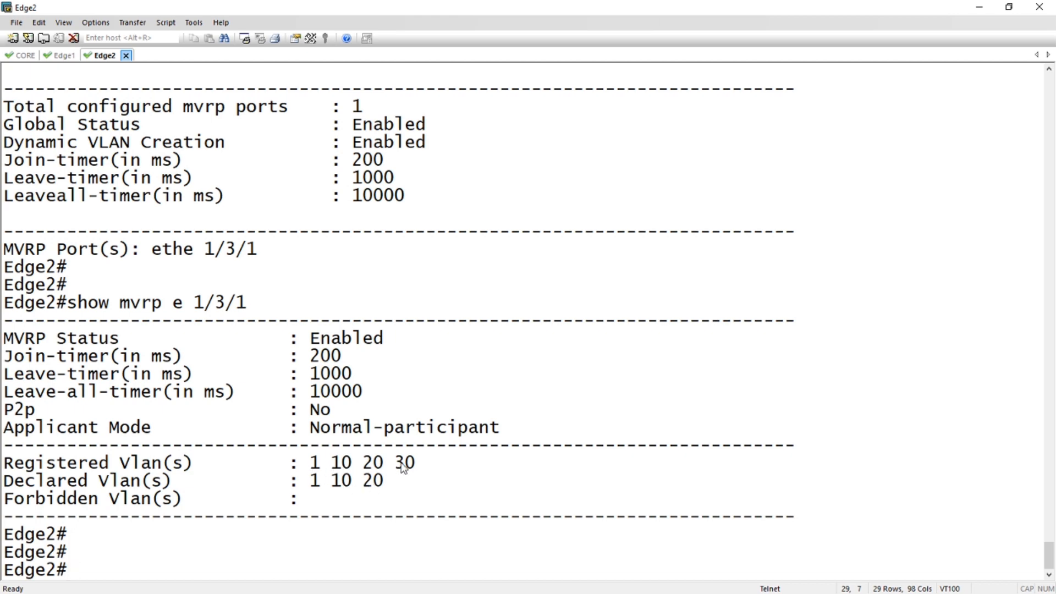
{"action": "mouse_move", "coordinate": [355, 465]}
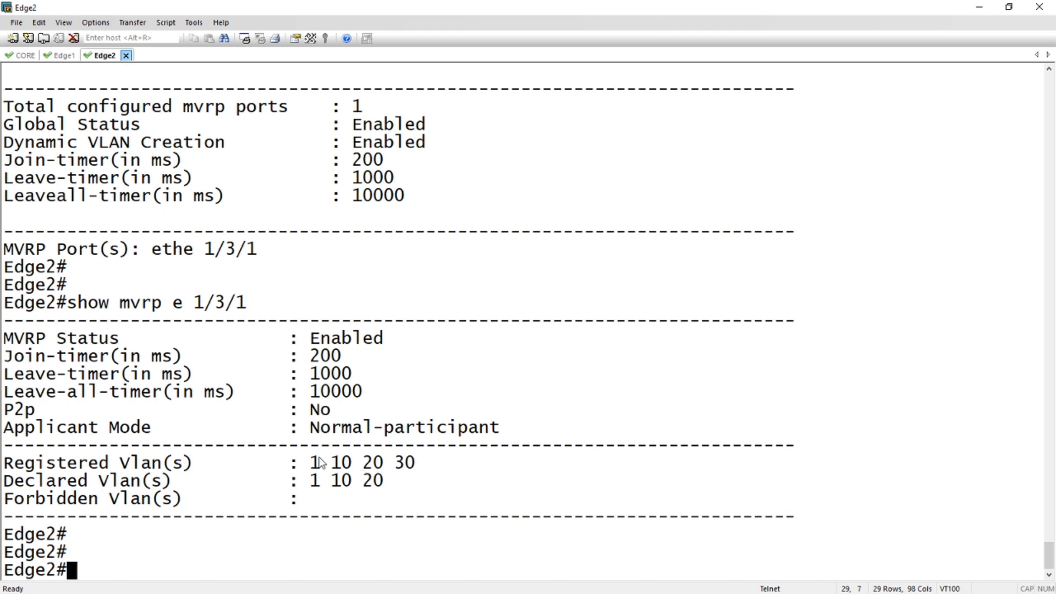
{"action": "mouse_move", "coordinate": [391, 463]}
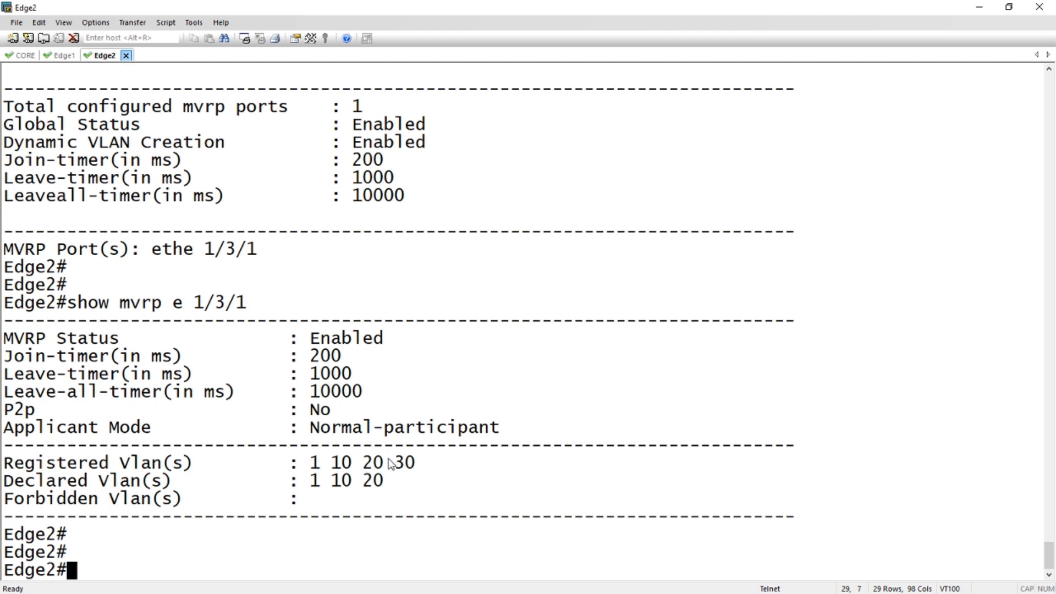
{"action": "mouse_move", "coordinate": [405, 469]}
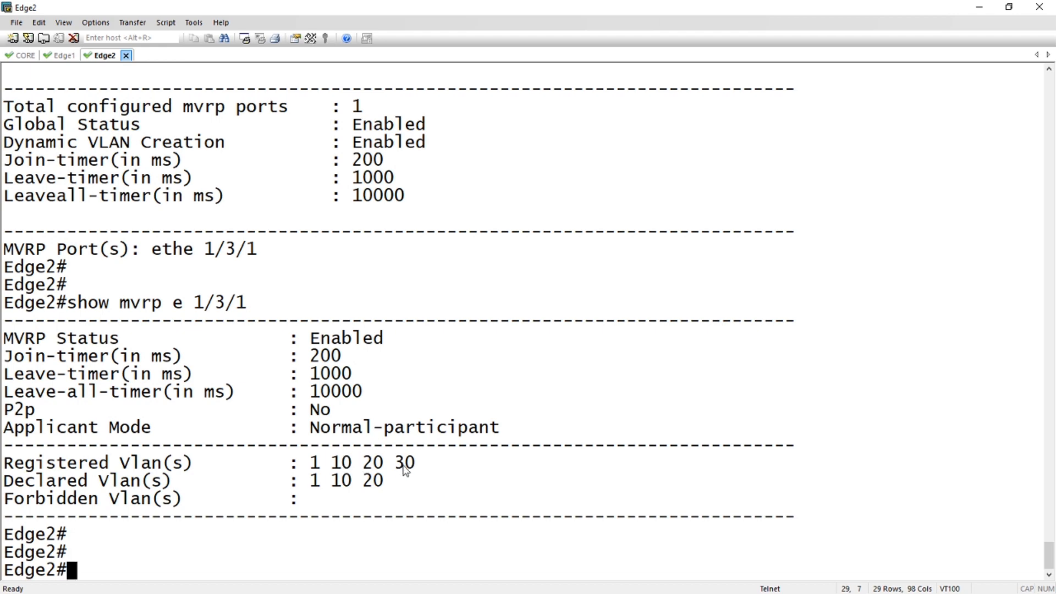
{"action": "mouse_move", "coordinate": [413, 463]}
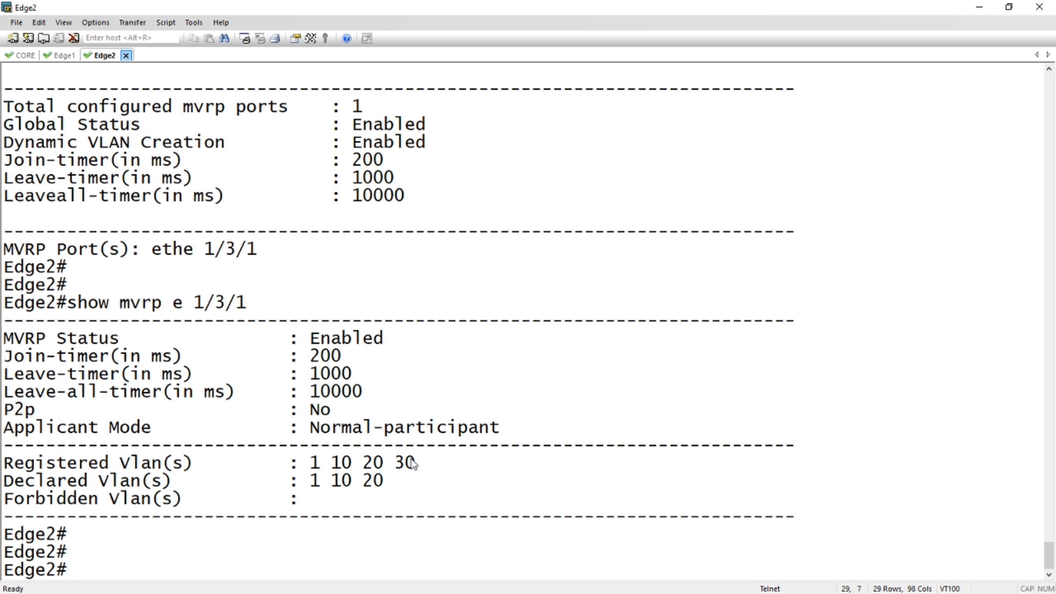
{"action": "mouse_move", "coordinate": [159, 464]}
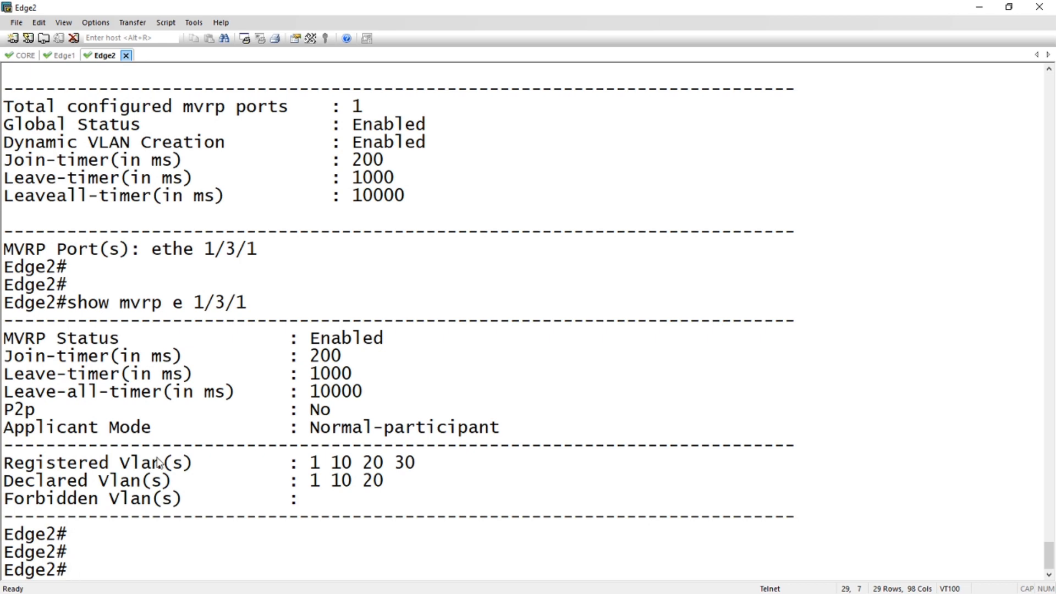
{"action": "mouse_move", "coordinate": [97, 472]}
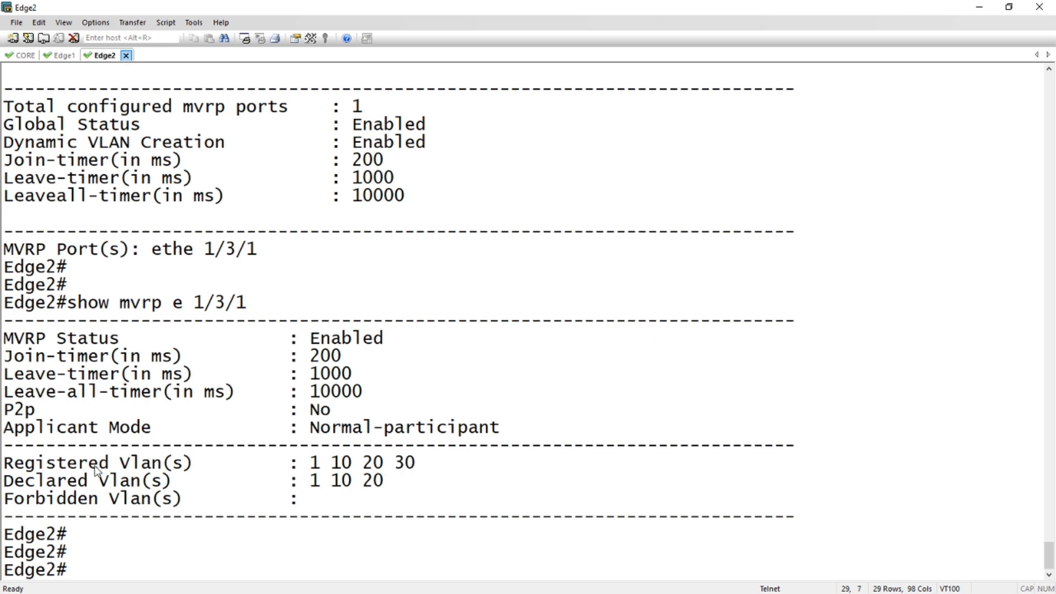
{"action": "mouse_move", "coordinate": [397, 477]}
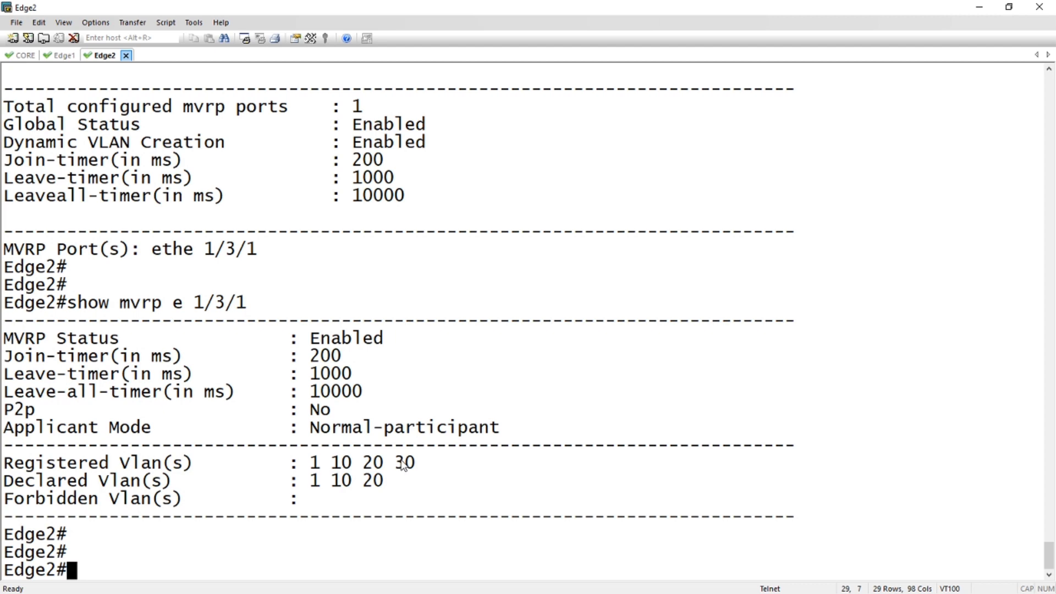
{"action": "mouse_move", "coordinate": [406, 469]}
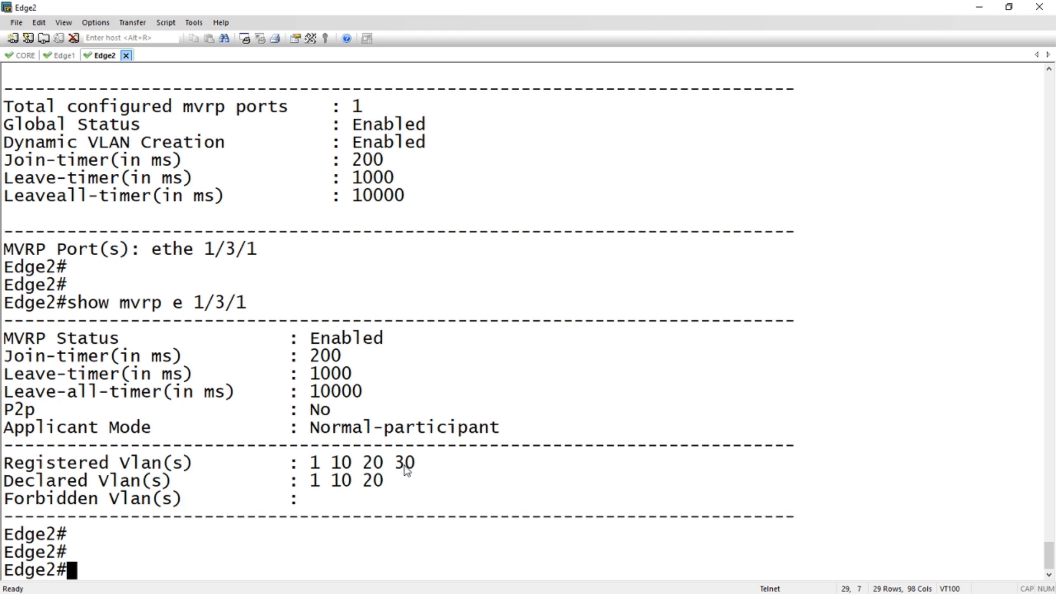
Step: On Edge2, show MVRP for port 1/3/1 and attributes: VLAN 30 NORMAL, VLANs 1/10/20 FIXED
{"action": "type", "text": "show mvrp e 1/3/1"}
{"action": "type", "text": "show mvrp att"}
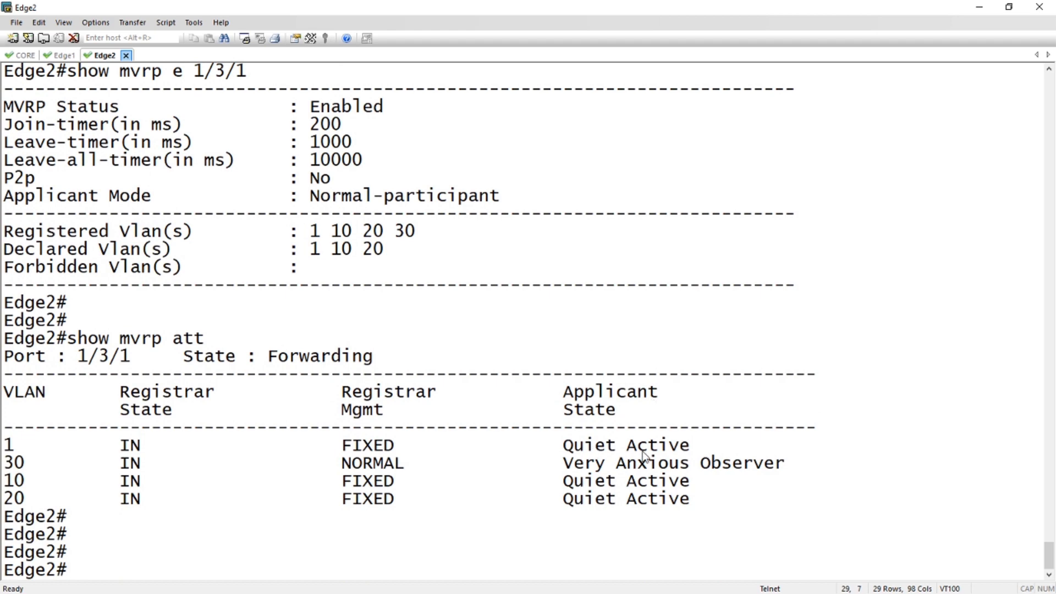
{"action": "mouse_move", "coordinate": [741, 467]}
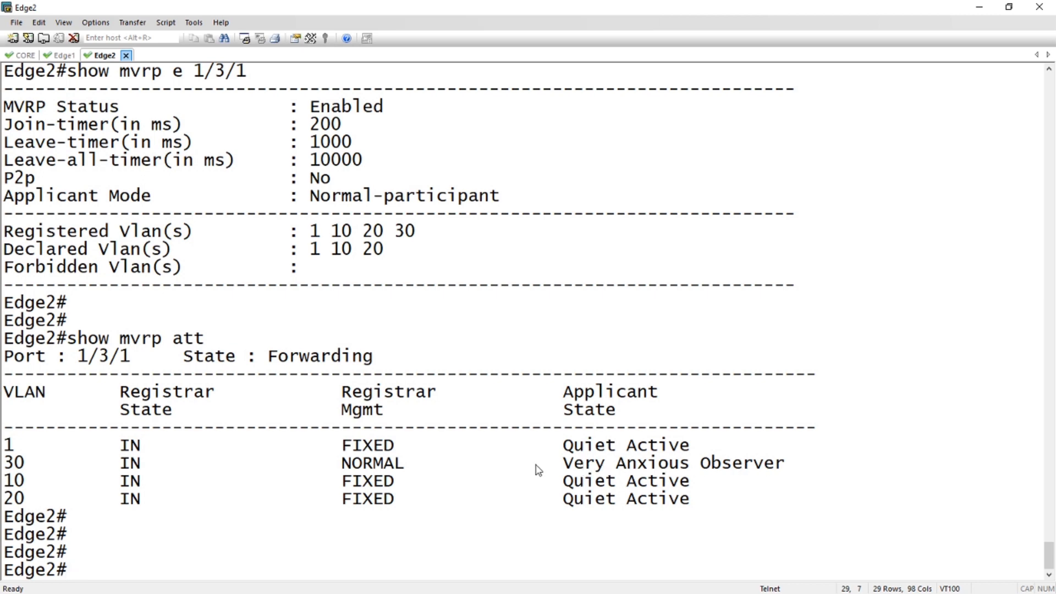
{"action": "mouse_move", "coordinate": [14, 453]}
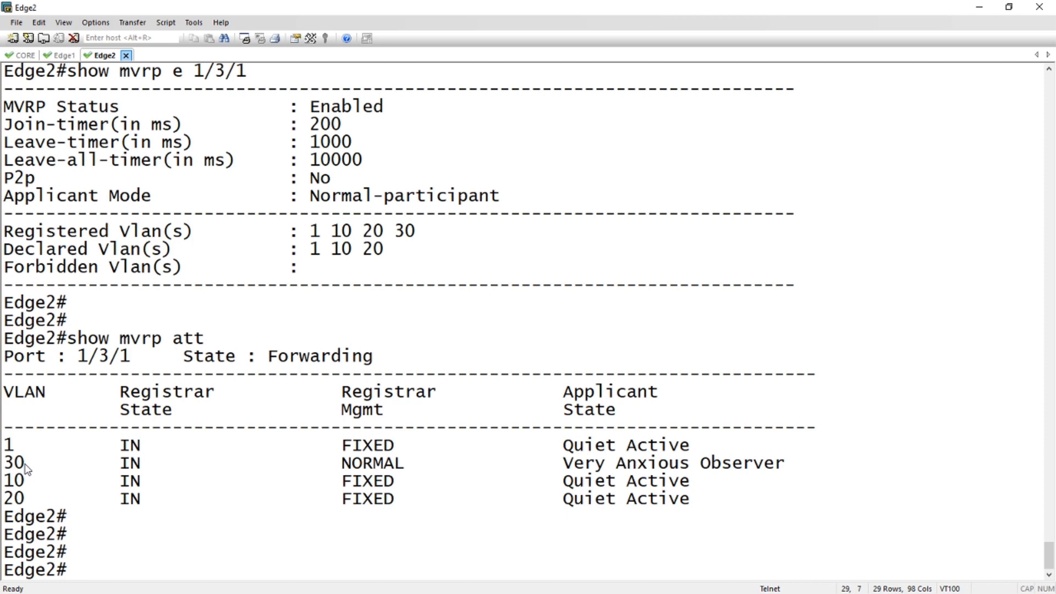
{"action": "type", "text": "show mvrp att e 1/3/1"}
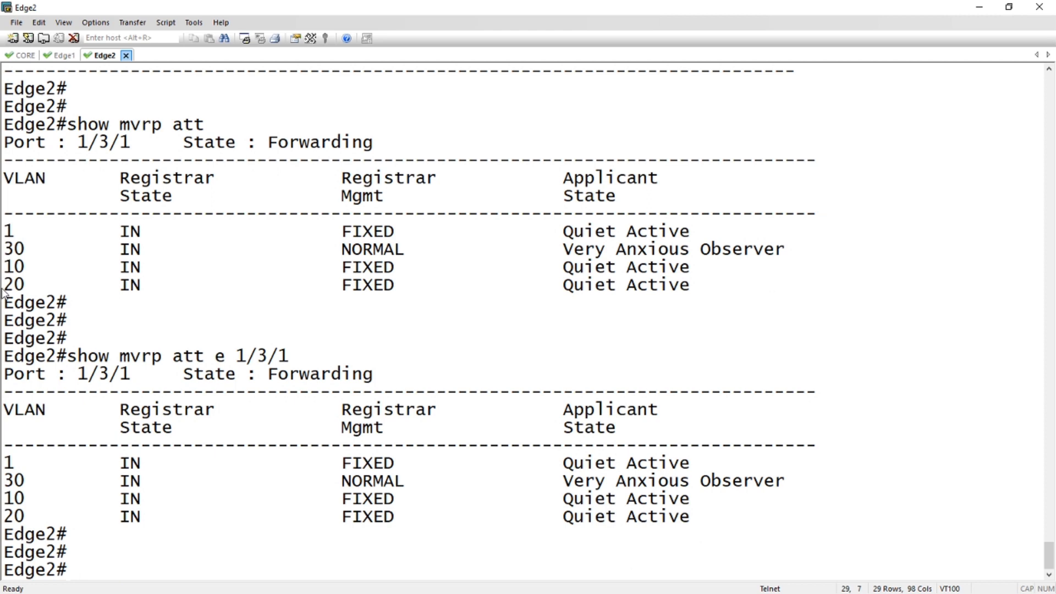
Step: On Edge1, show MVRP for port 1/3/1: registered VLANs 1, 10, 30; declared 1, 10, 20
{"action": "left_click", "coordinate": [63, 55]}
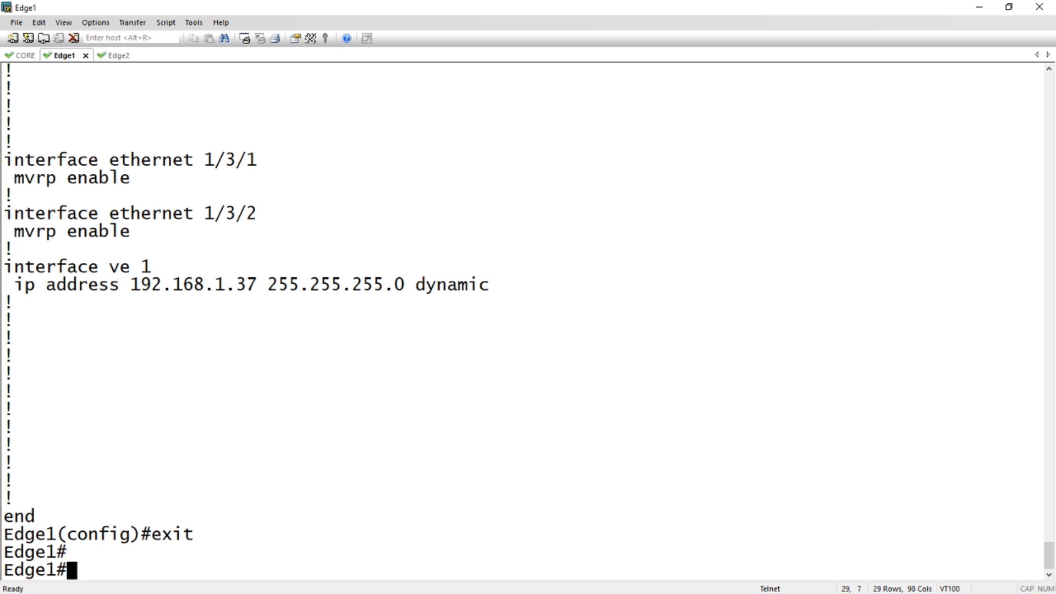
{"action": "type", "text": "show mvrp"}
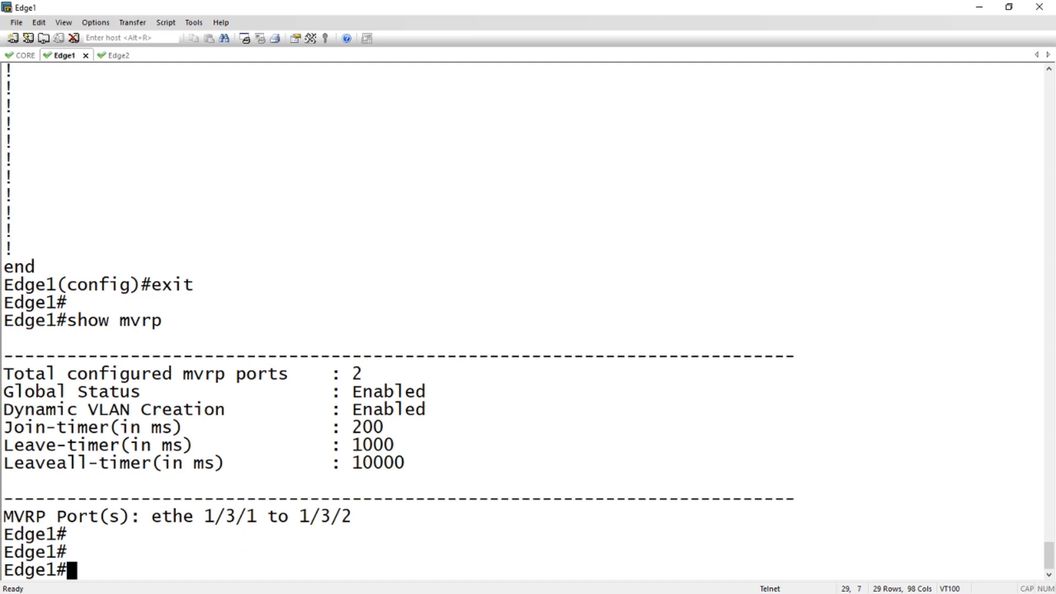
{"action": "type", "text": "show mvrp"}
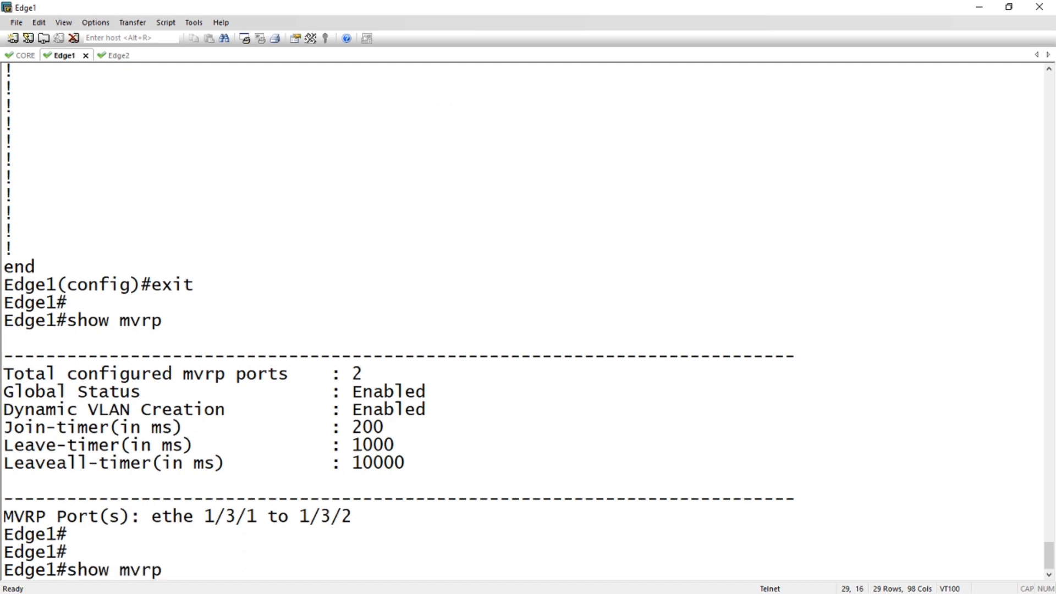
{"action": "type", "text": "e 1/3/1"}
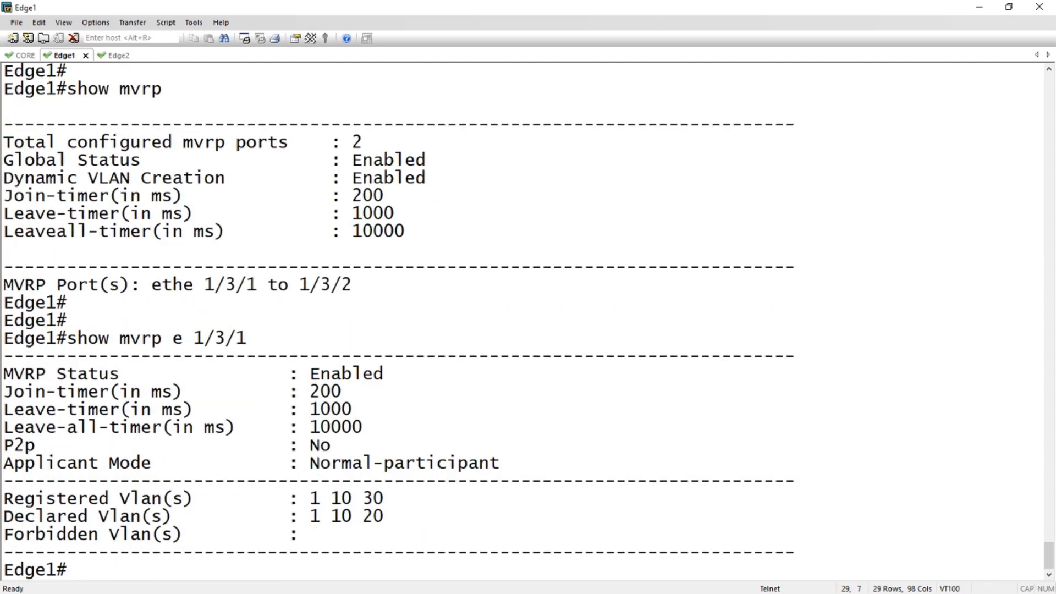
{"action": "scroll", "scroll_direction": "down", "scroll_amount": 3}
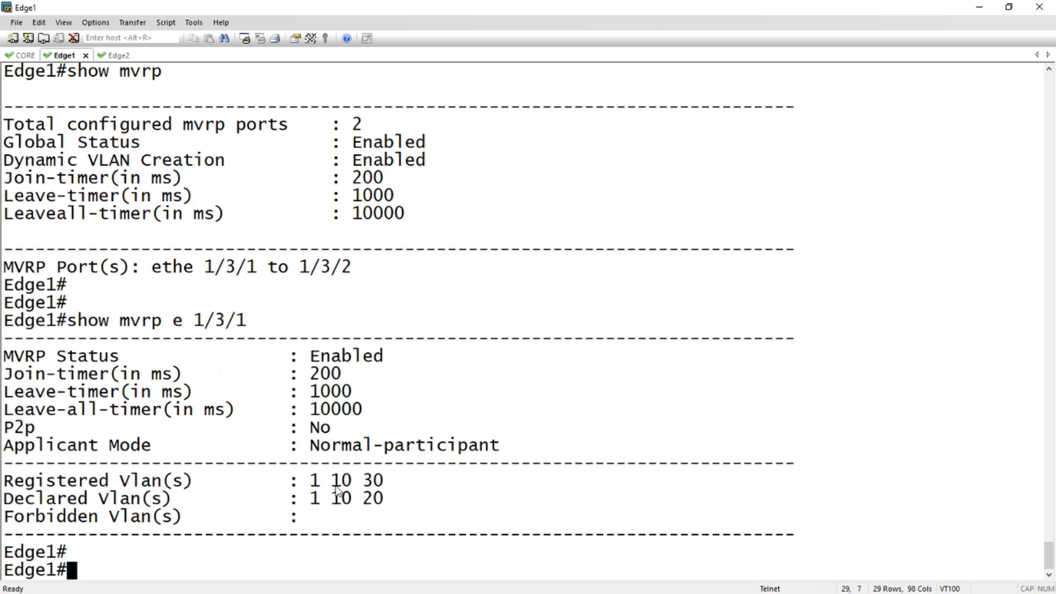
{"action": "mouse_move", "coordinate": [328, 496]}
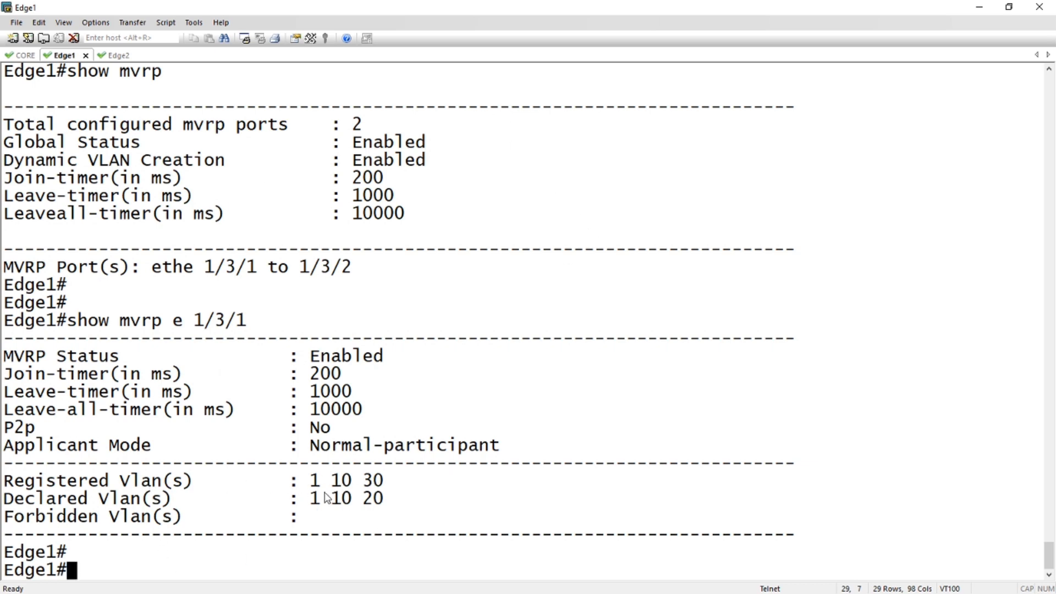
{"action": "mouse_move", "coordinate": [397, 507]}
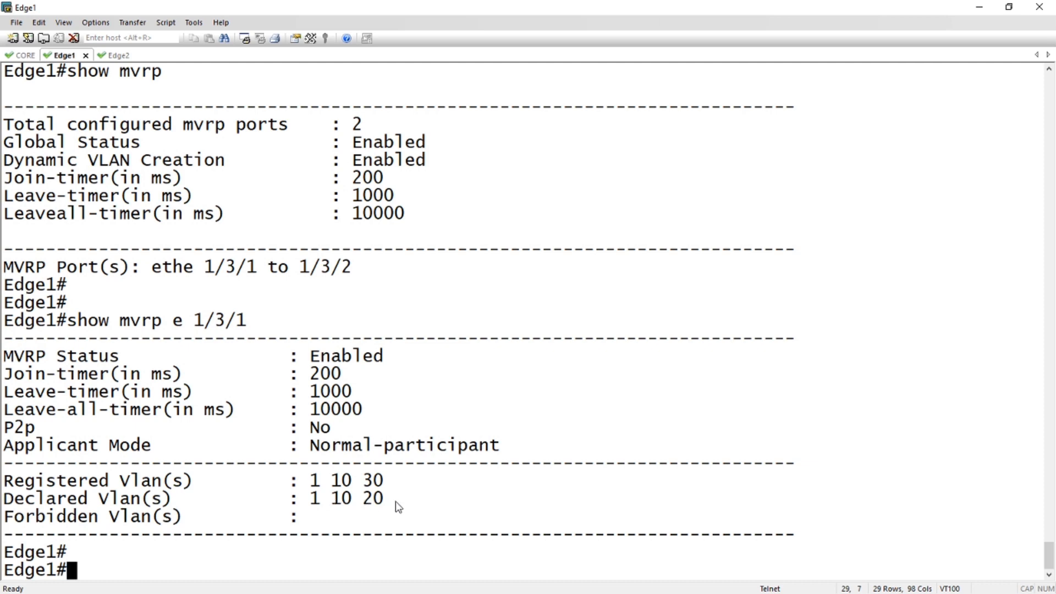
{"action": "mouse_move", "coordinate": [382, 511]}
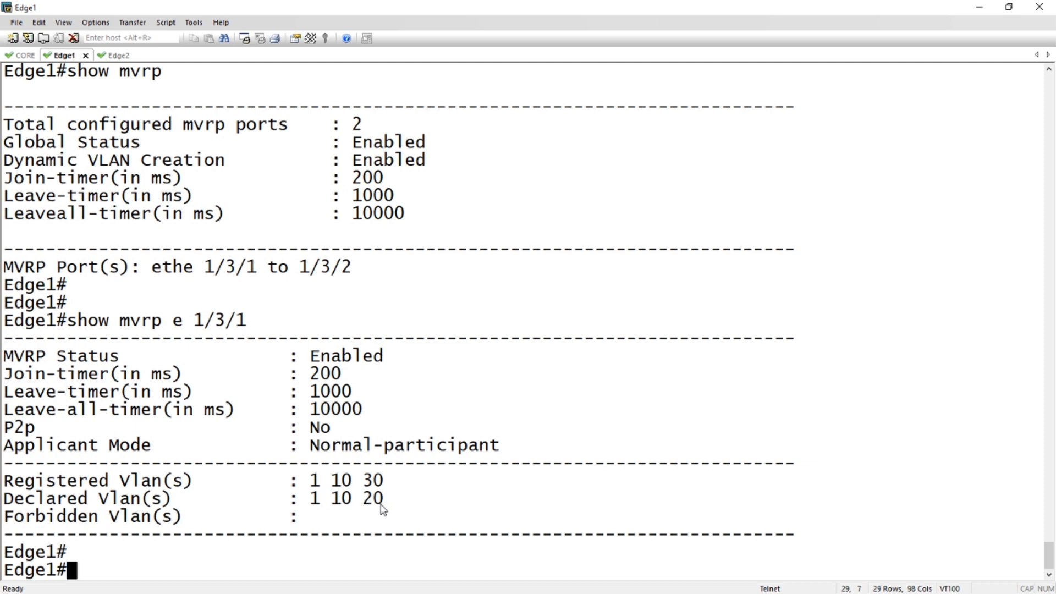
{"action": "mouse_move", "coordinate": [348, 510]}
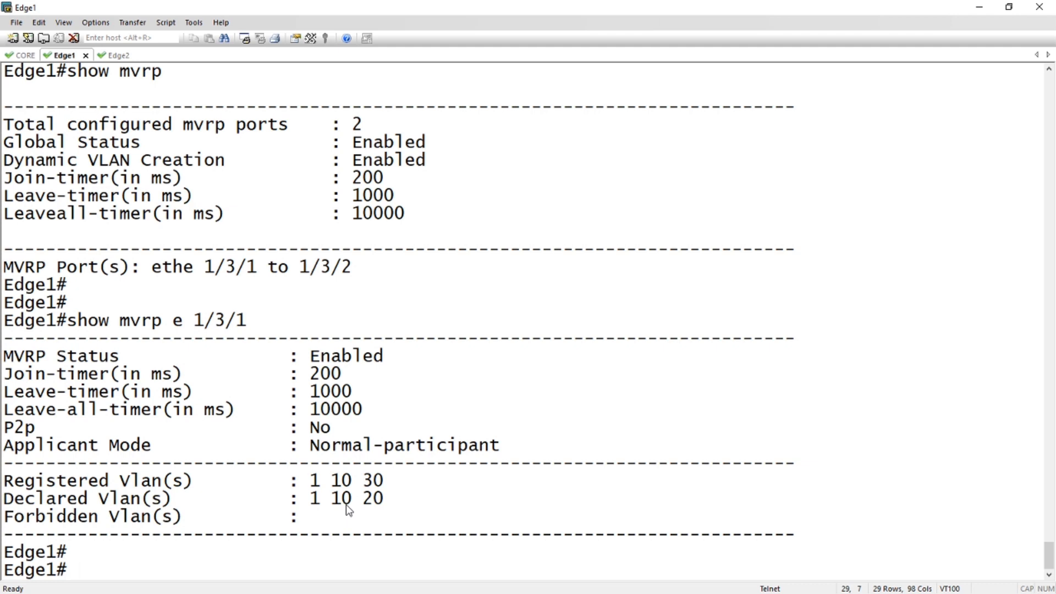
Step: Show Edge1's port 1/3/2 MVRP details: registered VLANs 1, 10, 20; declared 1, 10, 30
{"action": "type", "text": "show mvrp e 1/3/1"}
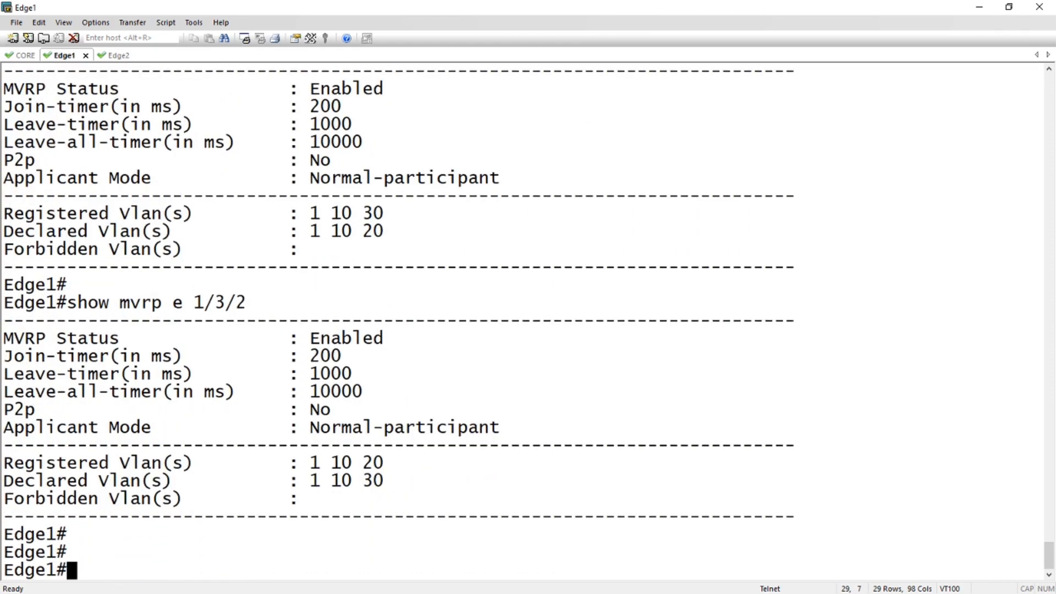
{"action": "mouse_move", "coordinate": [86, 469]}
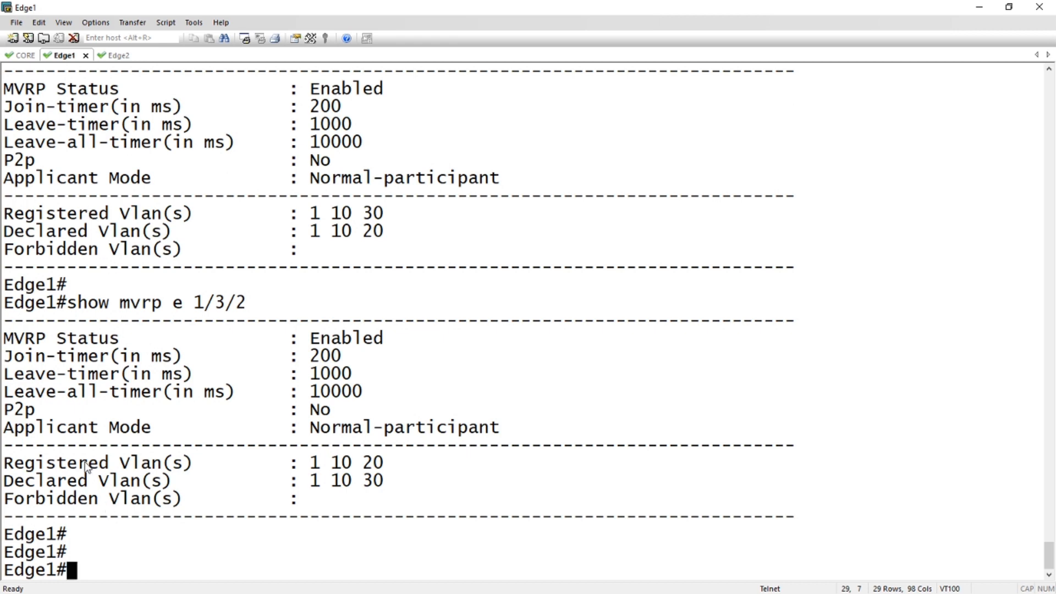
{"action": "mouse_move", "coordinate": [112, 470]}
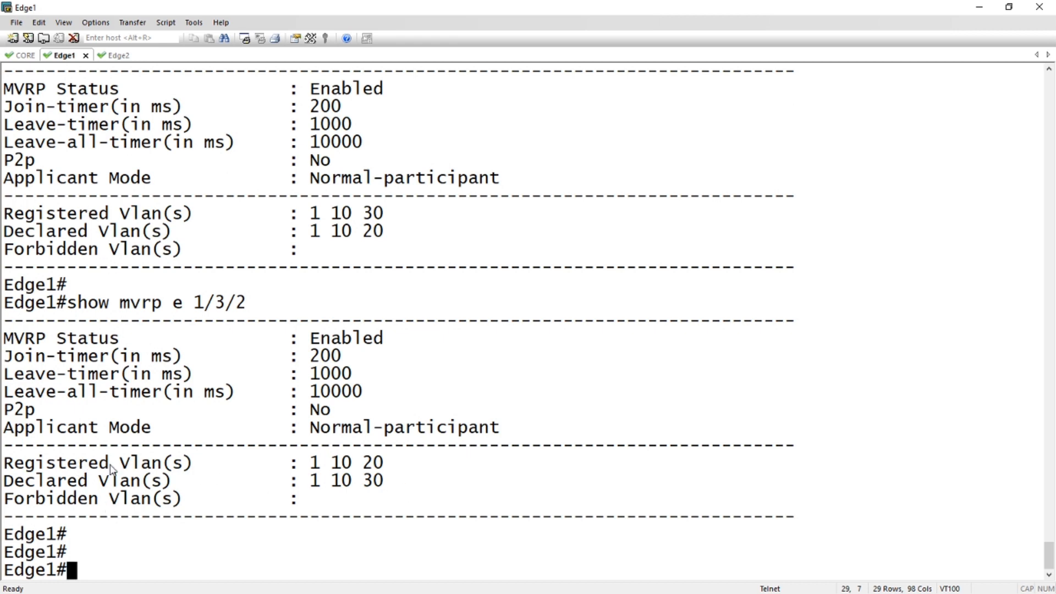
Step: On Core, show MVRP for port 1/3/1: registered VLANs 1, 10, 20, 30; declared 1, 10, 30
{"action": "left_click", "coordinate": [25, 55]}
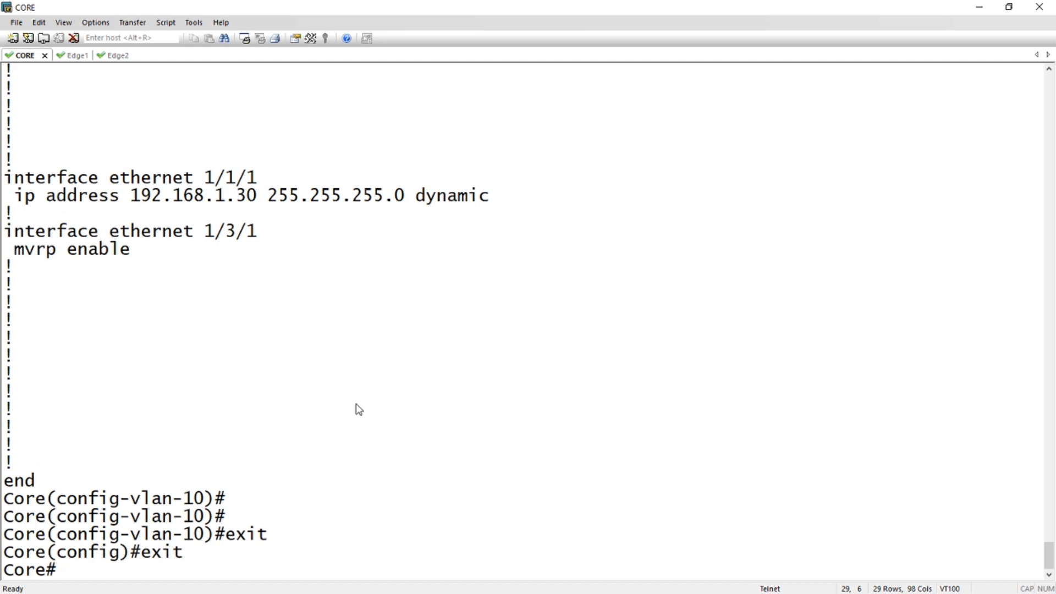
{"action": "type", "text": "show mvrp"}
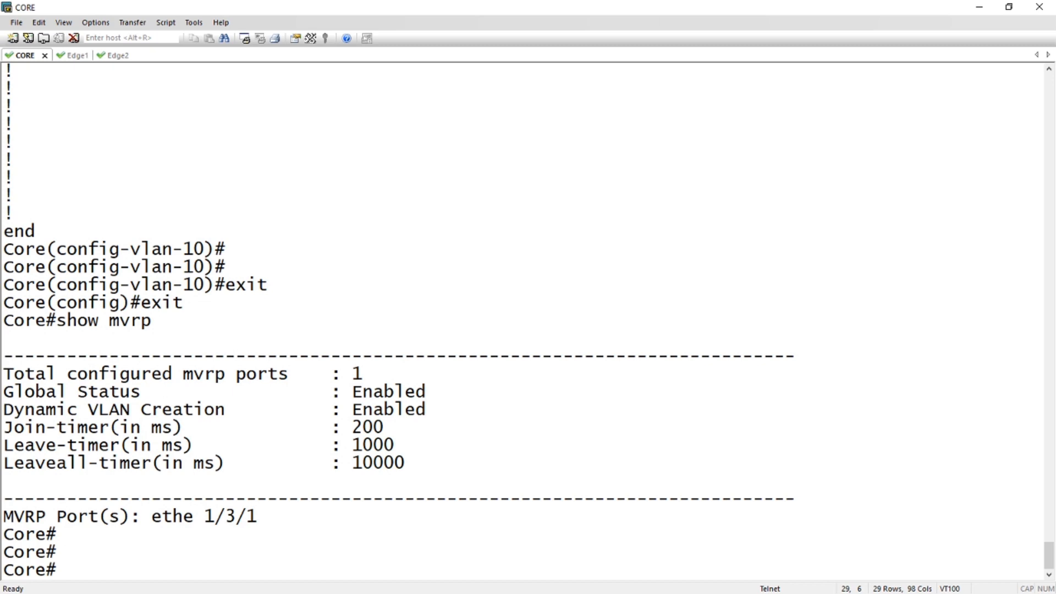
{"action": "type", "text": "show mvrp"}
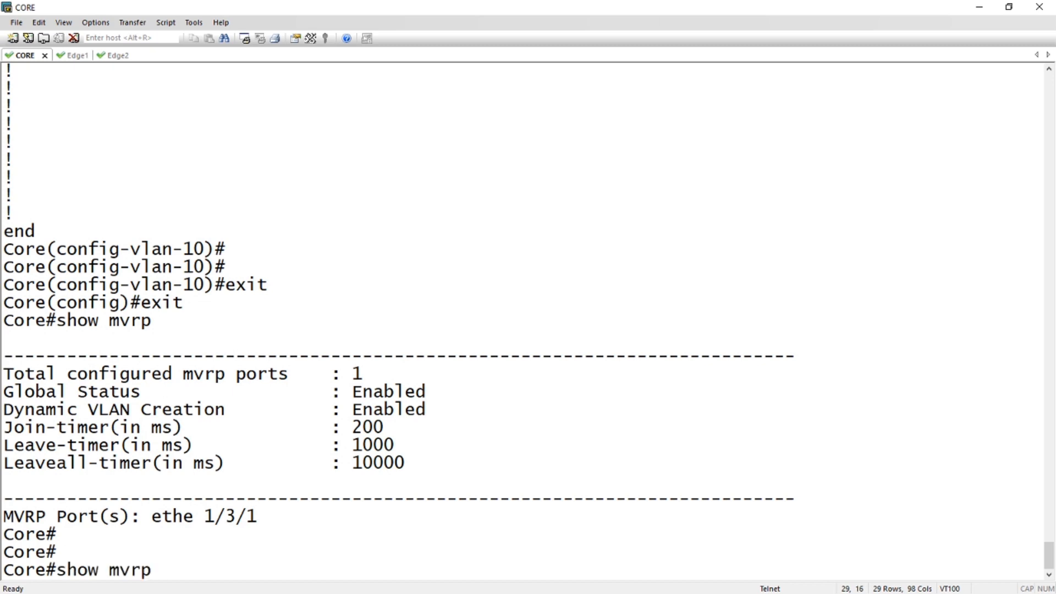
{"action": "type", "text": "e 13/1"}
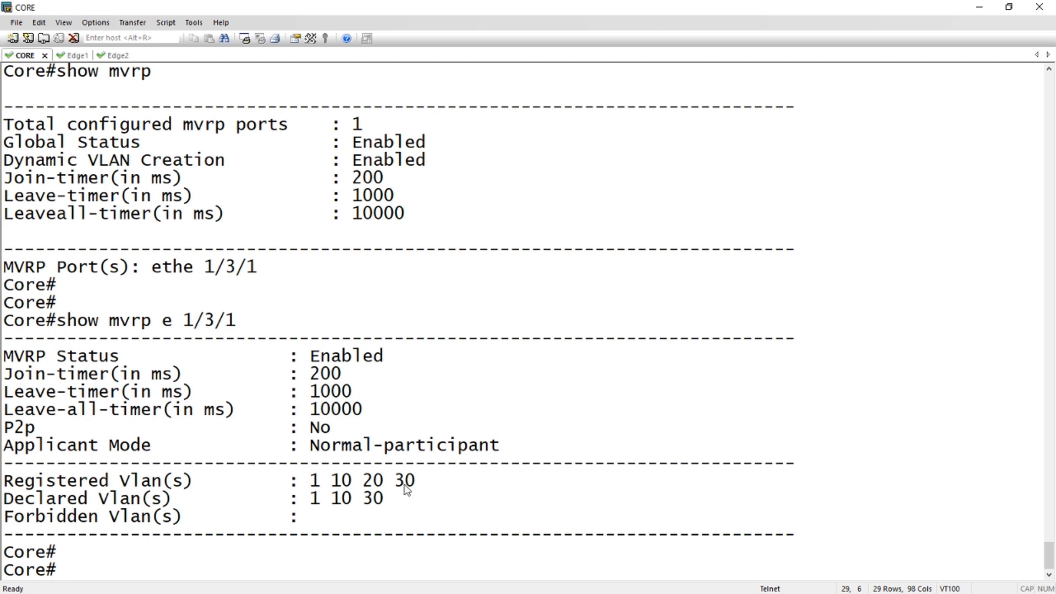
{"action": "mouse_move", "coordinate": [343, 506]}
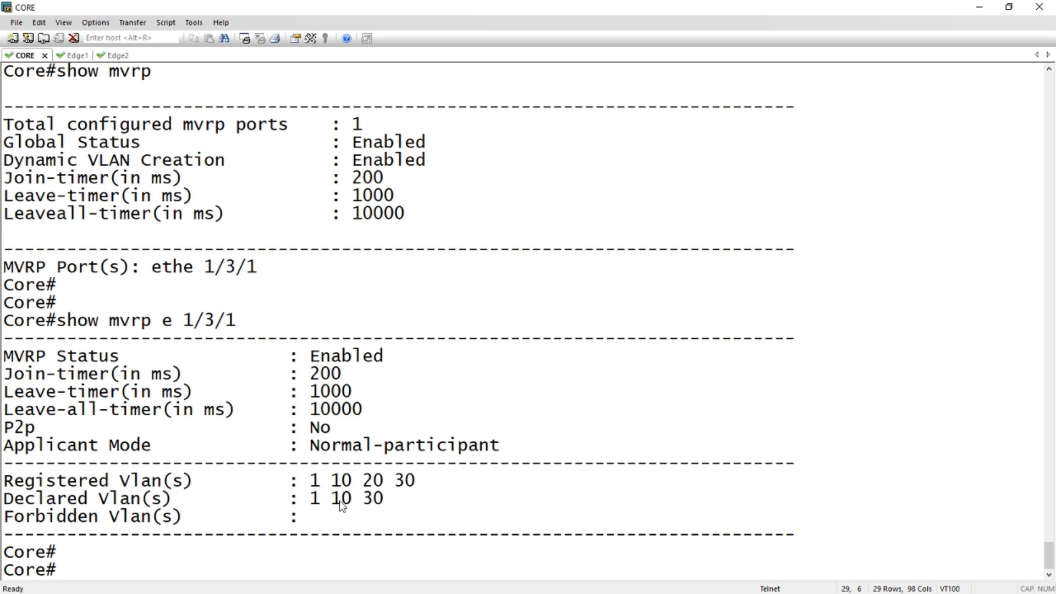
{"action": "mouse_move", "coordinate": [381, 507]}
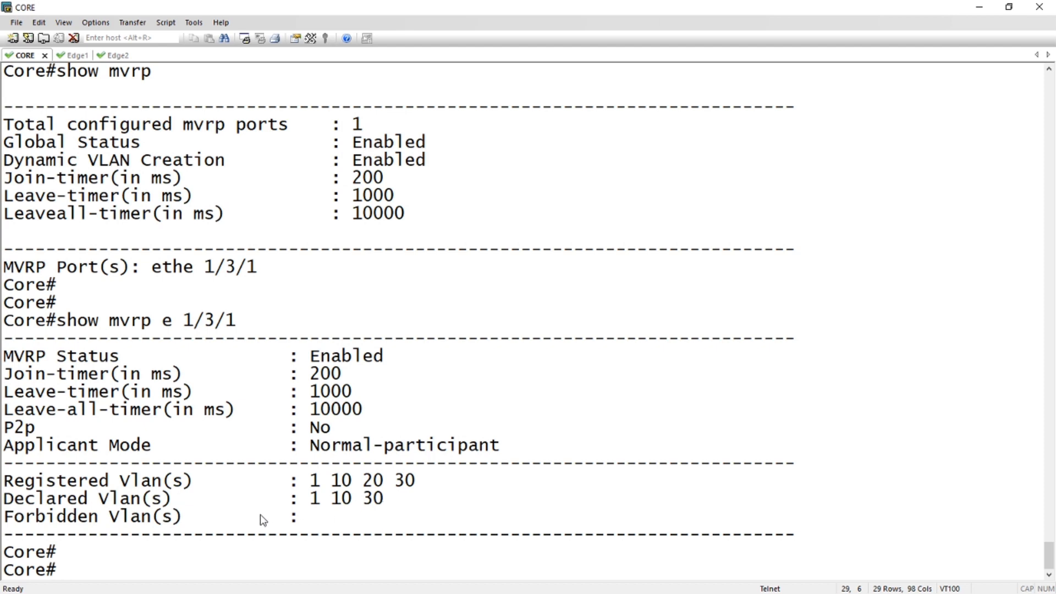
{"action": "mouse_move", "coordinate": [408, 509]}
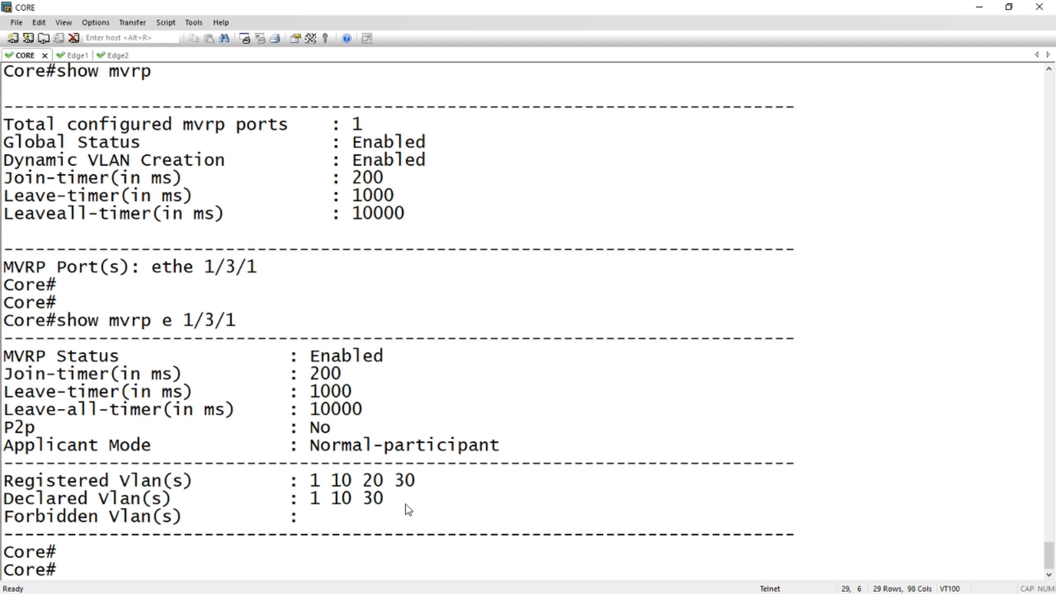
{"action": "mouse_move", "coordinate": [385, 484]}
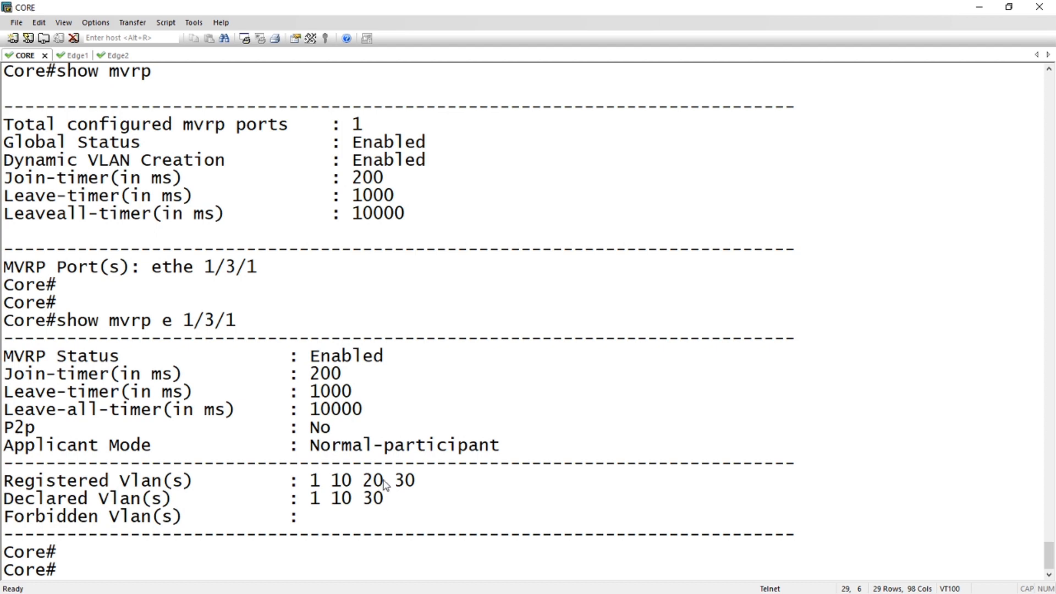
{"action": "mouse_move", "coordinate": [410, 504]}
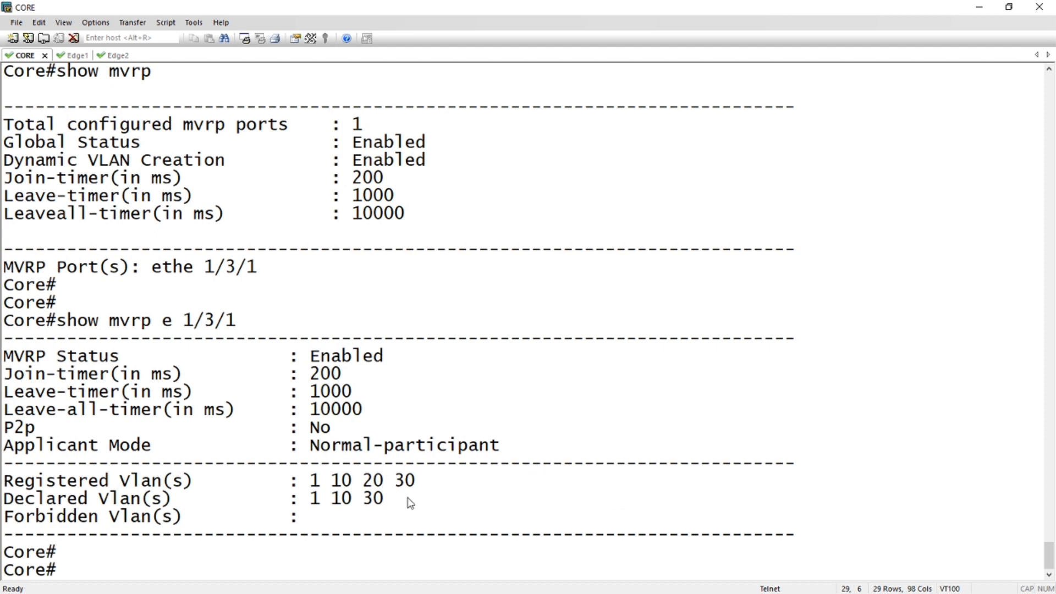